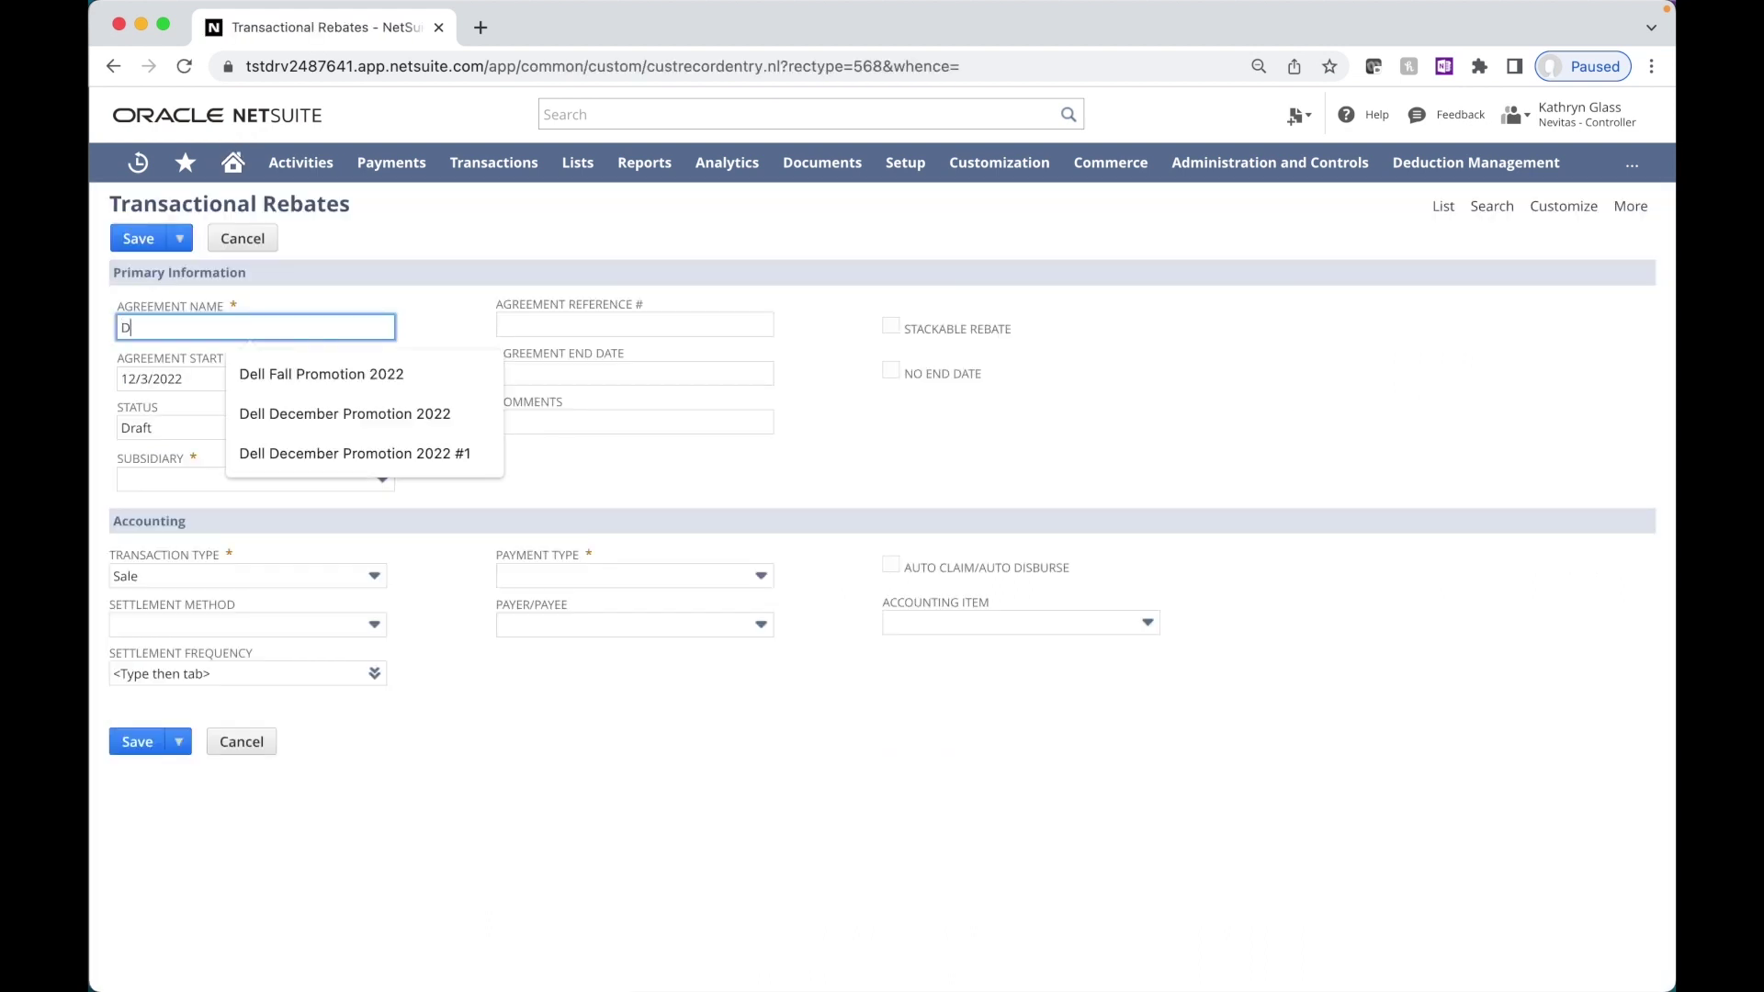
Step: Name the agreement 'Dell December Promotion 2022' with reference 123
{"action": "type", "text": "ell December Promo"}
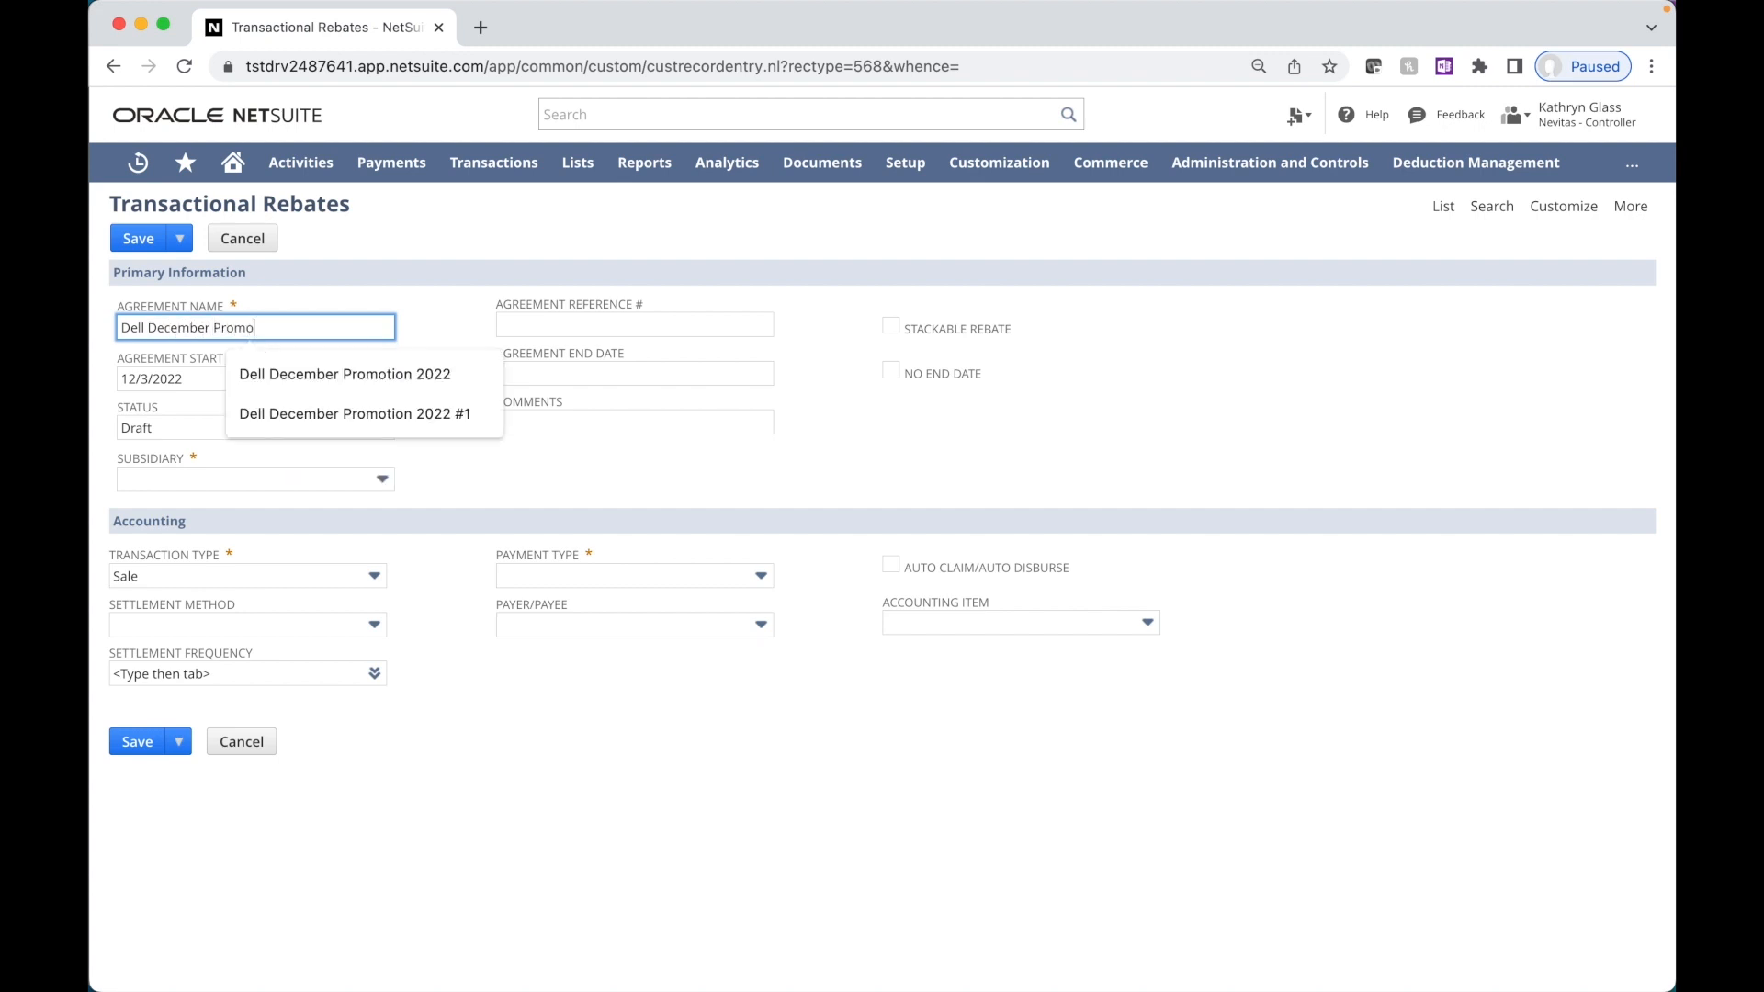
{"action": "left_click", "coordinate": [344, 374]}
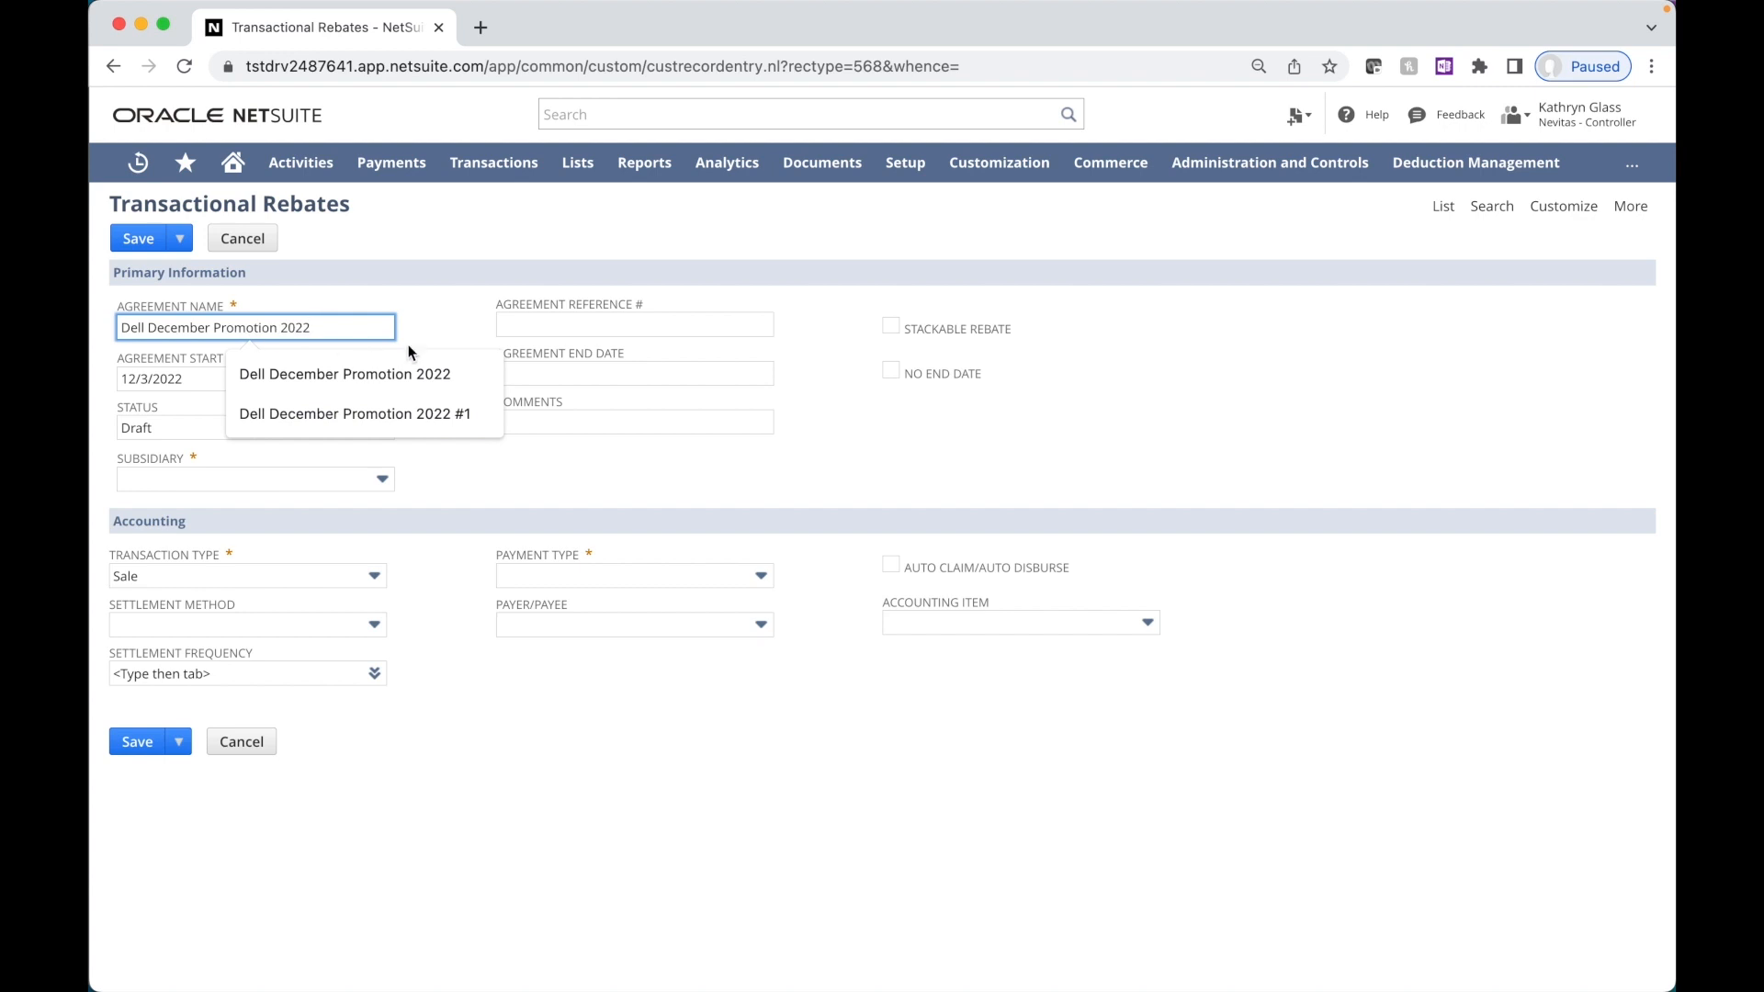
{"action": "type", "text": "123"}
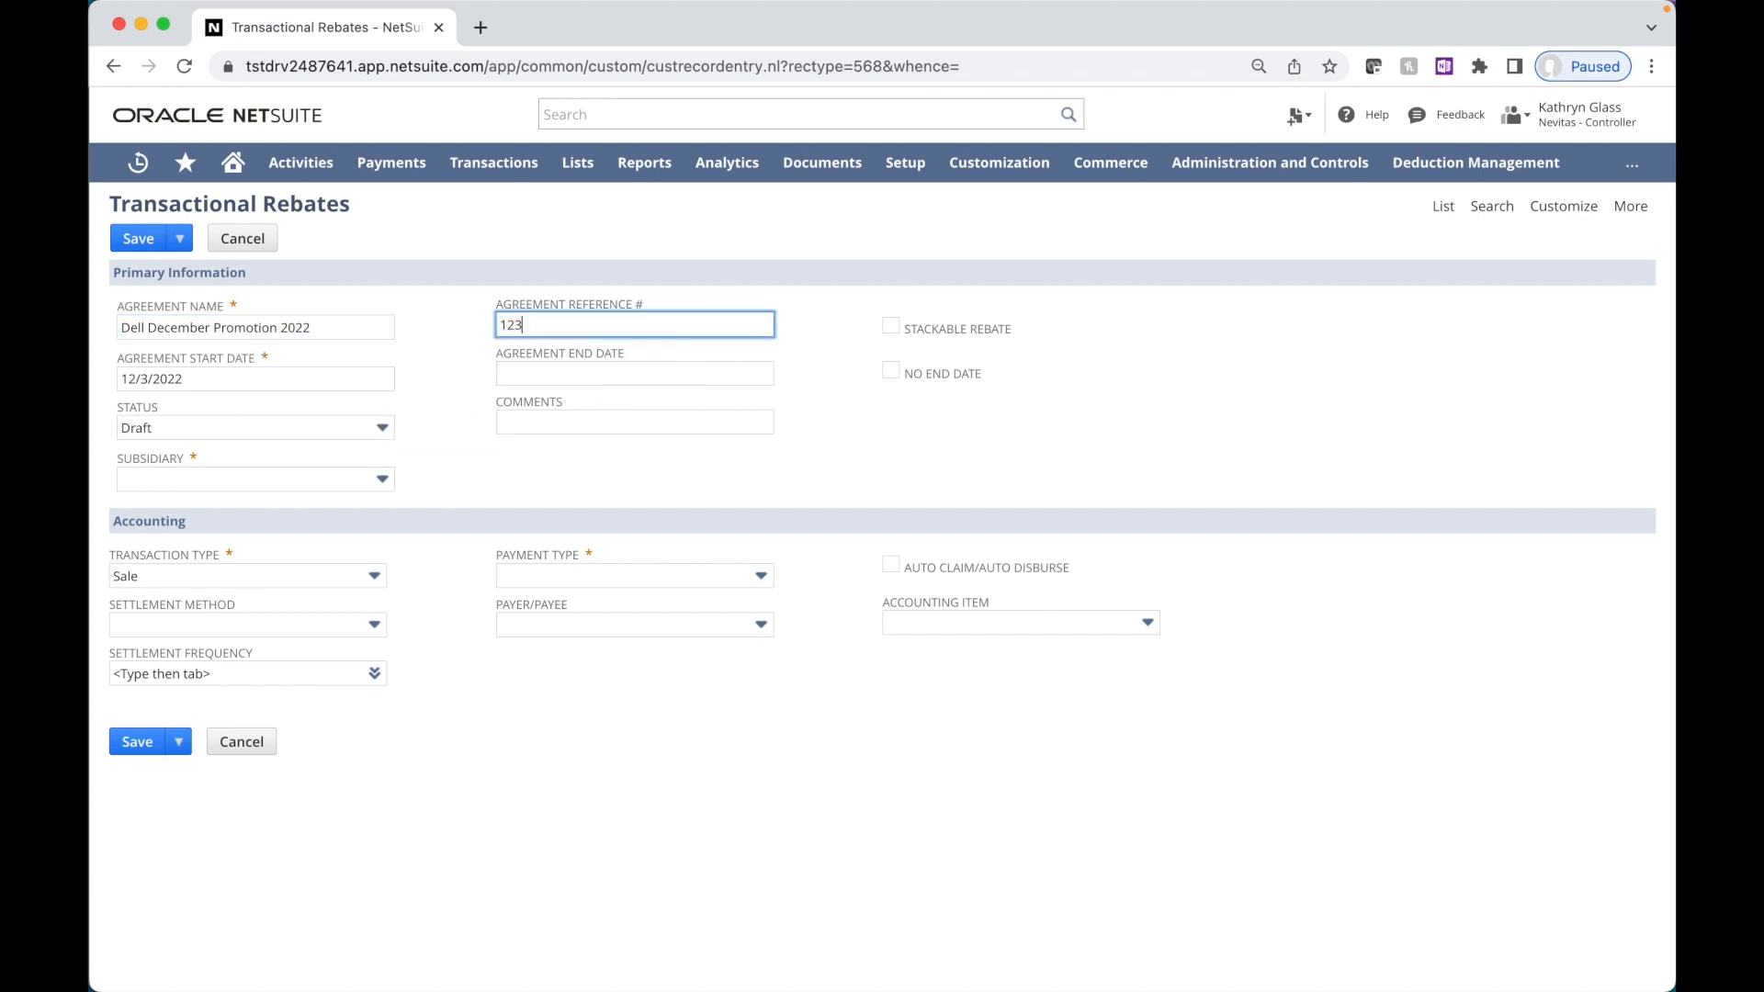
Step: Set the agreement dates to 12/1/2022 through 12/31/2022
{"action": "left_click", "coordinate": [253, 379]}
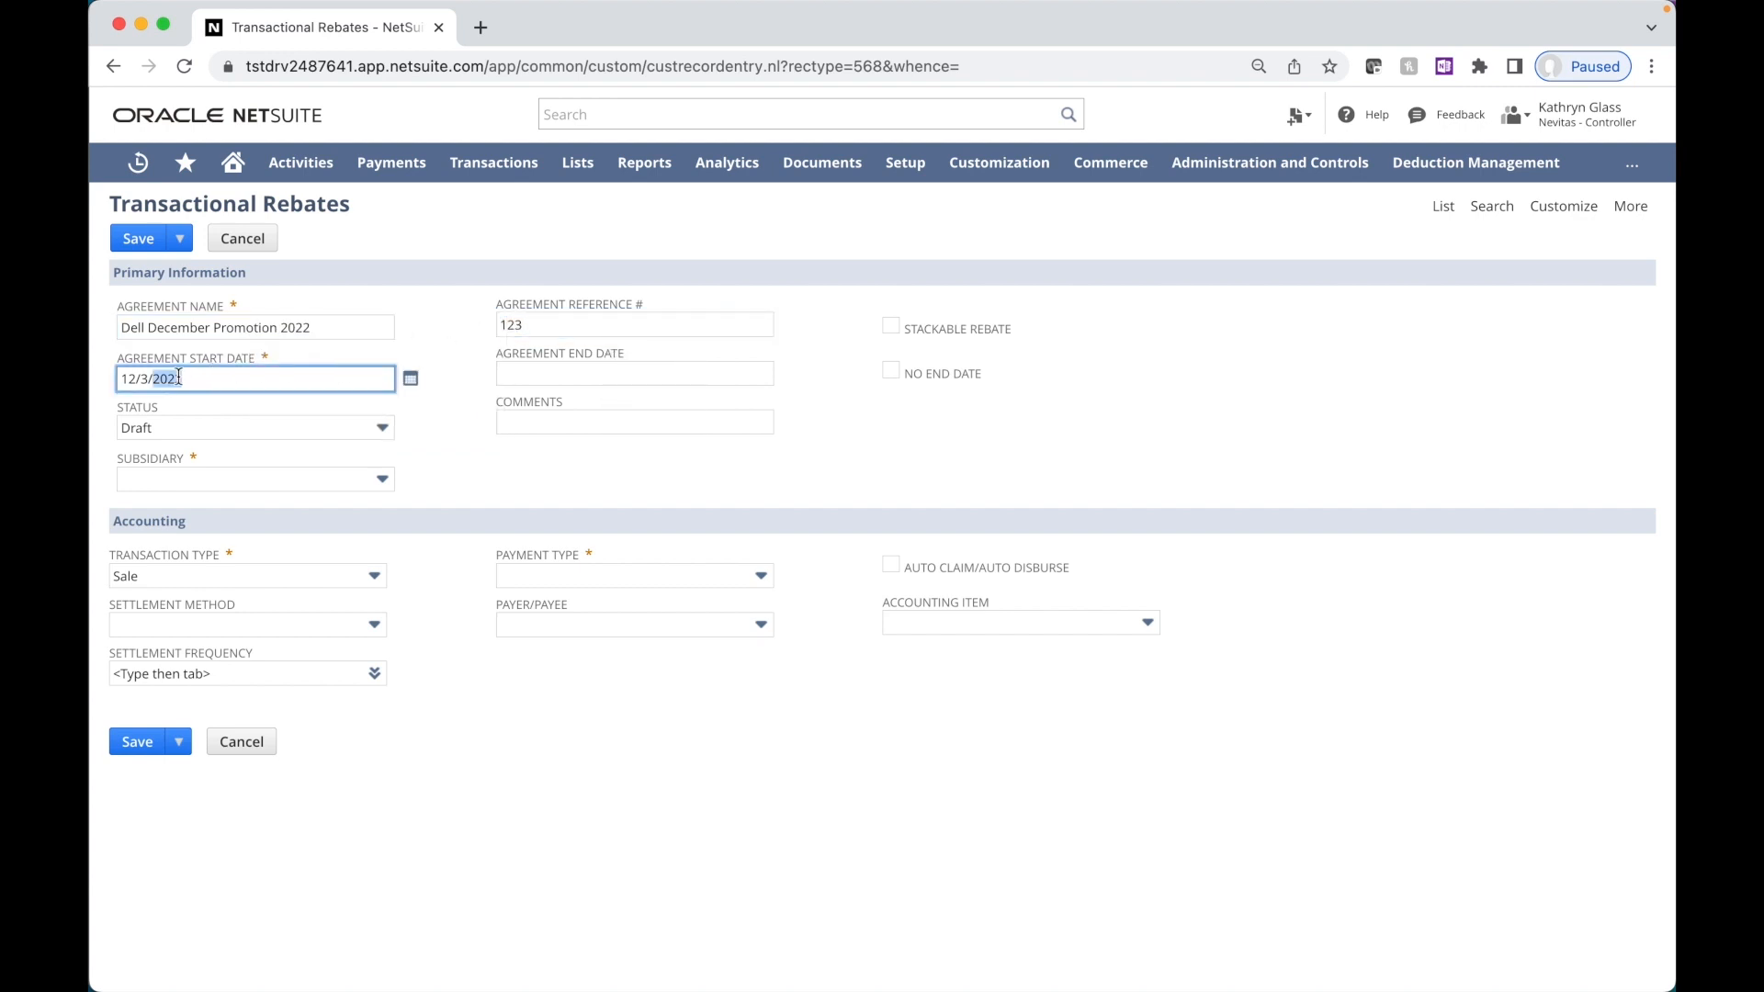
{"action": "type", "text": "12/1/"}
{"action": "left_click", "coordinate": [634, 373]}
{"action": "type", "text": "12/31/"}
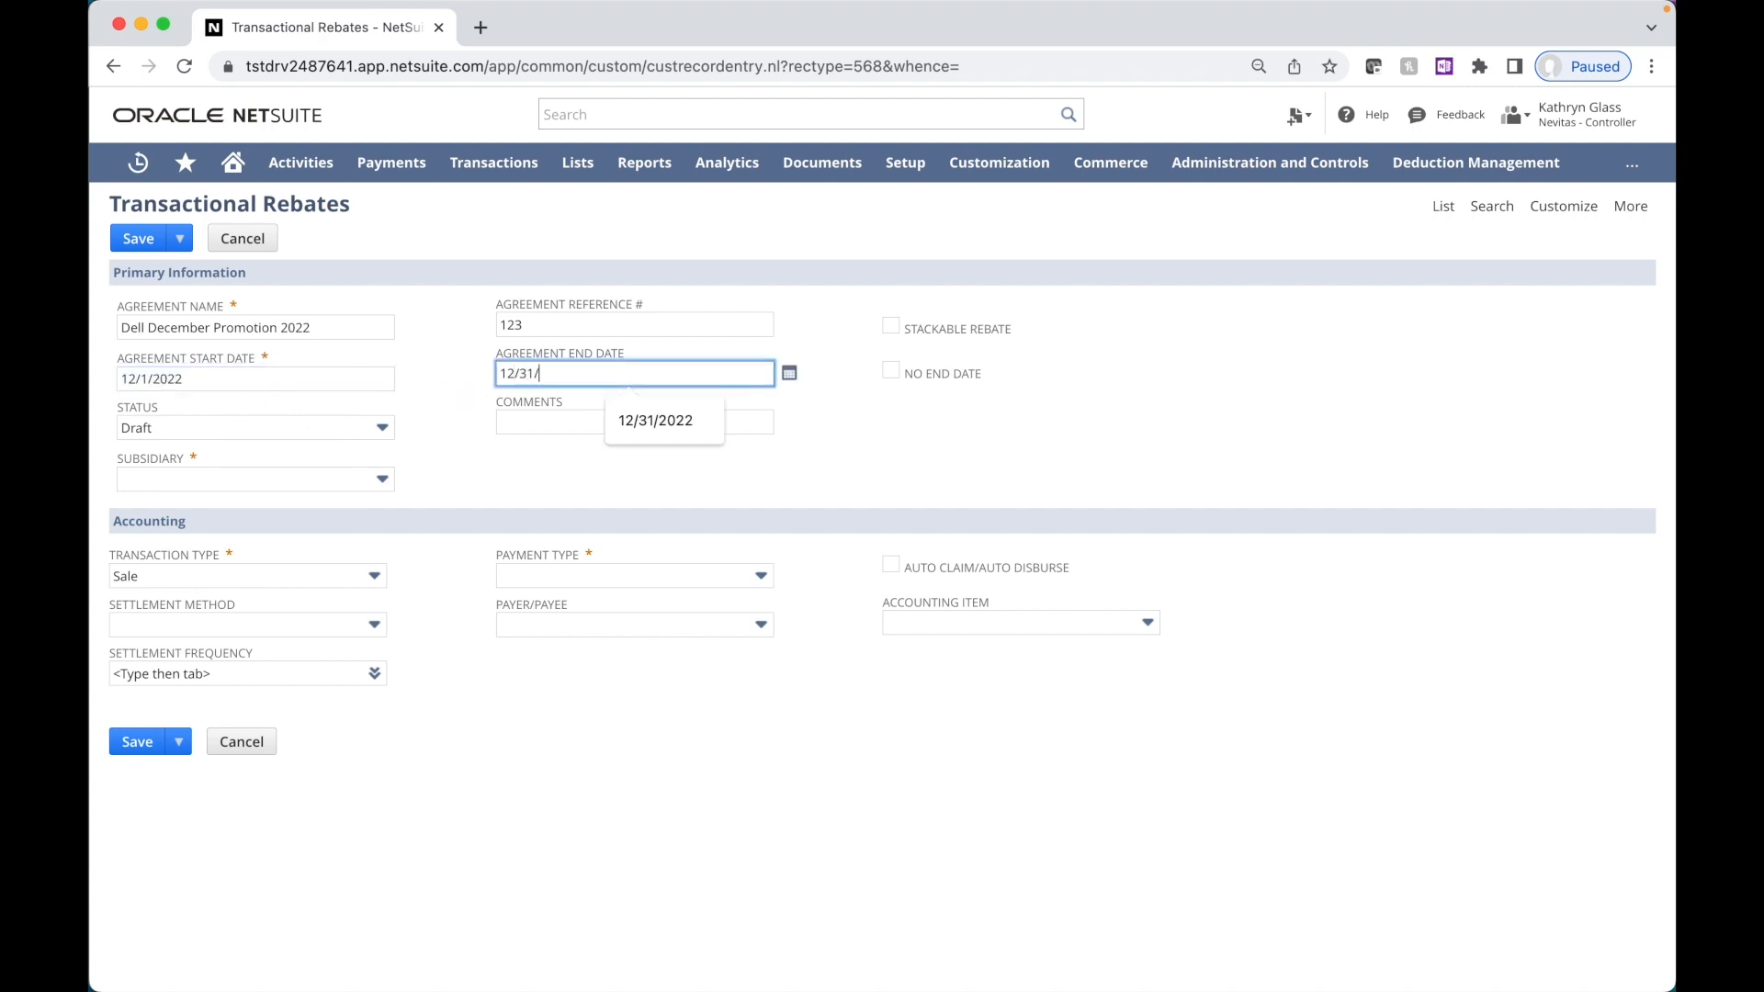
{"action": "left_click", "coordinate": [654, 419]}
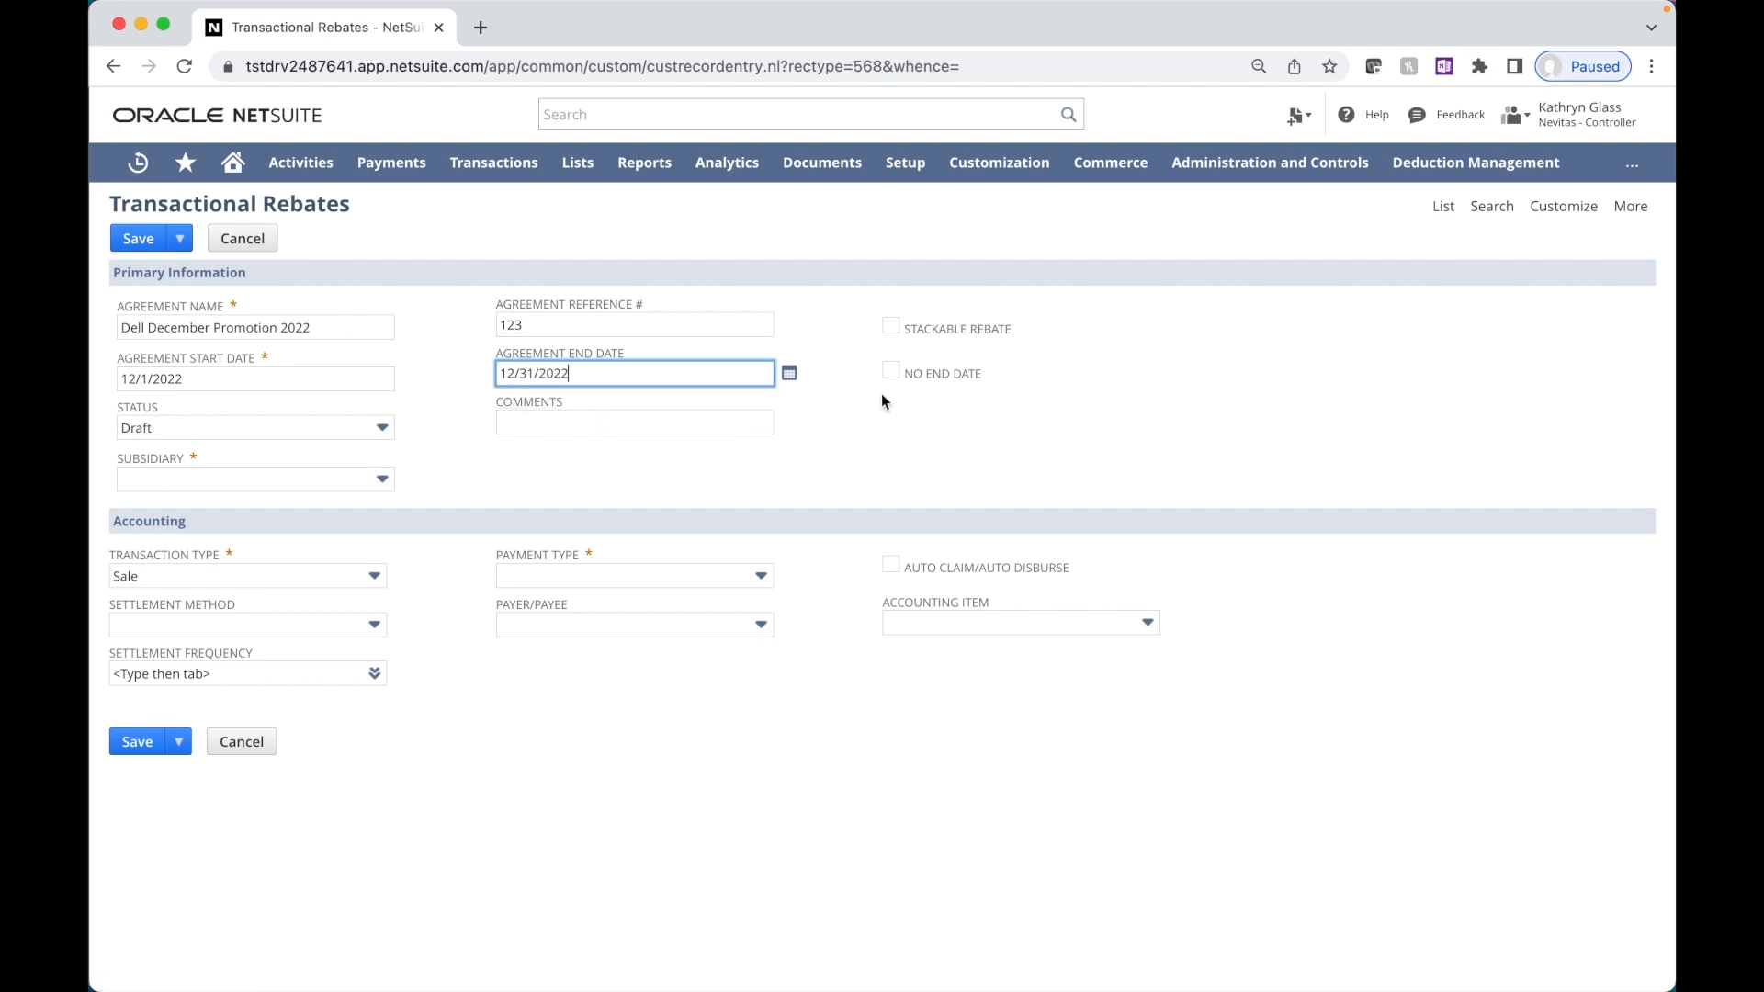
{"action": "mouse_move", "coordinate": [890, 371]}
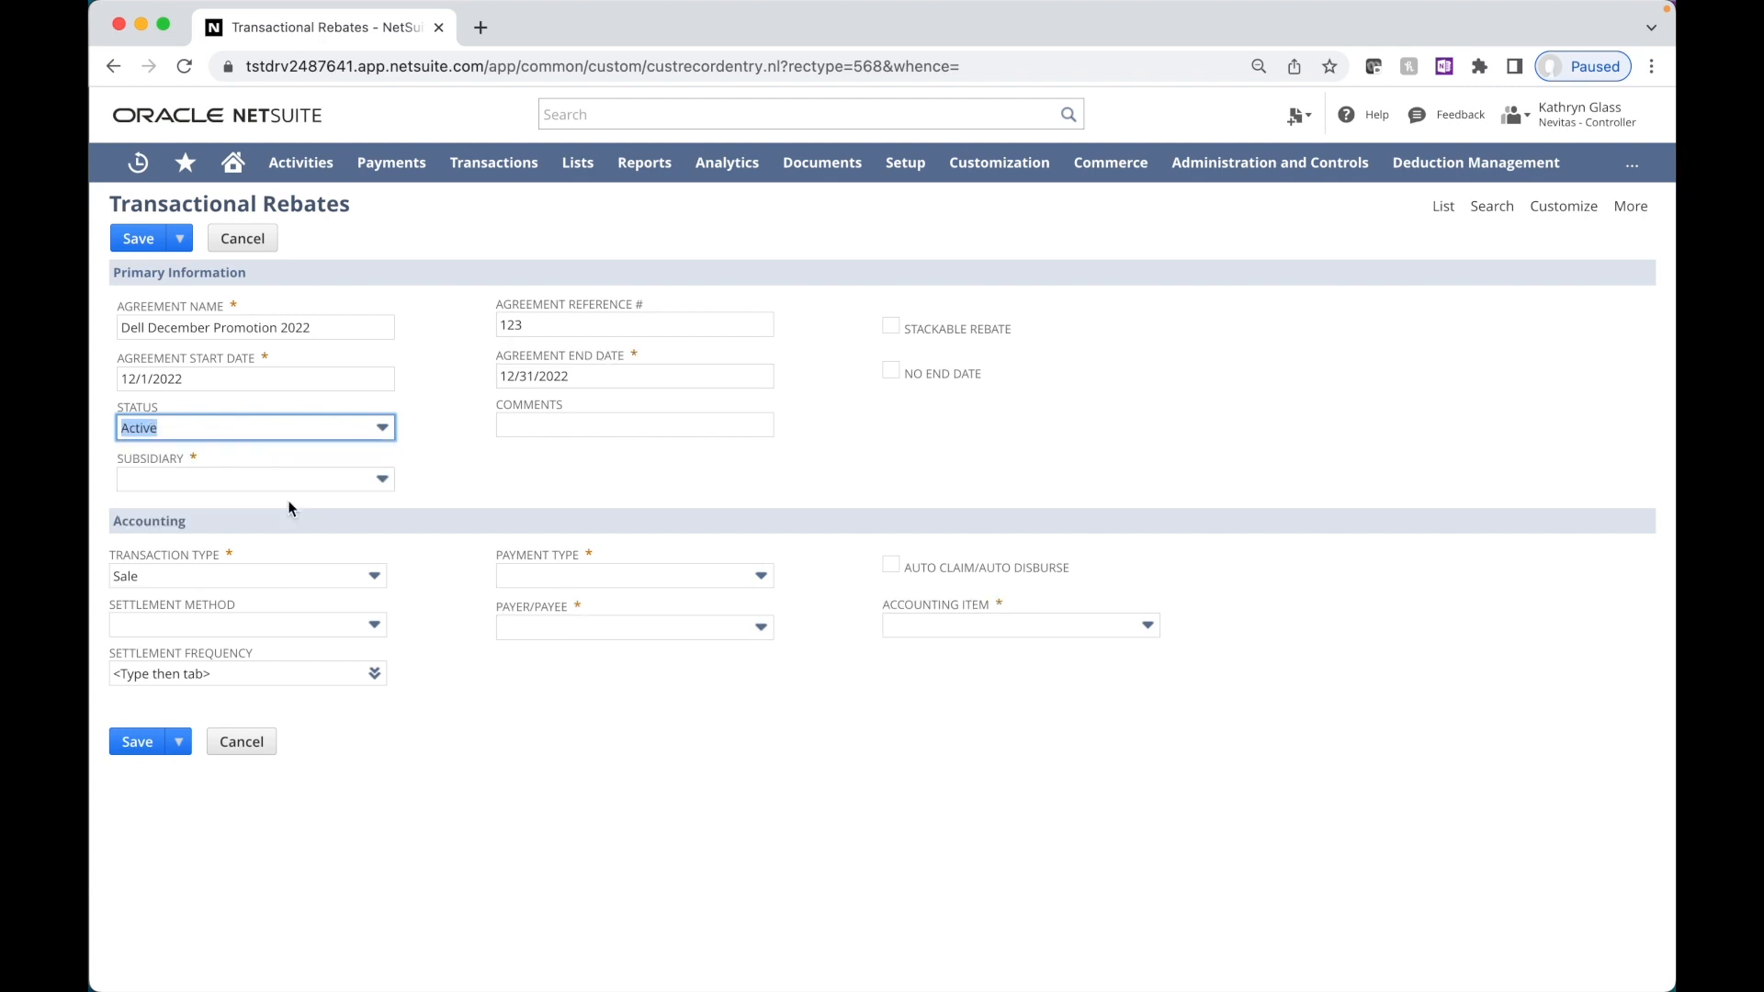
Step: Set subsidiary Parent : Child, payment type Receiving and accounting item Vendor Chargeback
{"action": "left_click", "coordinate": [253, 478]}
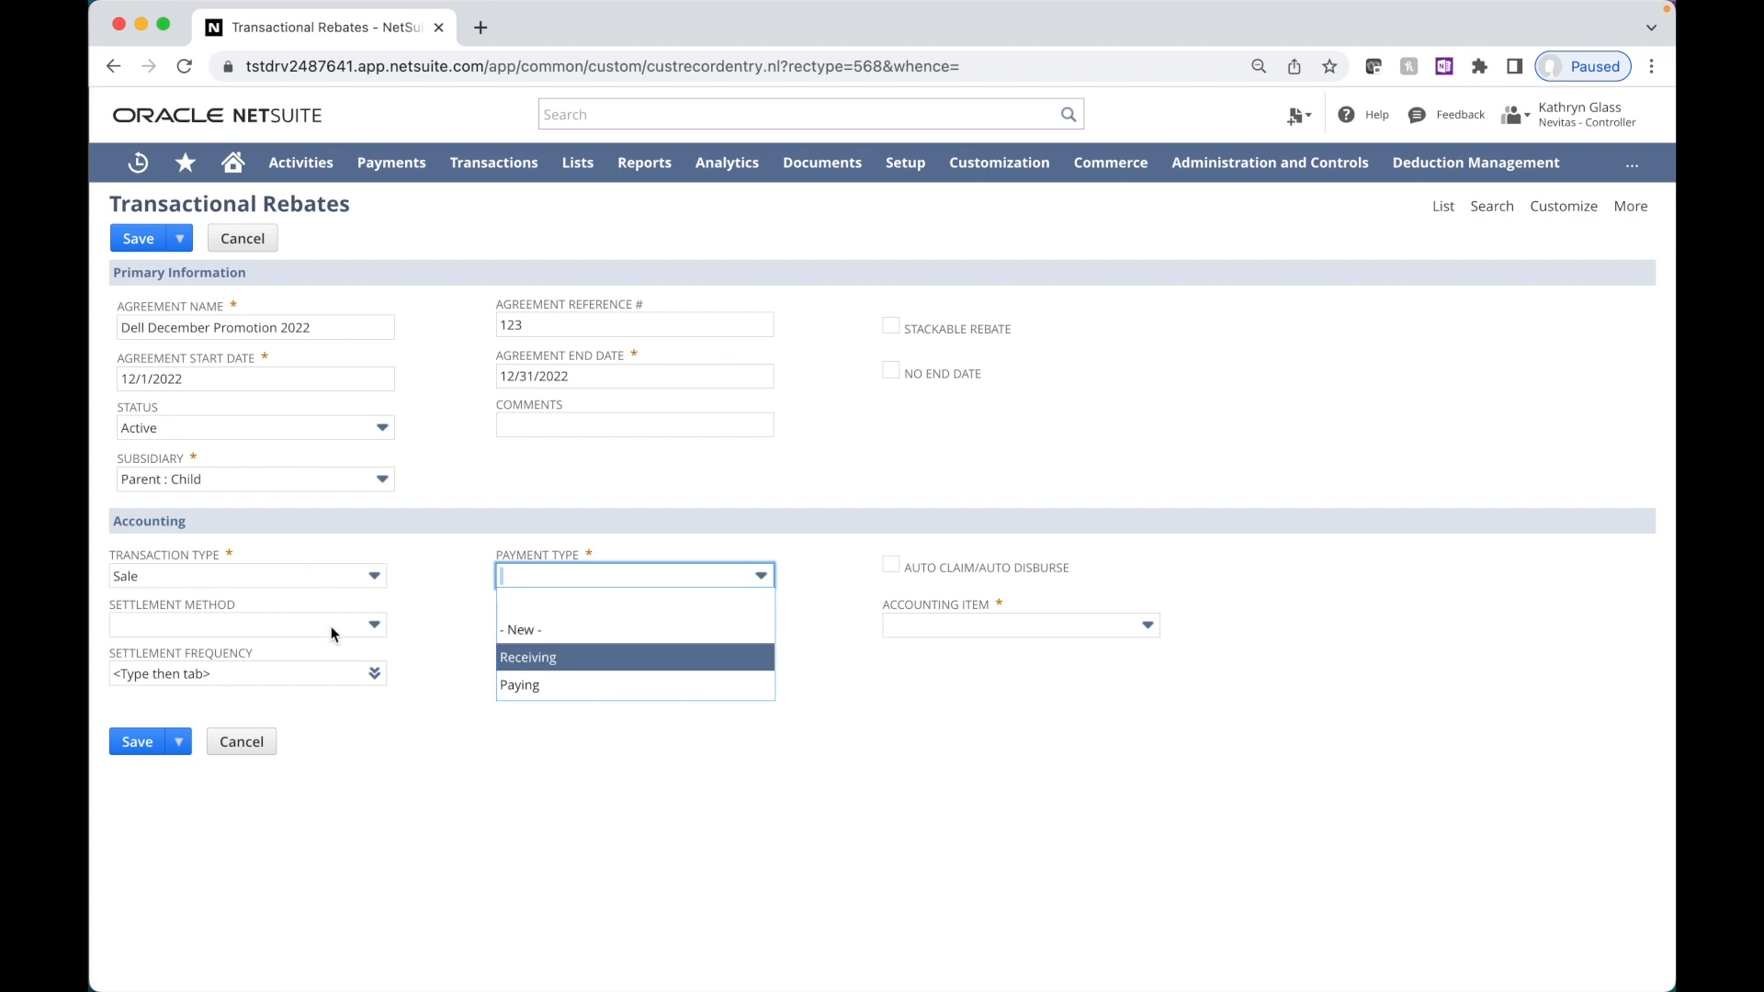
{"action": "left_click", "coordinate": [527, 658]}
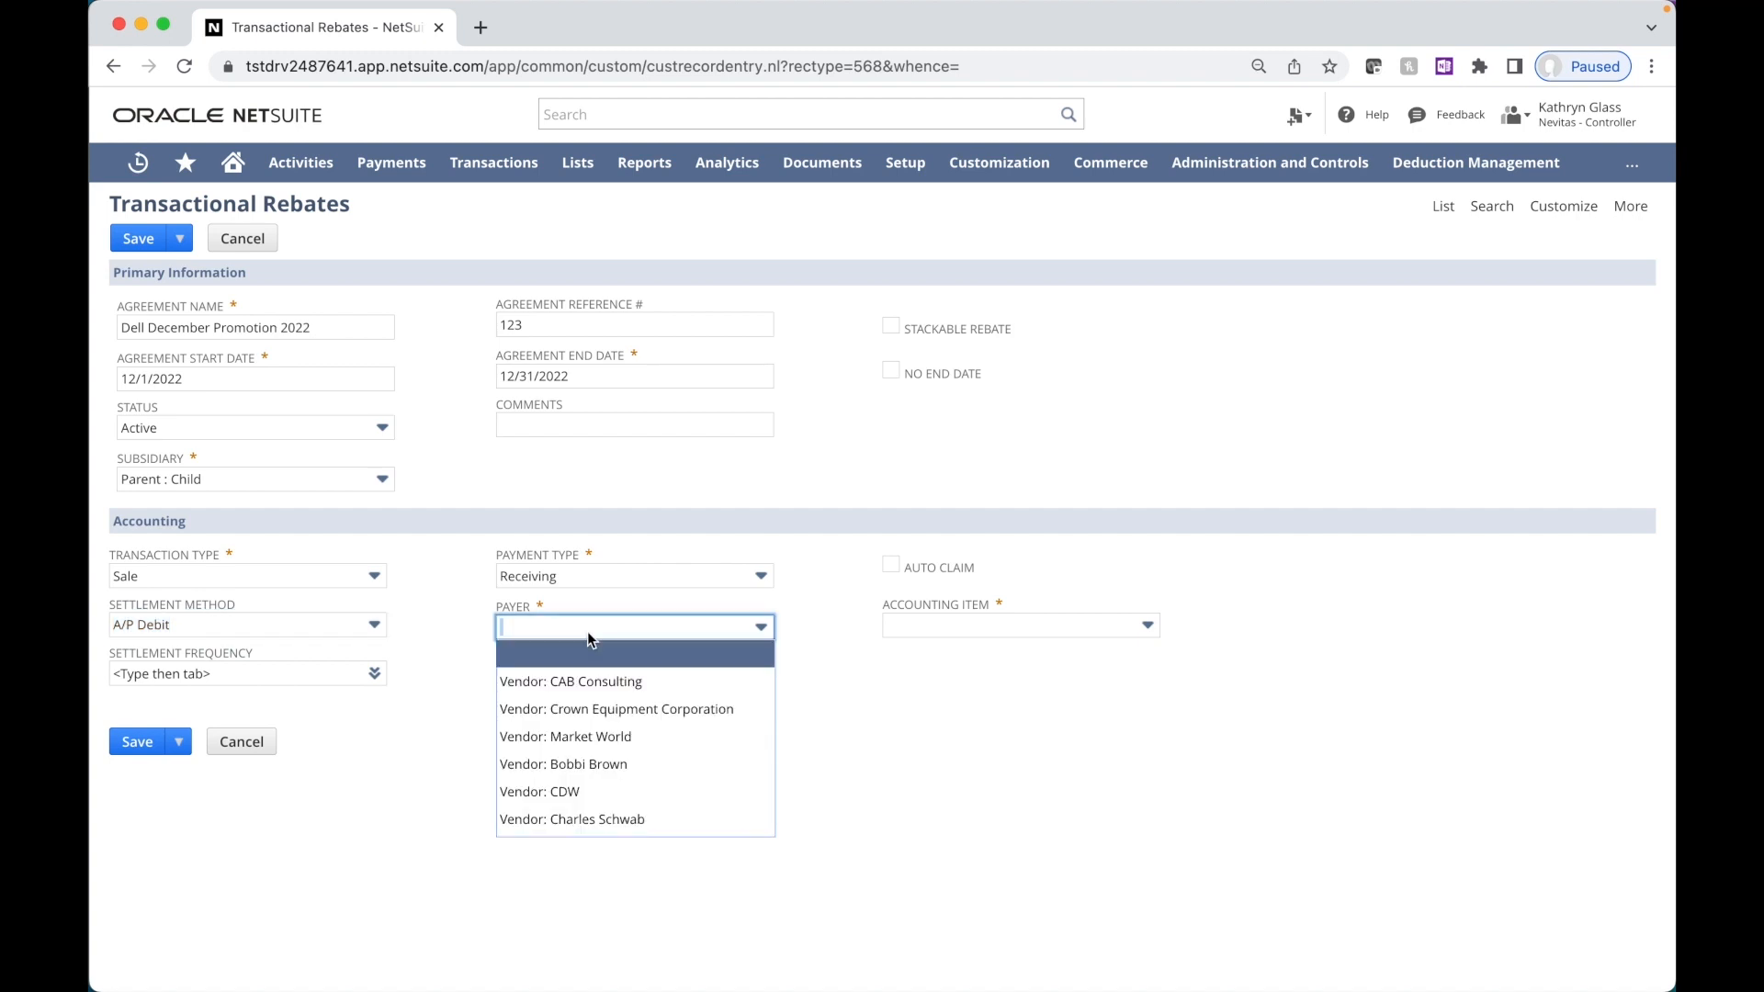
{"action": "scroll", "scroll_direction": "down", "scroll_amount": 3}
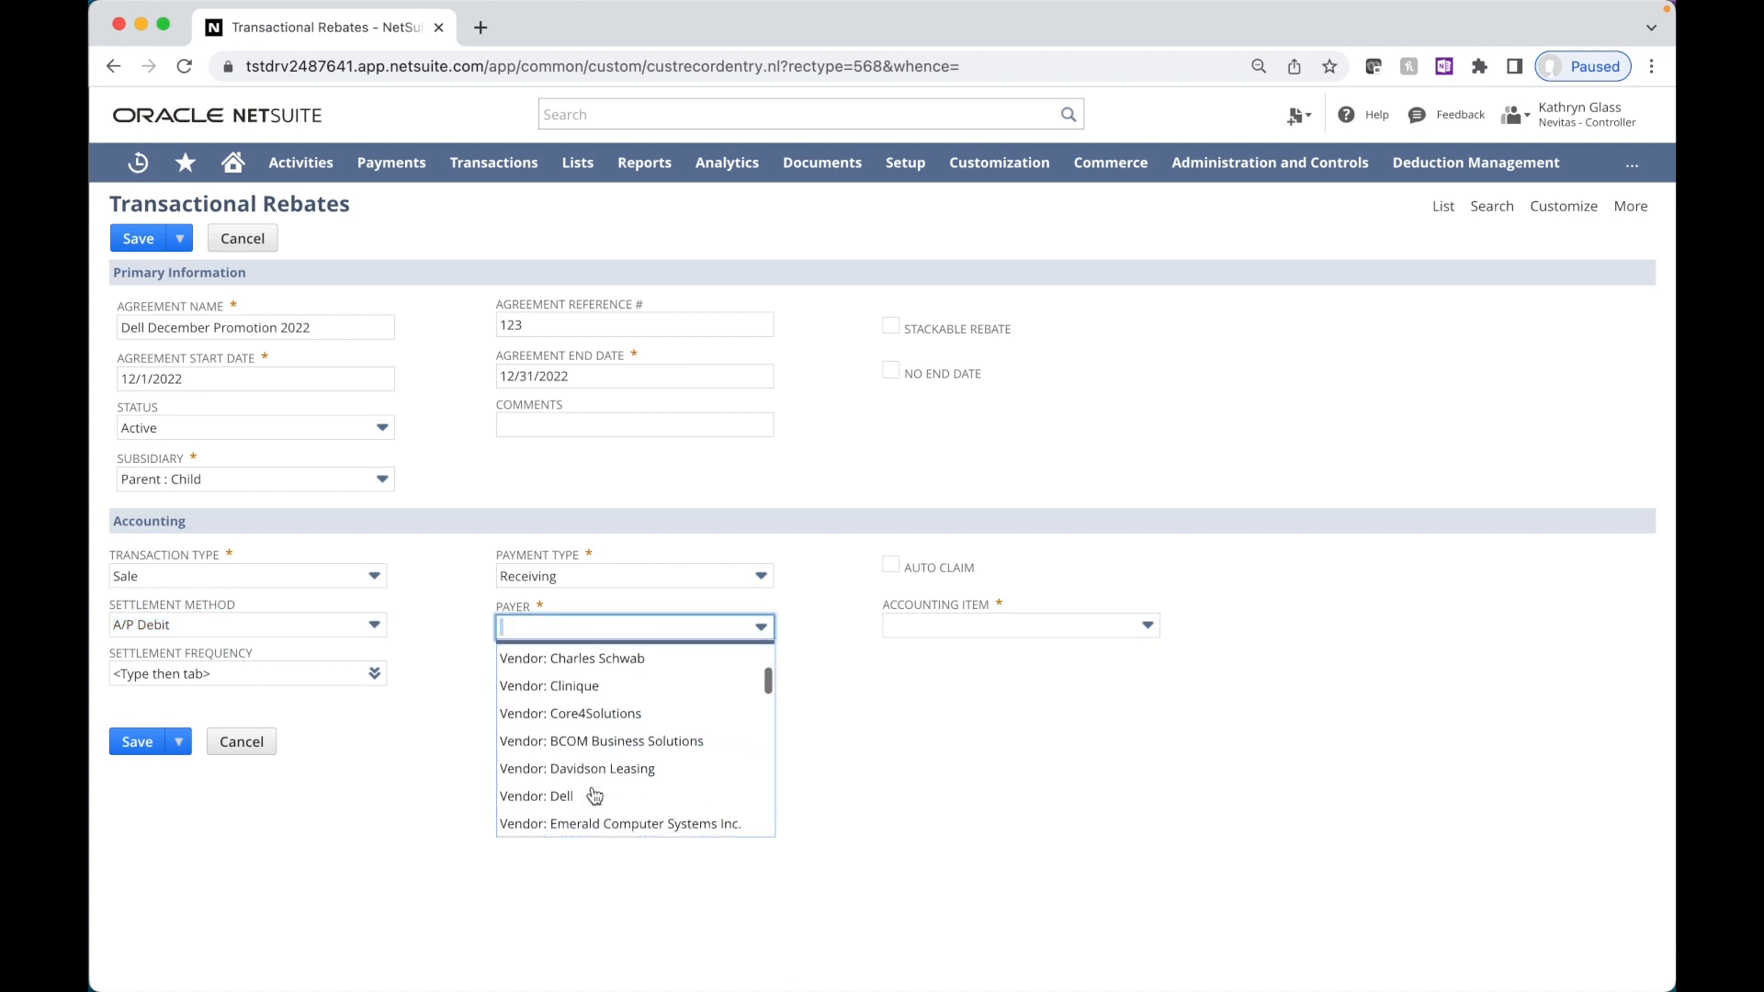
{"action": "mouse_move", "coordinate": [535, 783]}
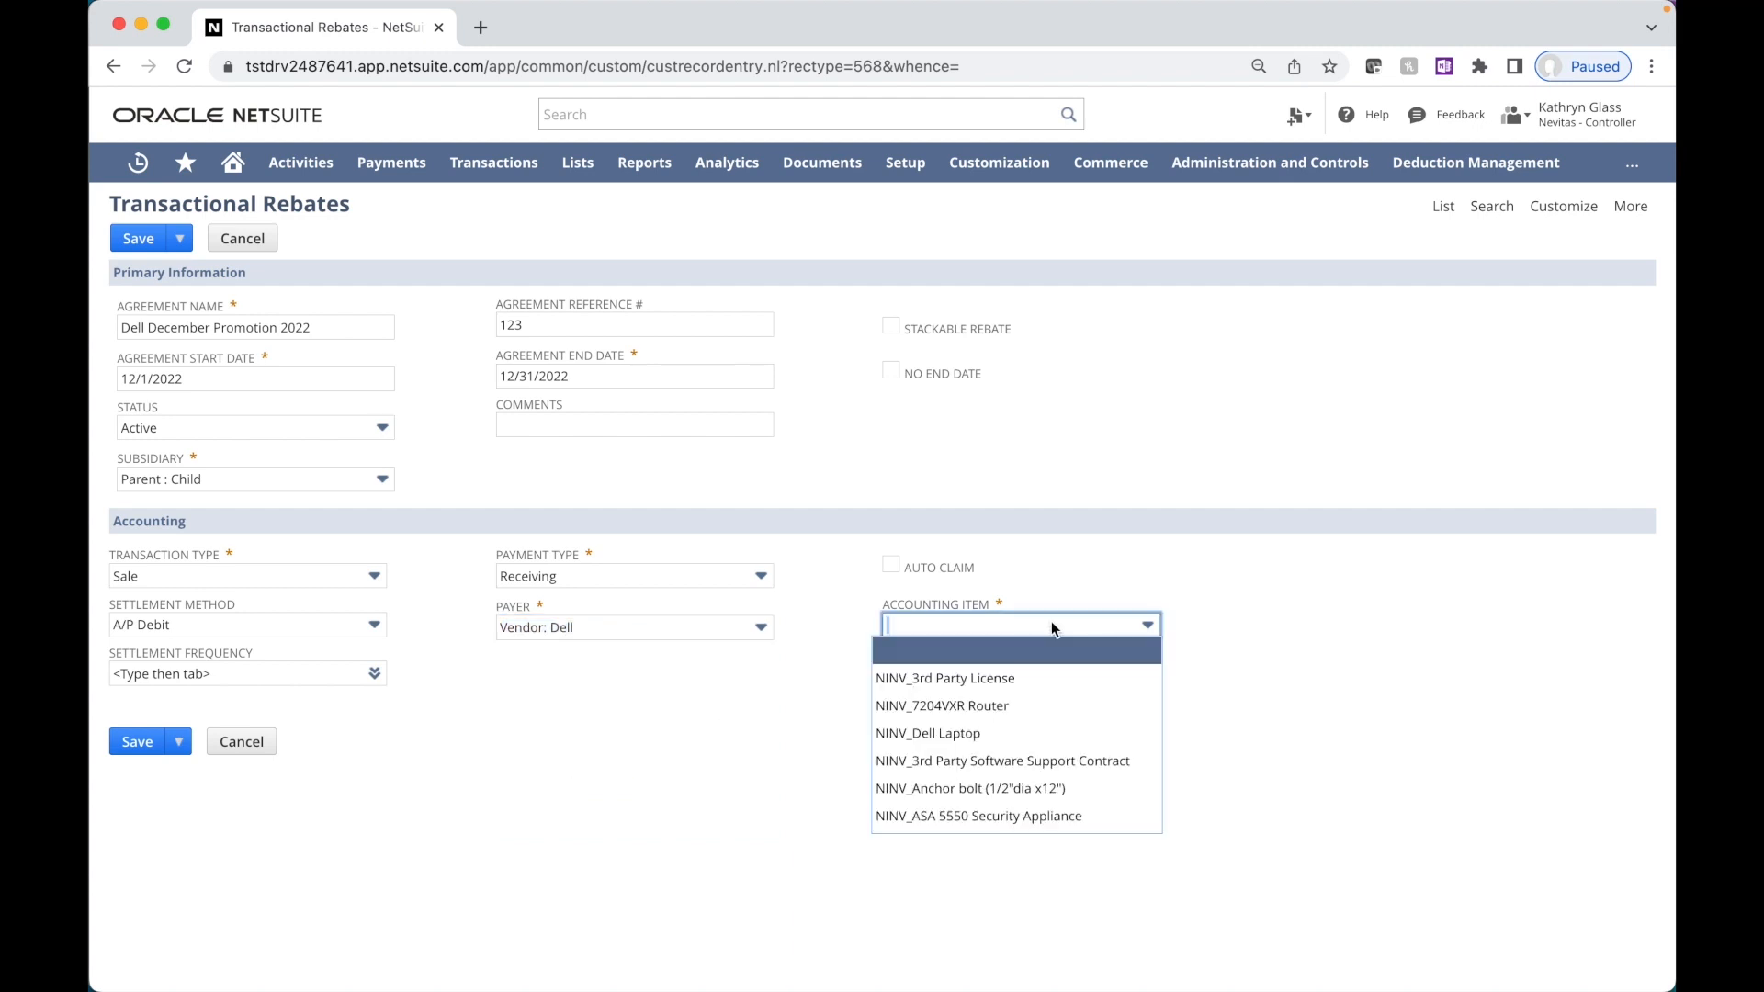
{"action": "scroll", "scroll_direction": "down", "scroll_amount": 3}
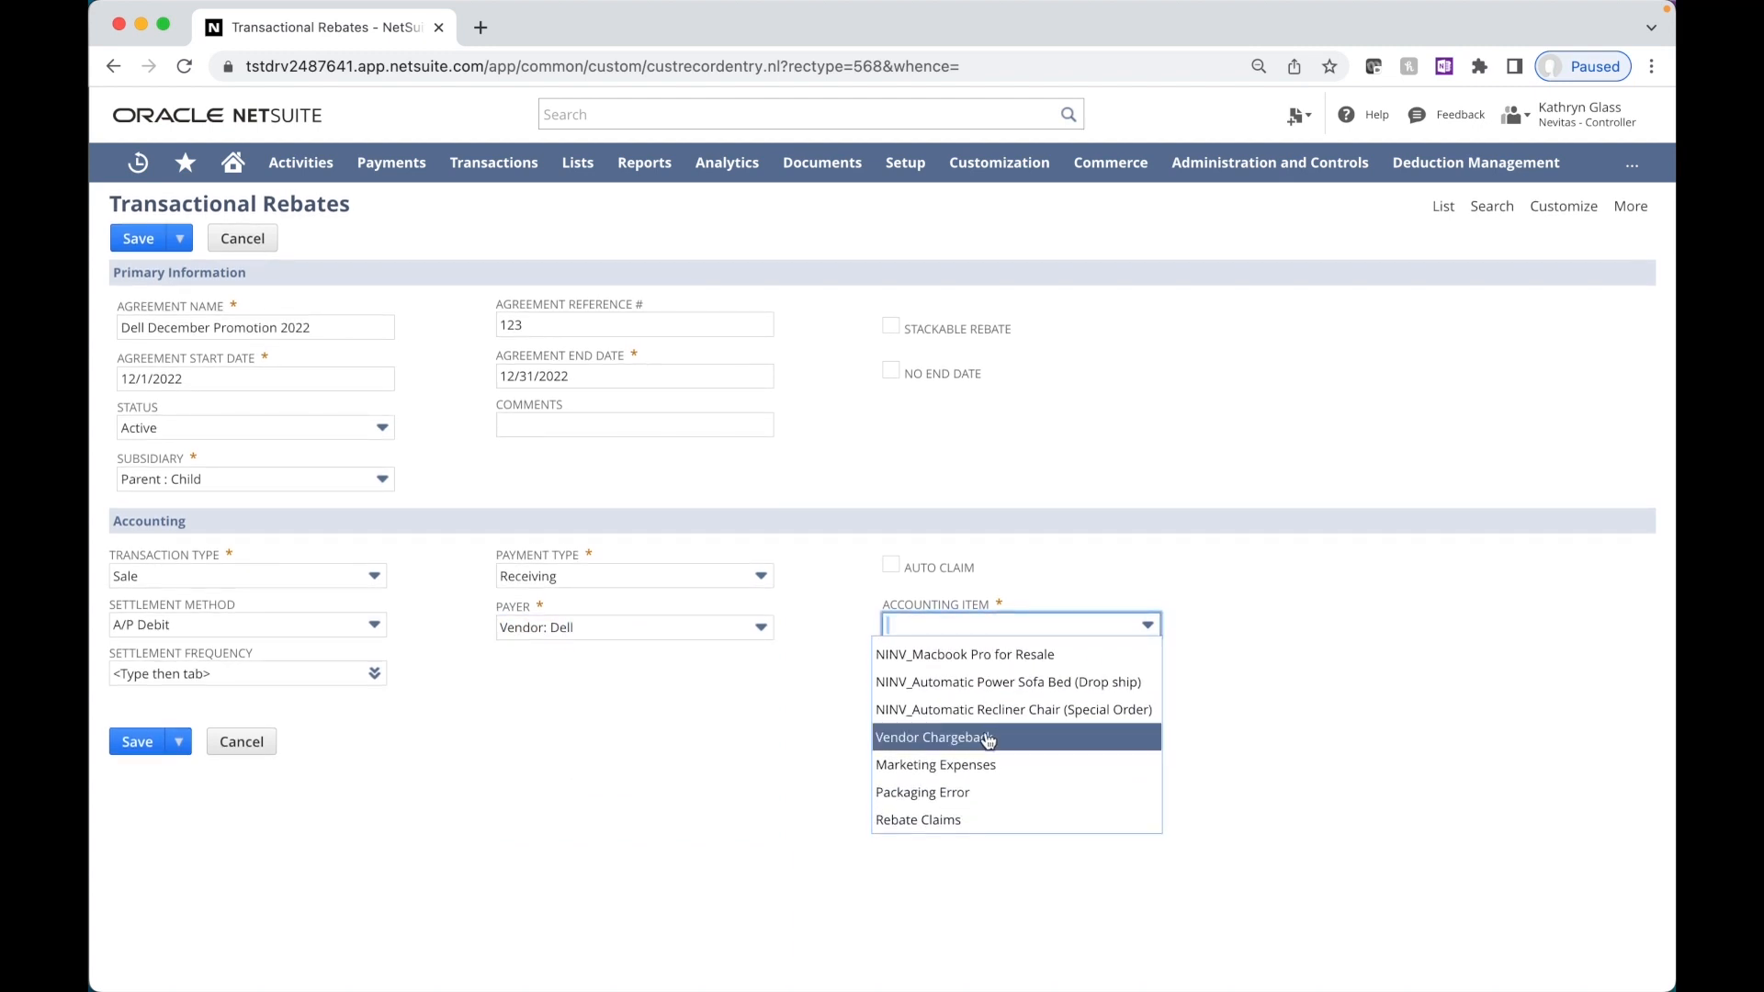
{"action": "left_click", "coordinate": [936, 737]}
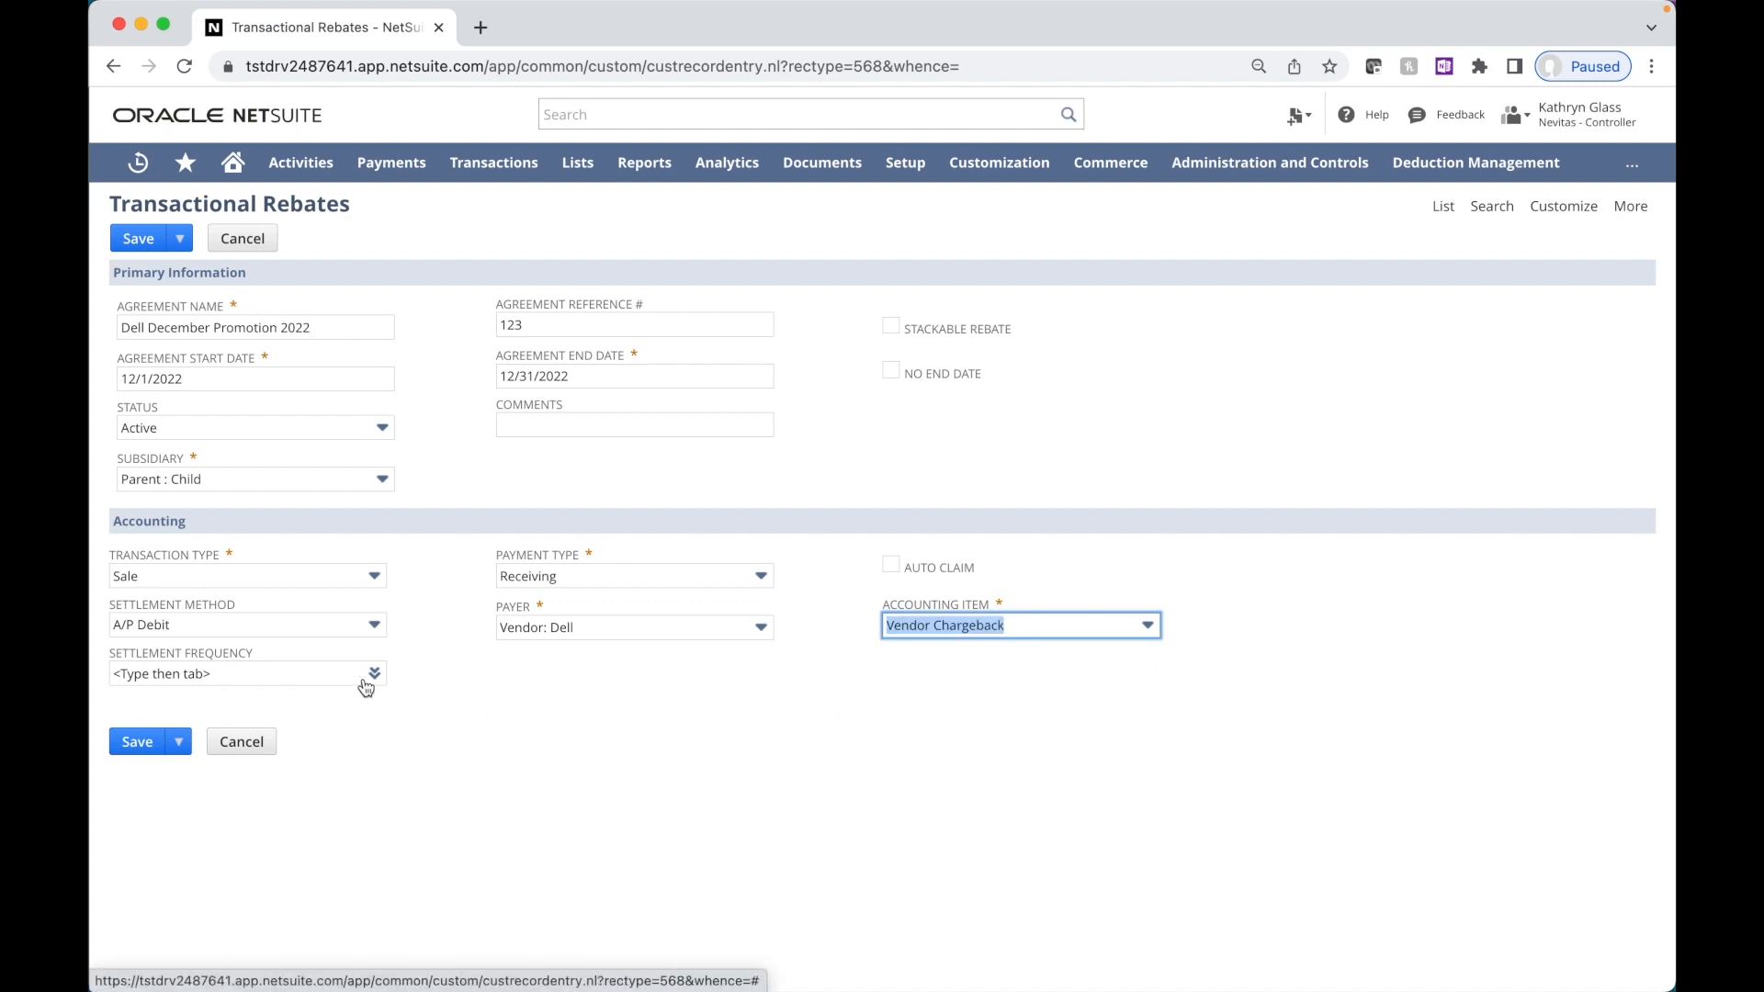
Step: Leave settlement frequency unset and save the new rebate agreement
{"action": "left_click", "coordinate": [373, 672]}
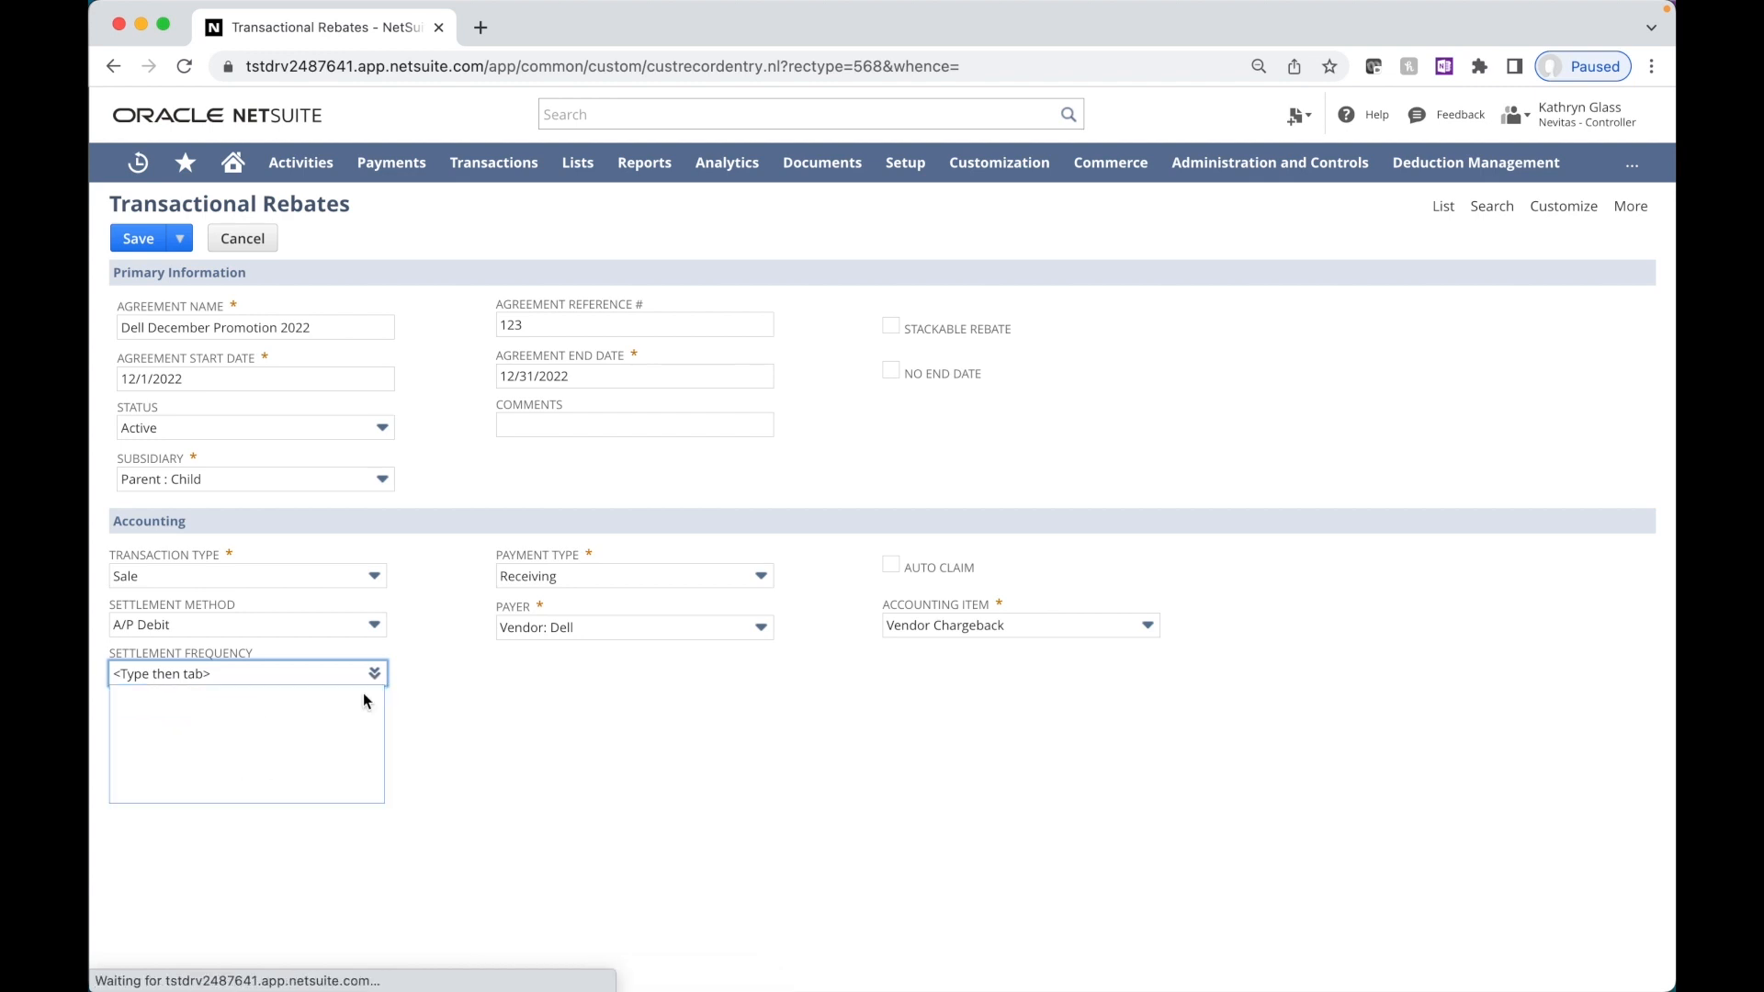
{"action": "left_click", "coordinate": [373, 673]}
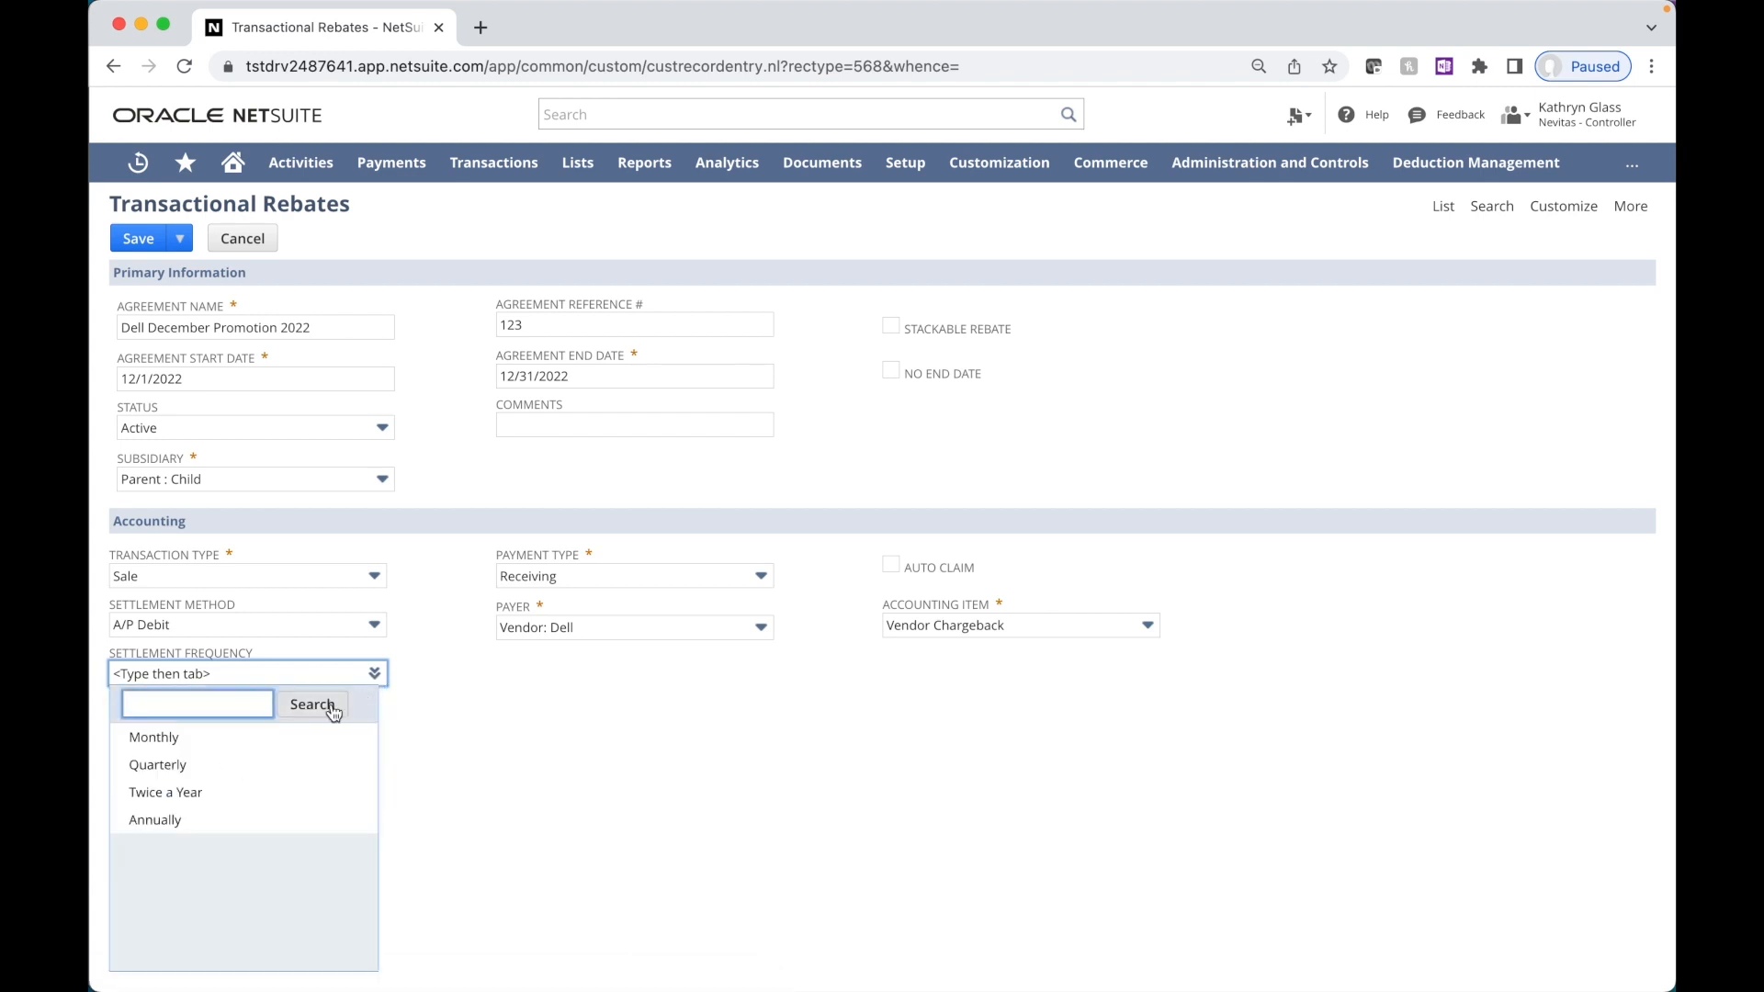
{"action": "mouse_move", "coordinate": [166, 792]}
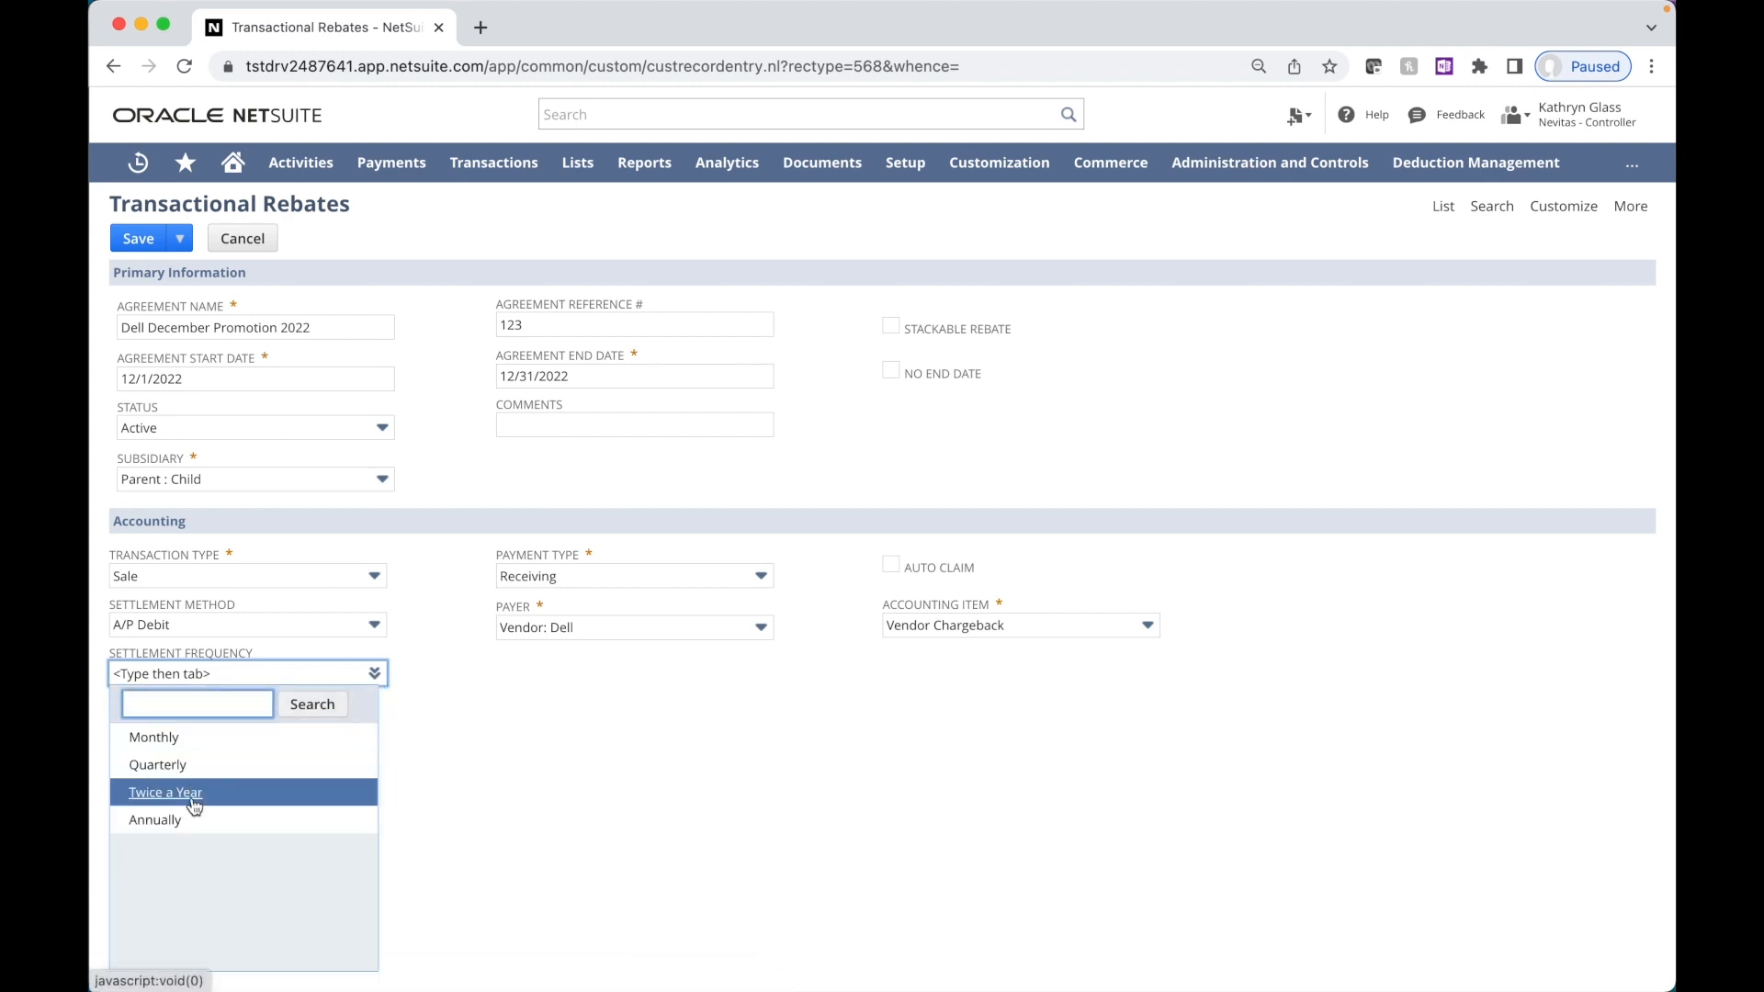
{"action": "left_click", "coordinate": [890, 575]}
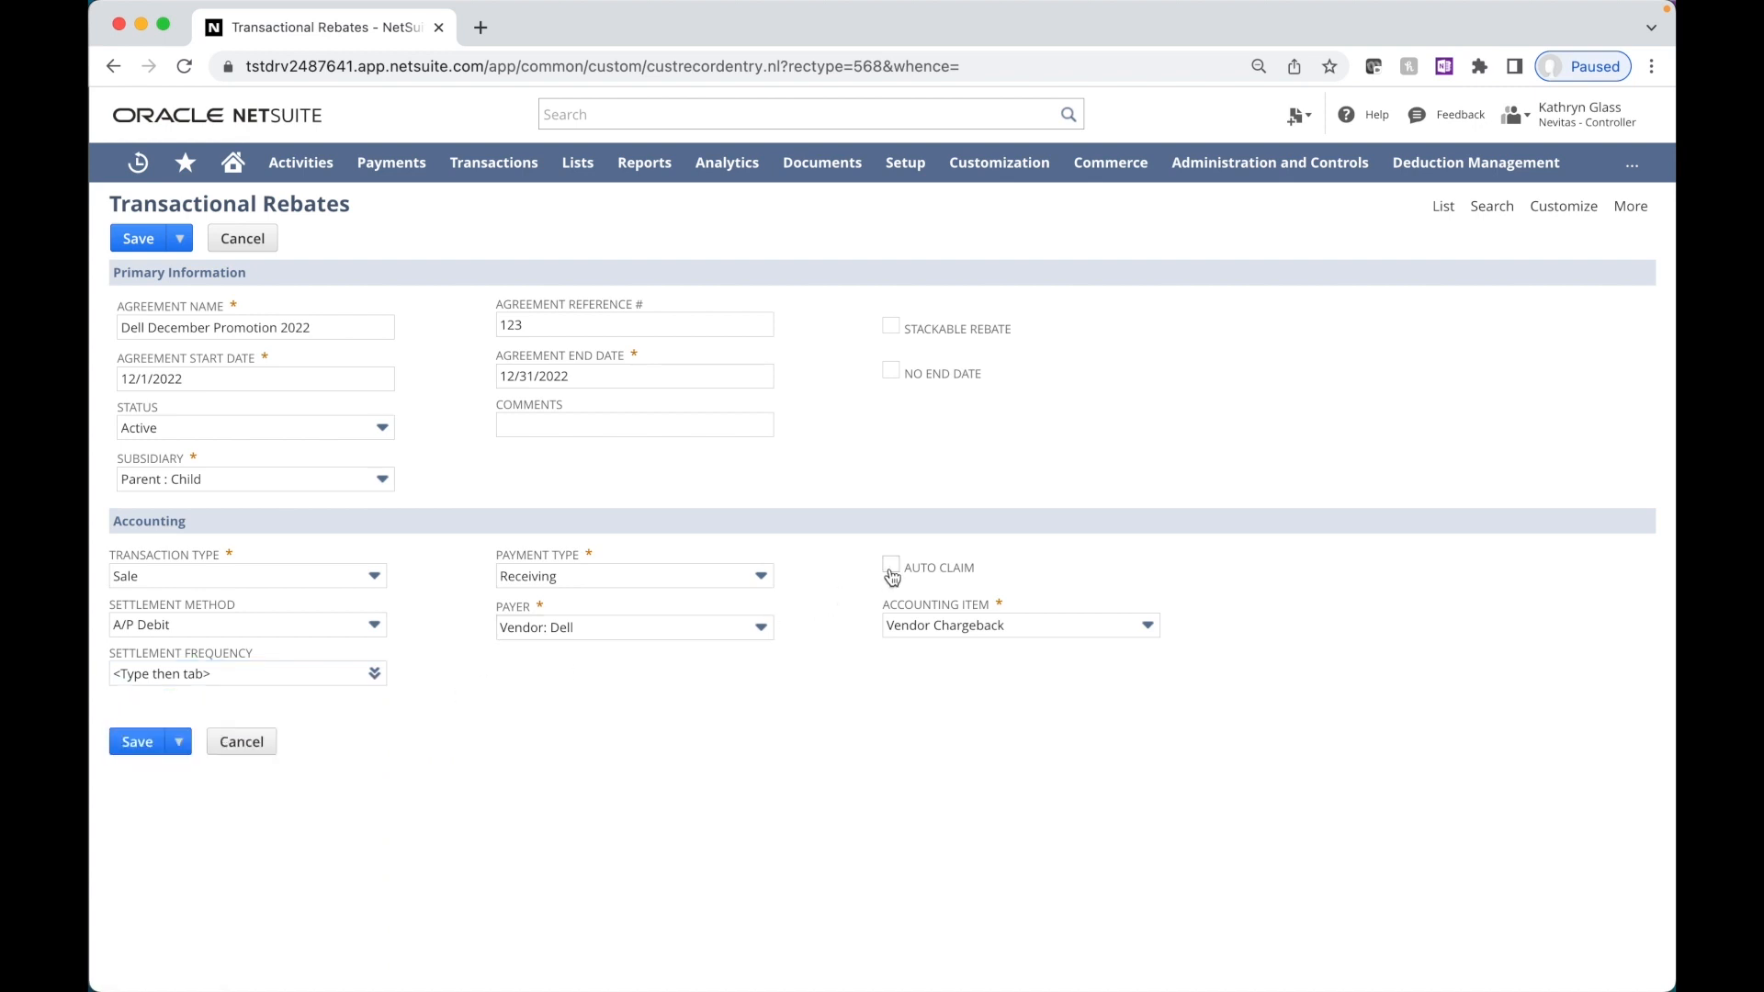
{"action": "mouse_move", "coordinate": [598, 711]}
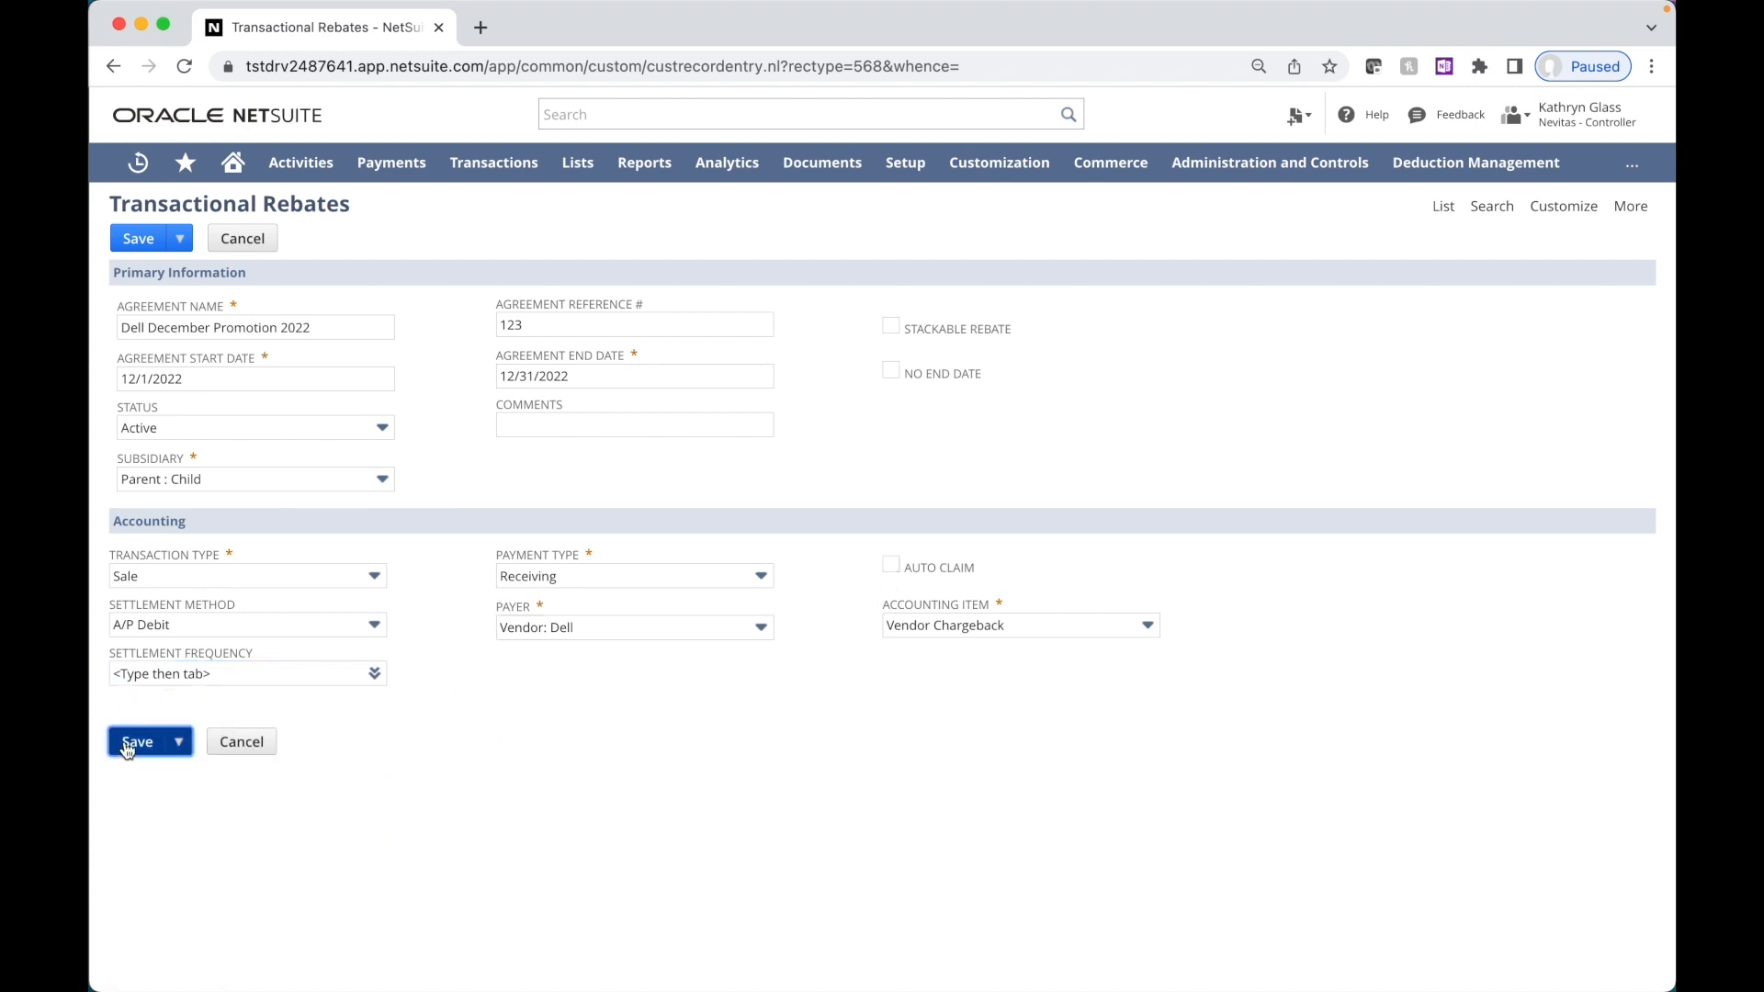
{"action": "left_click", "coordinate": [136, 740]}
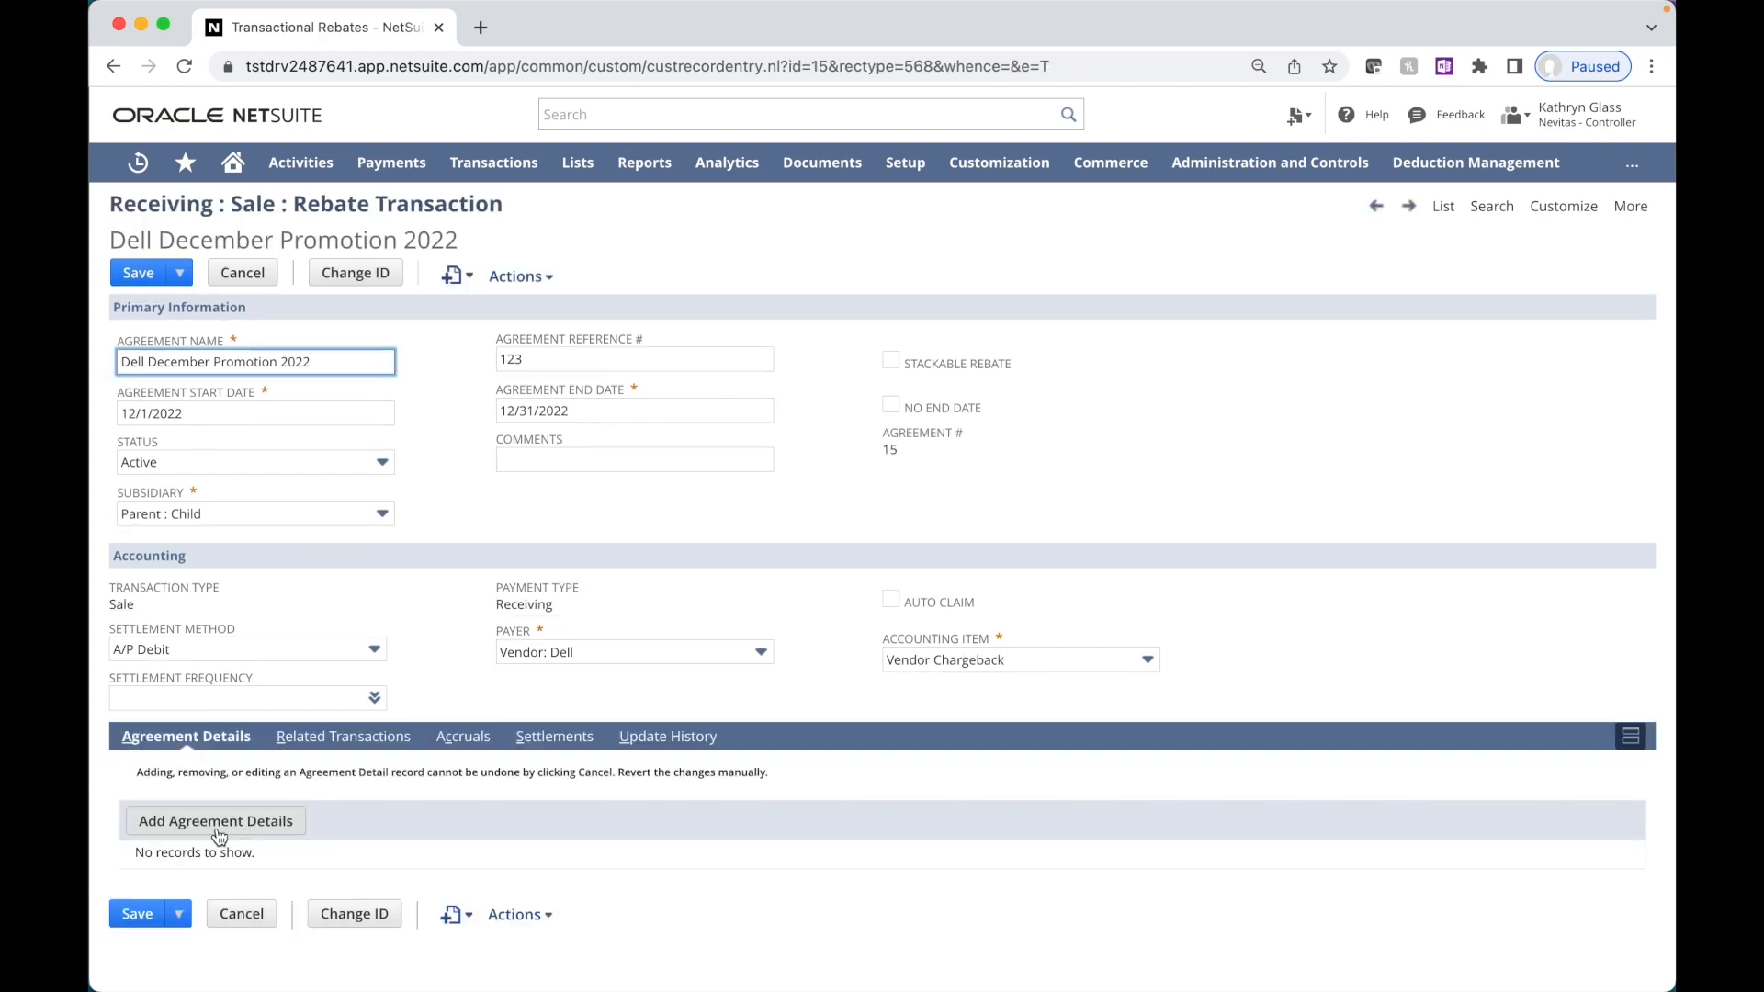
Step: Add agreement details covering Central, East and West territories for Gold-tier customers
{"action": "left_click", "coordinate": [215, 819]}
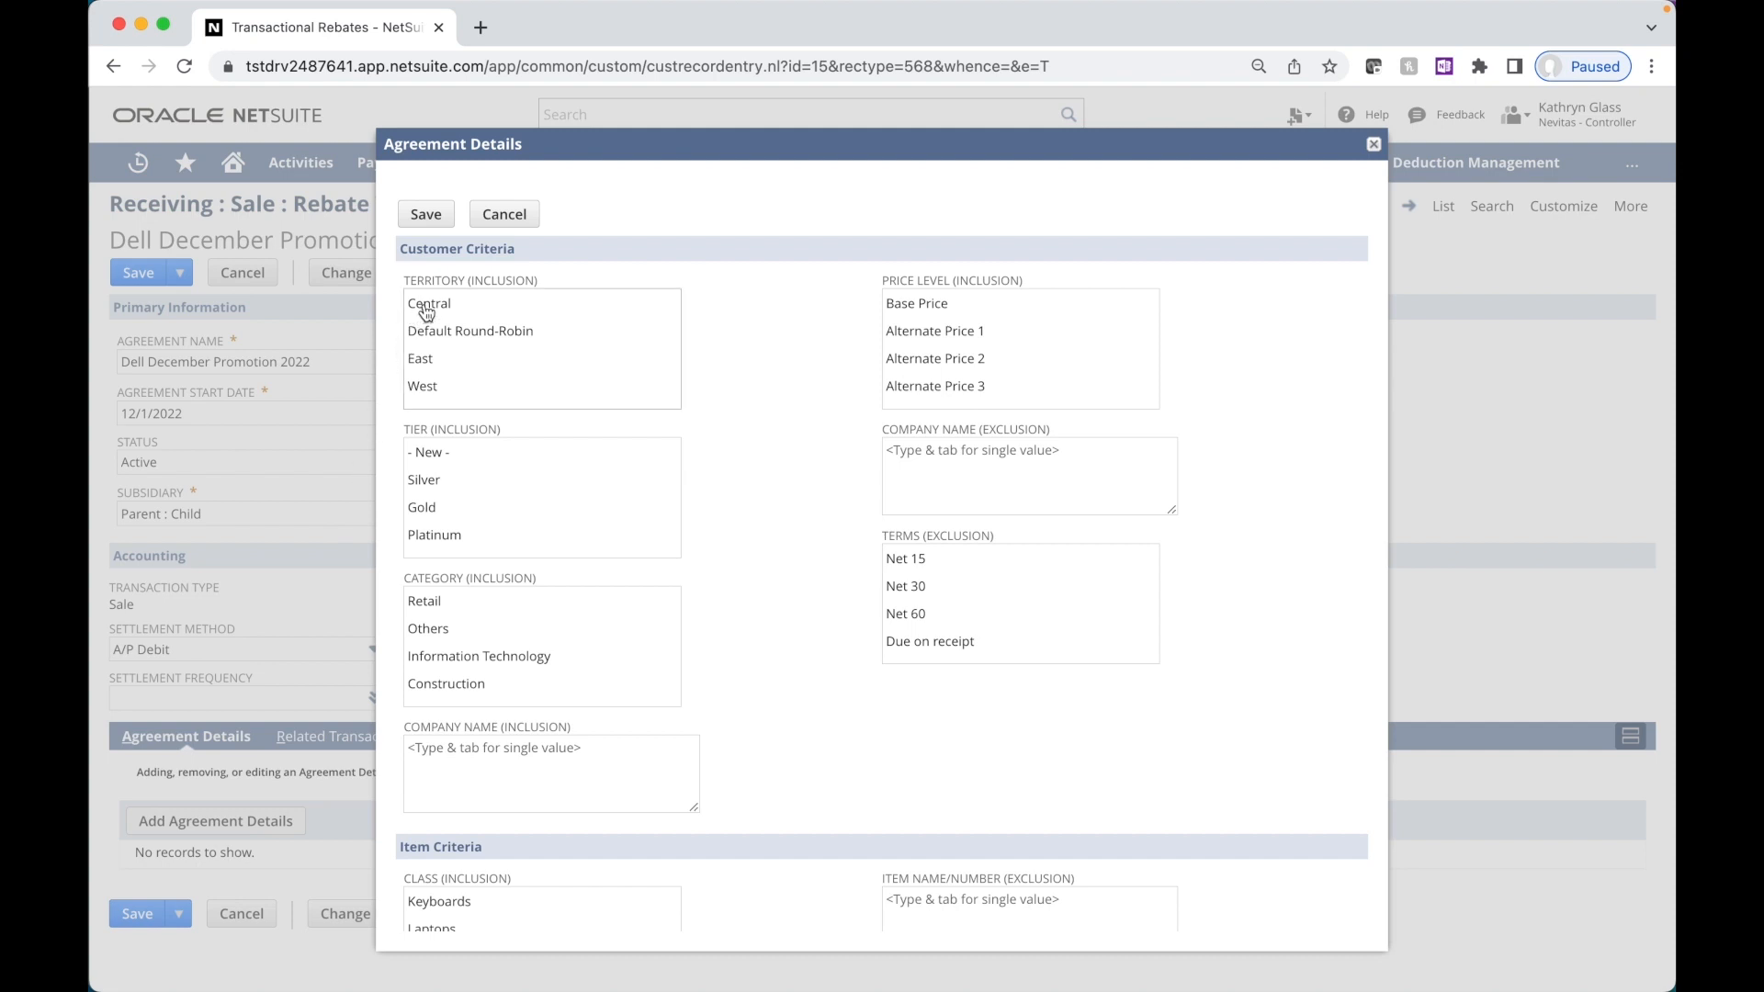
{"action": "left_click", "coordinate": [428, 303]}
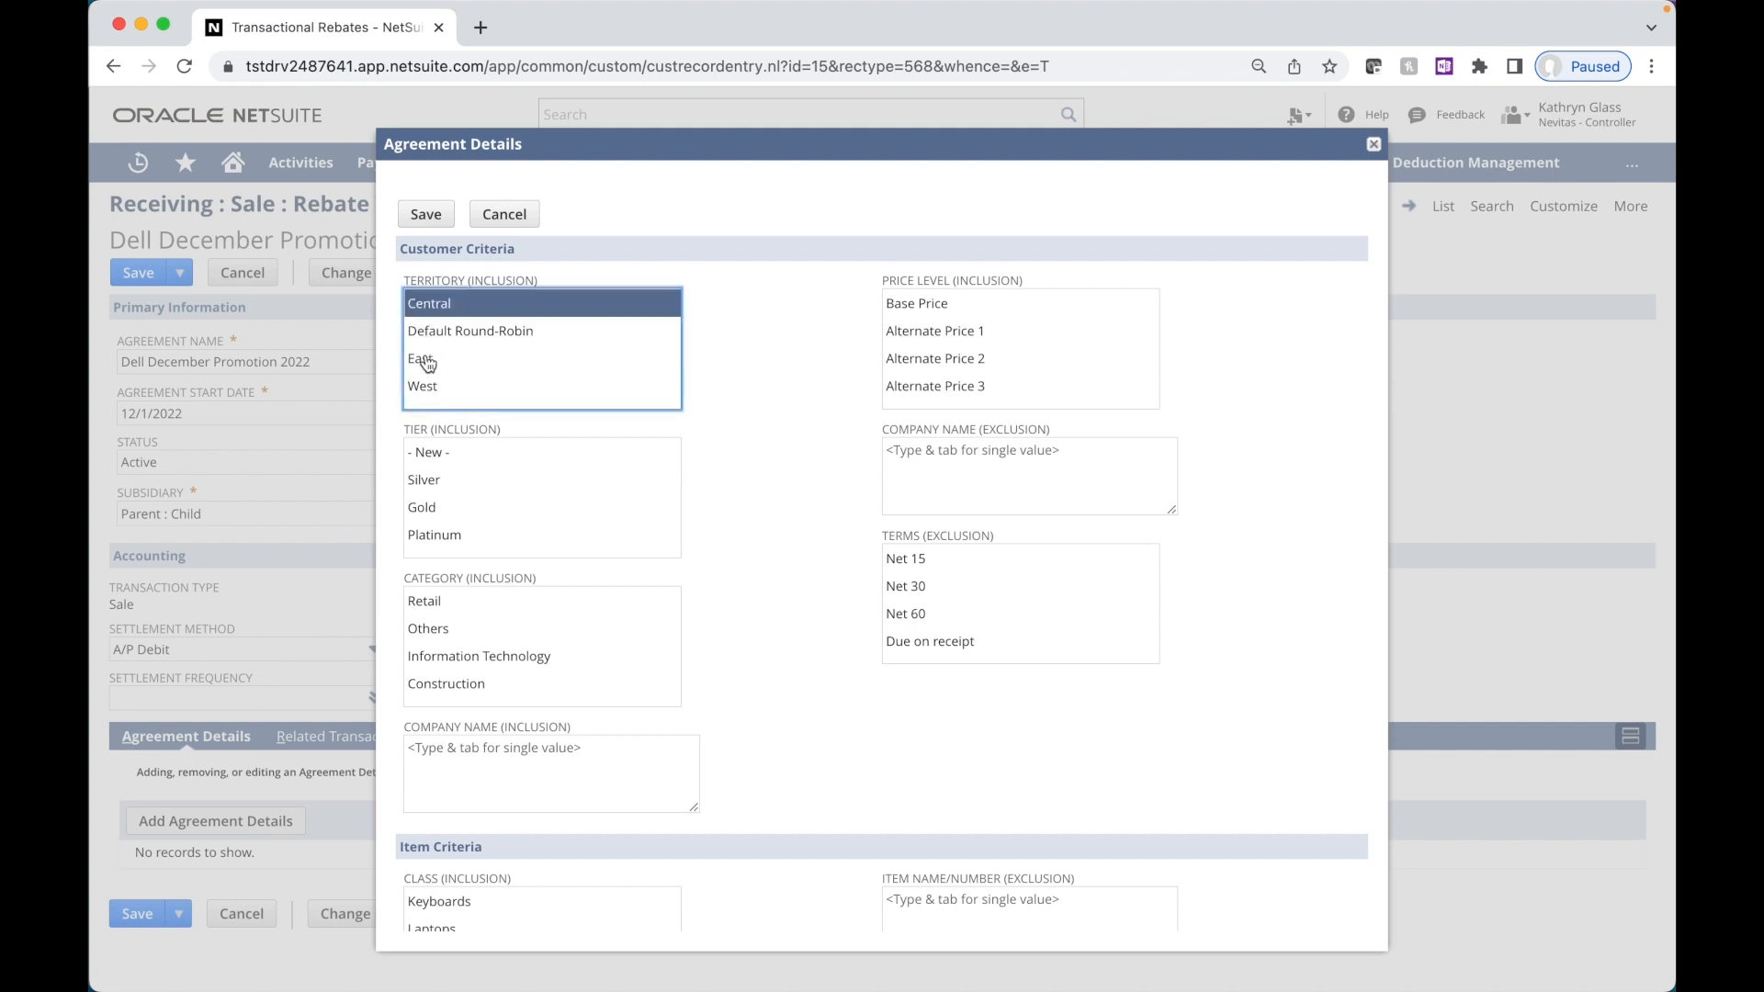
{"action": "left_click", "coordinate": [423, 386]}
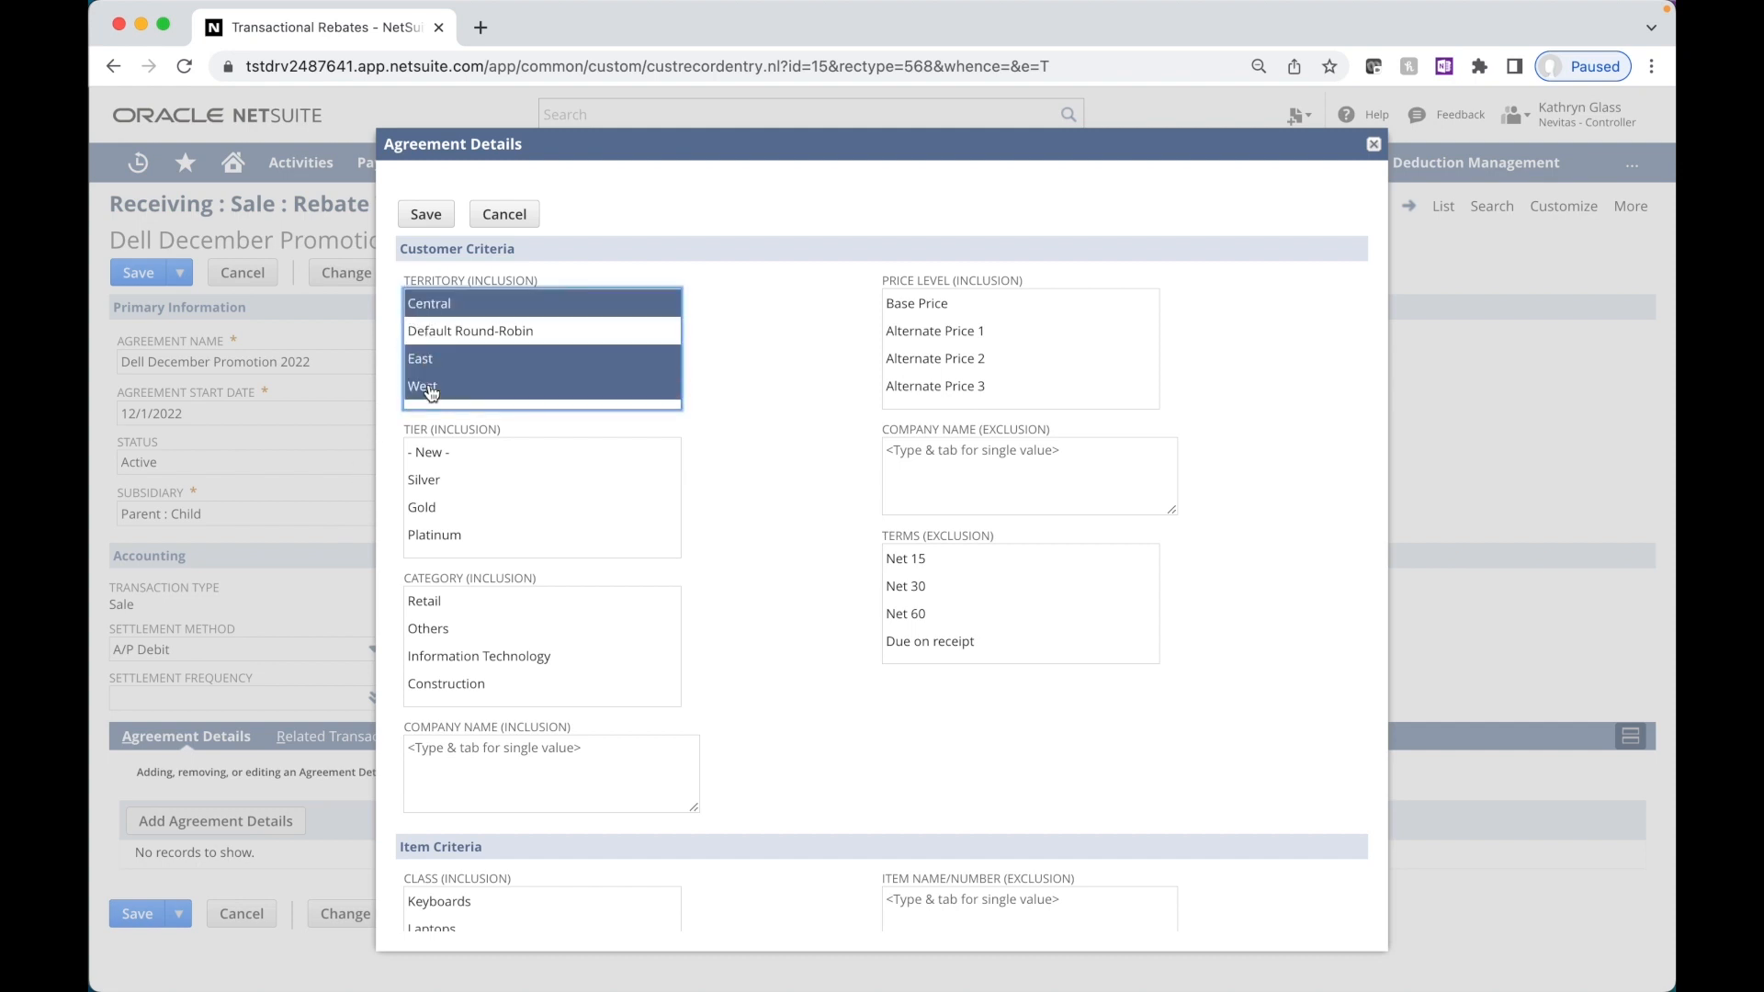
{"action": "mouse_move", "coordinate": [436, 518]}
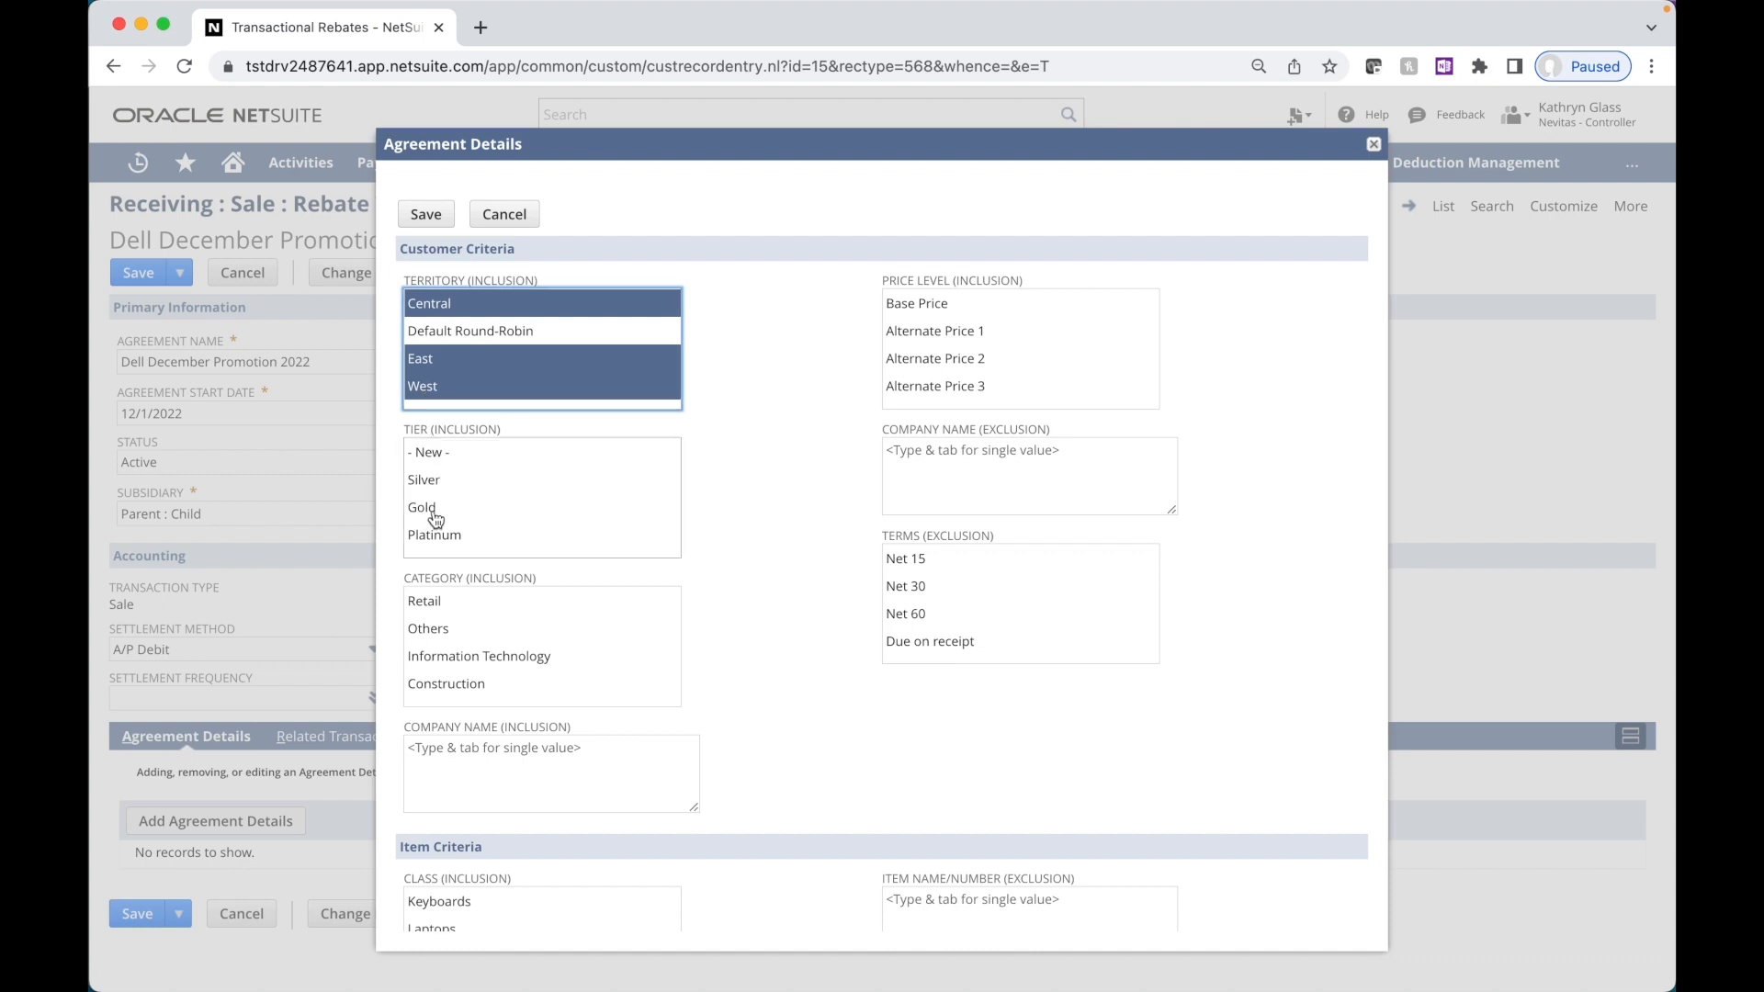
{"action": "left_click", "coordinate": [423, 507]}
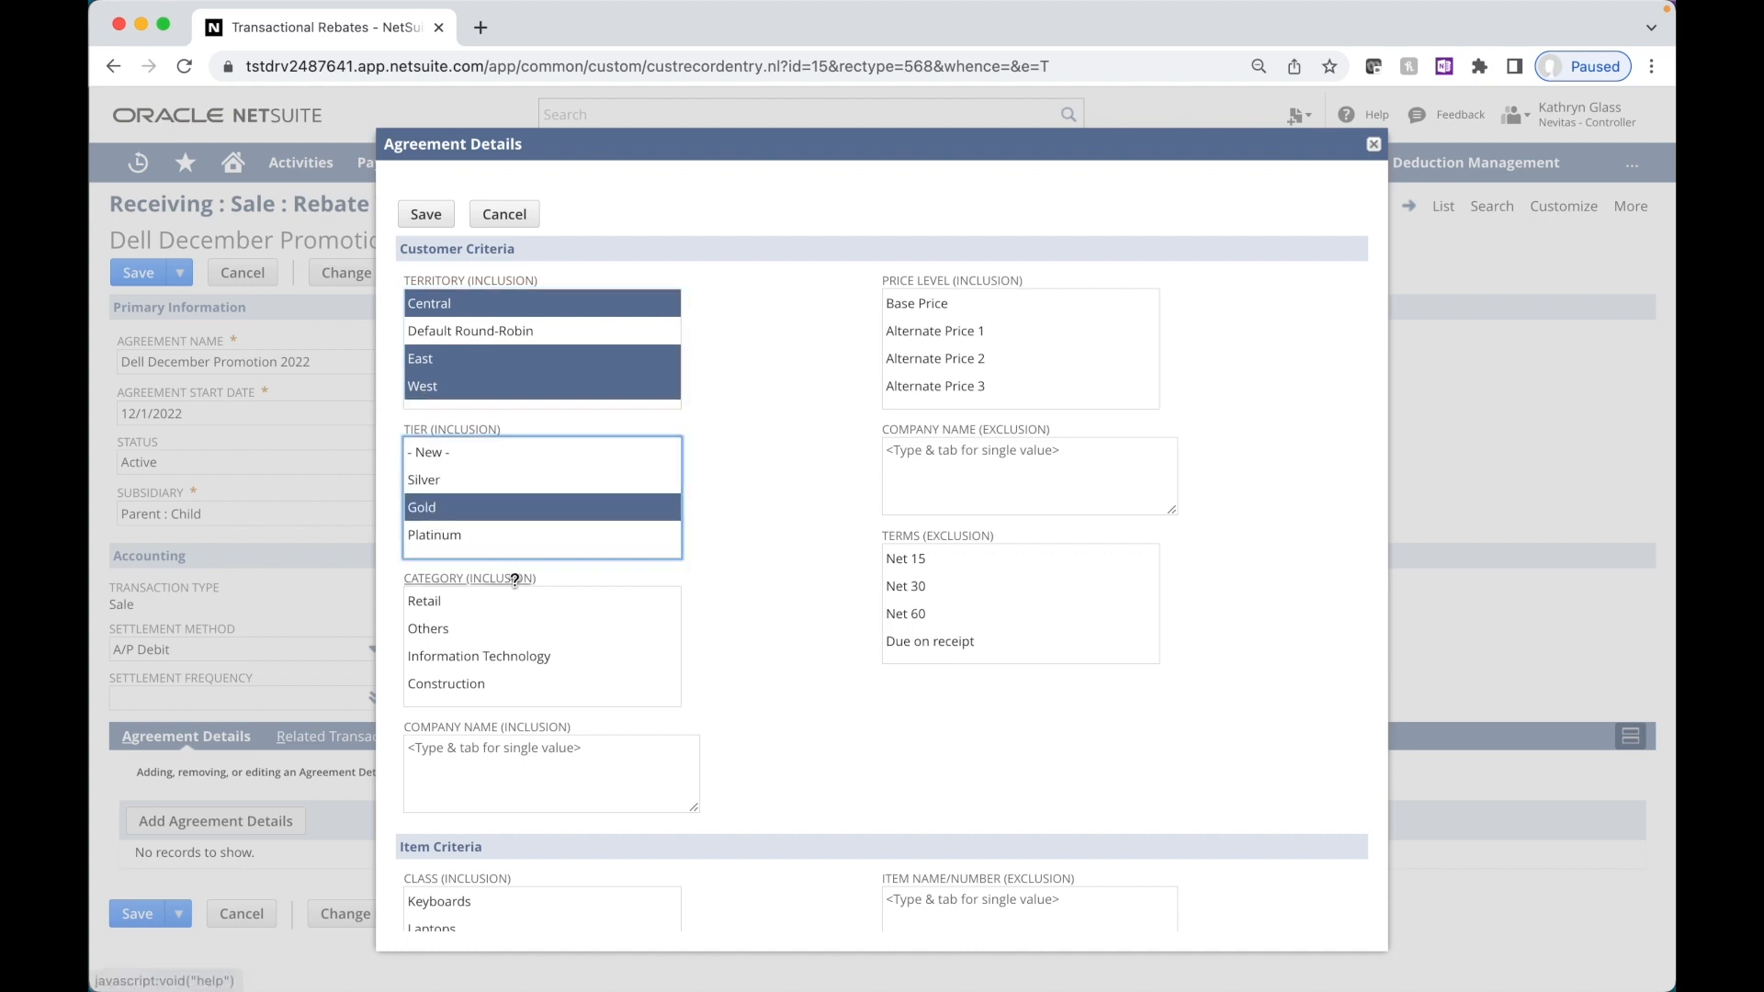
Step: Restrict to Dell laptops with a percentage rebate on transaction price, and save the details
{"action": "scroll", "scroll_direction": "down", "scroll_amount": 3}
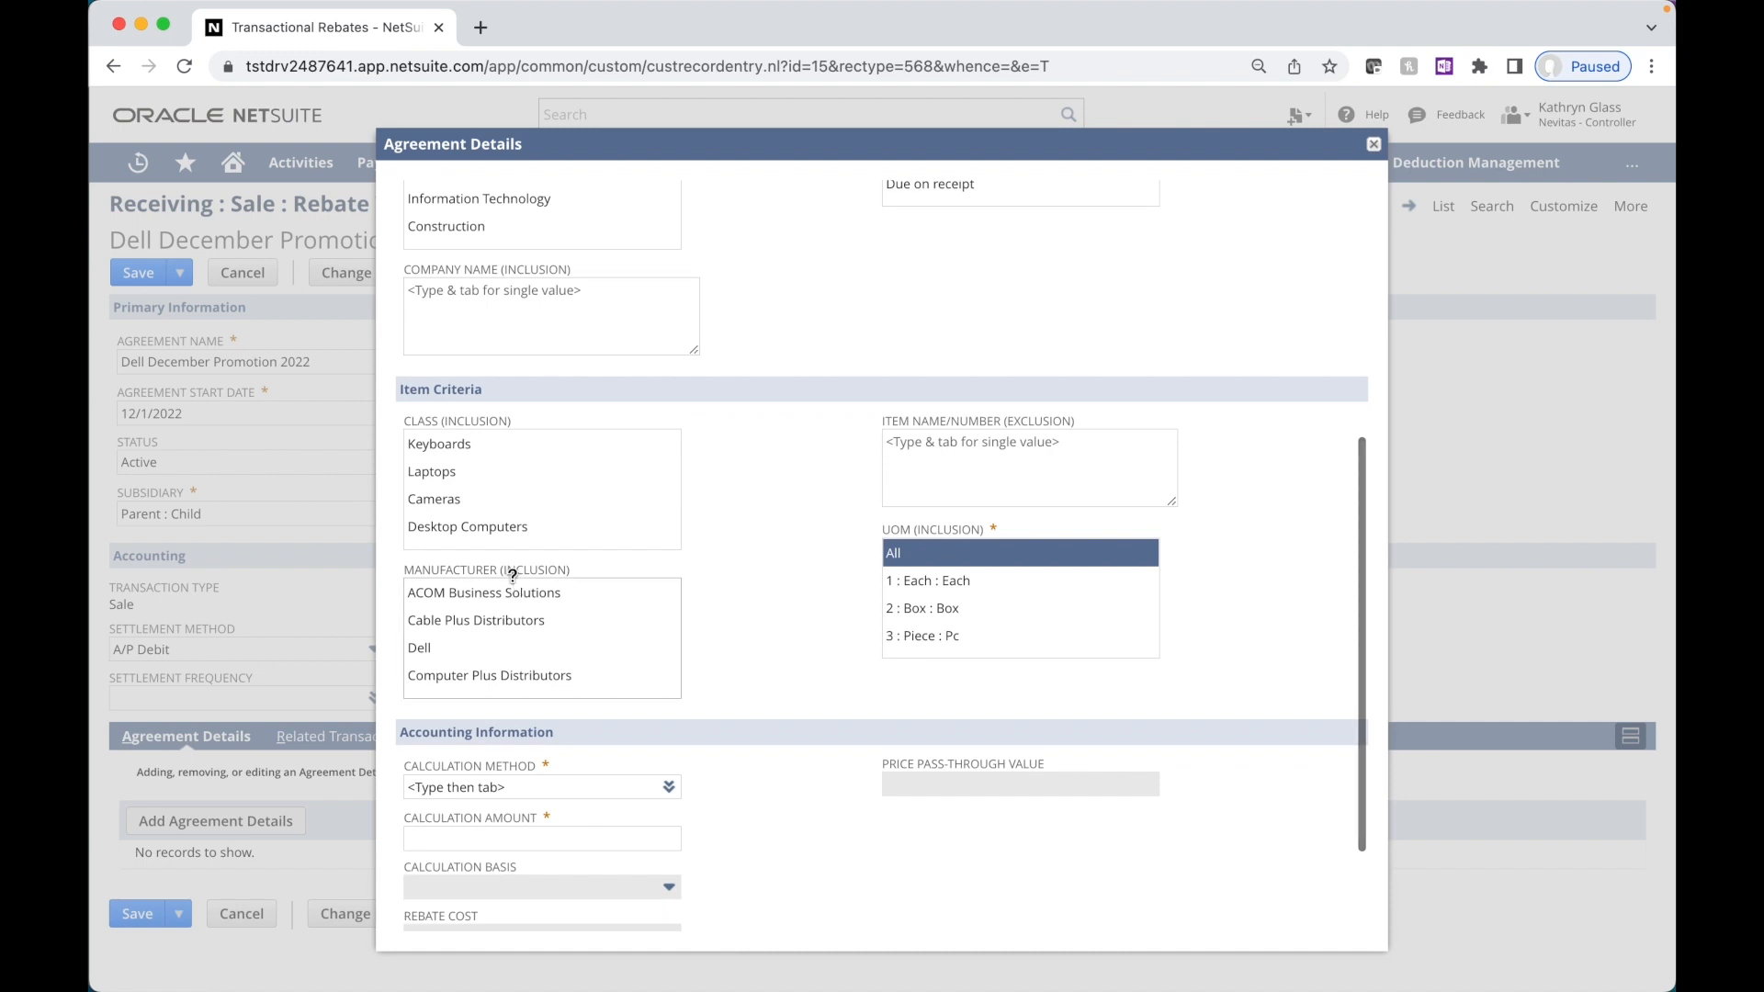
{"action": "left_click", "coordinate": [419, 646]}
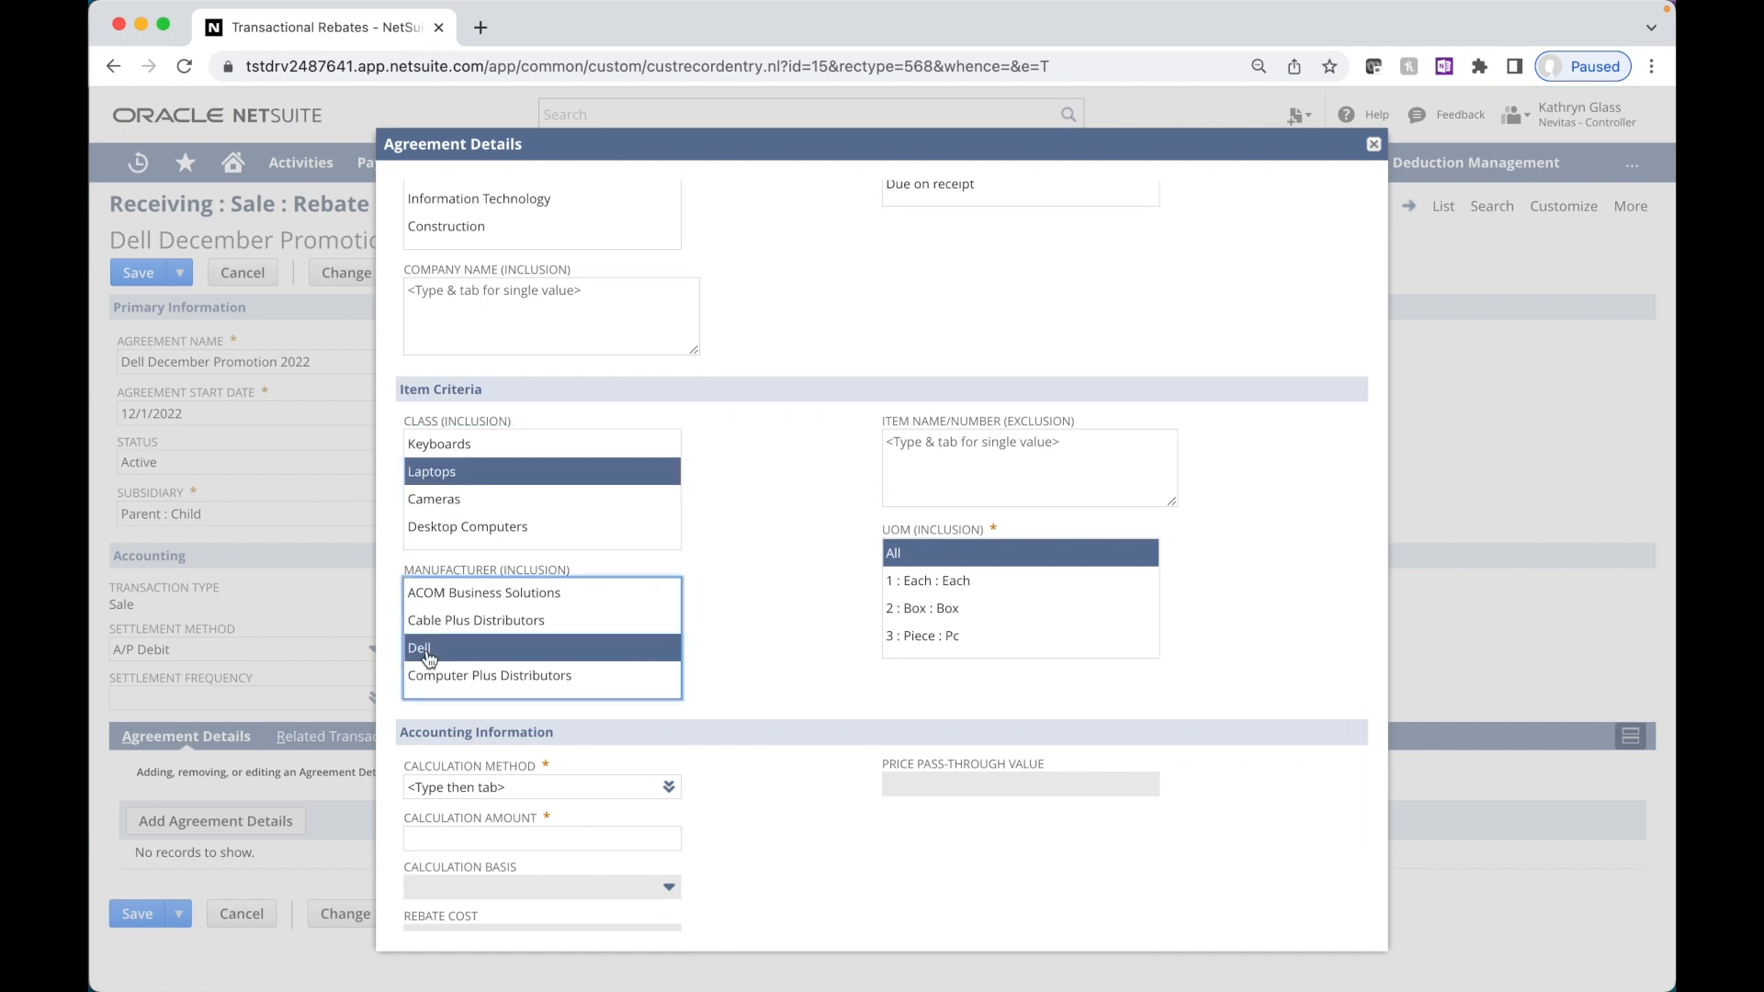
{"action": "scroll", "scroll_direction": "down", "scroll_amount": 3}
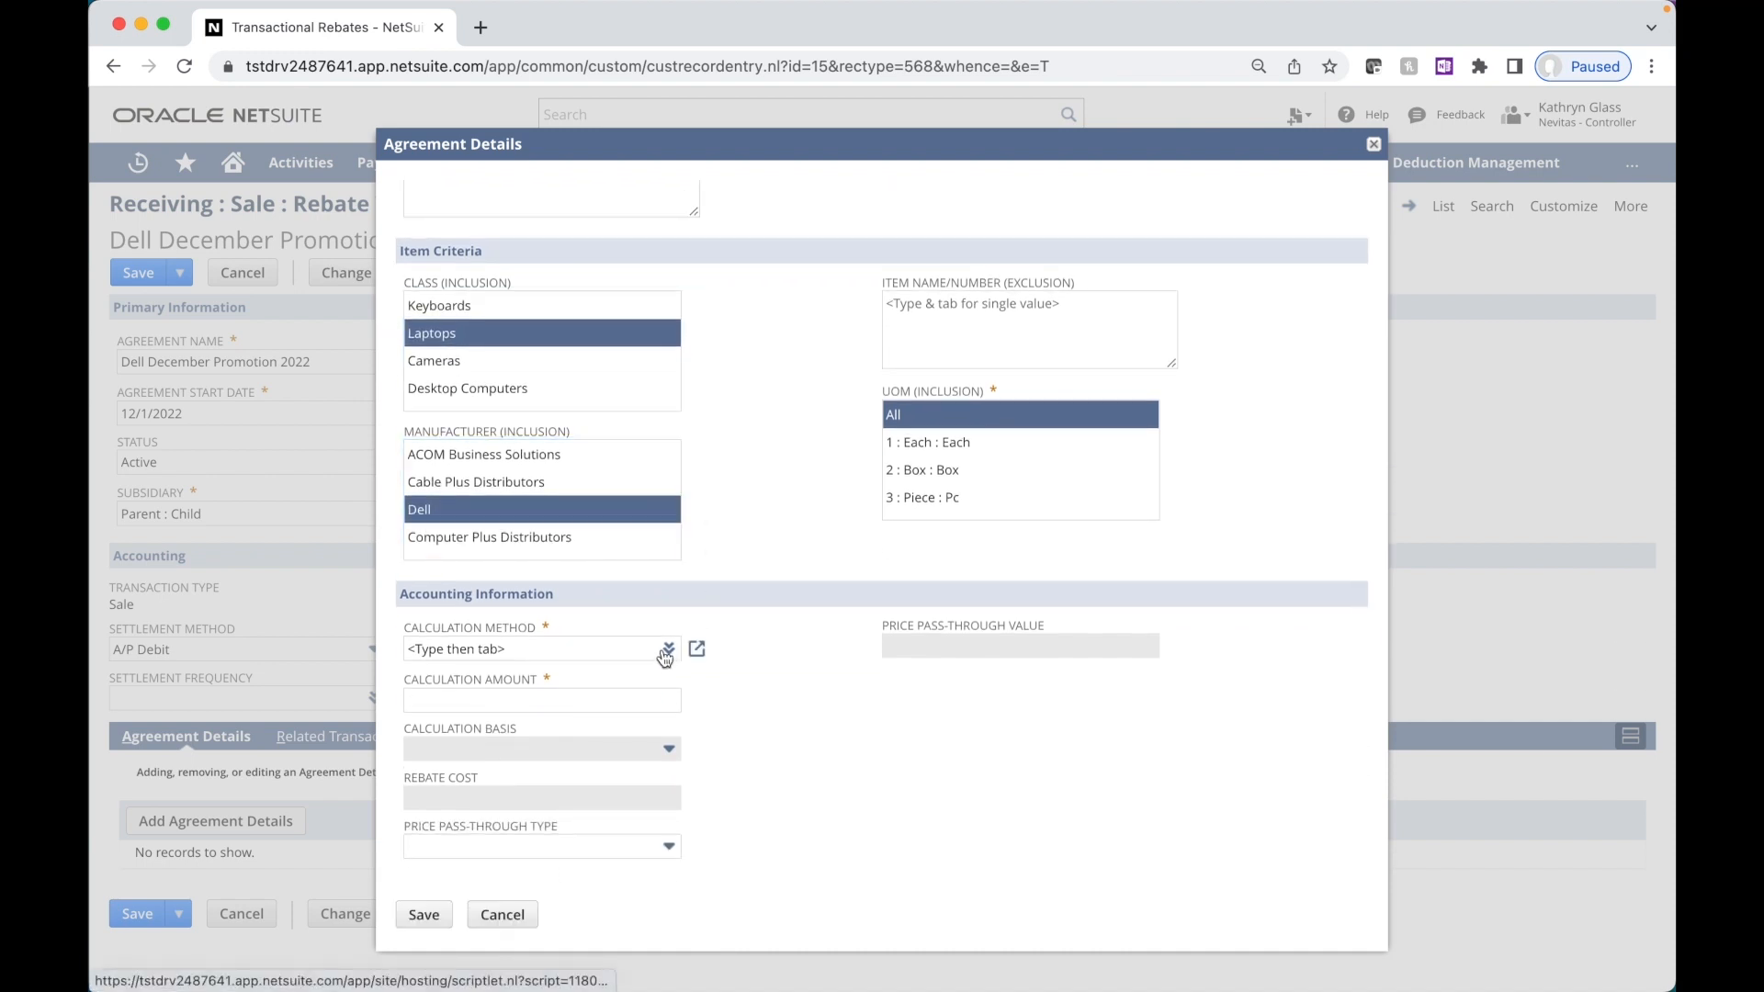
{"action": "left_click", "coordinate": [667, 648]}
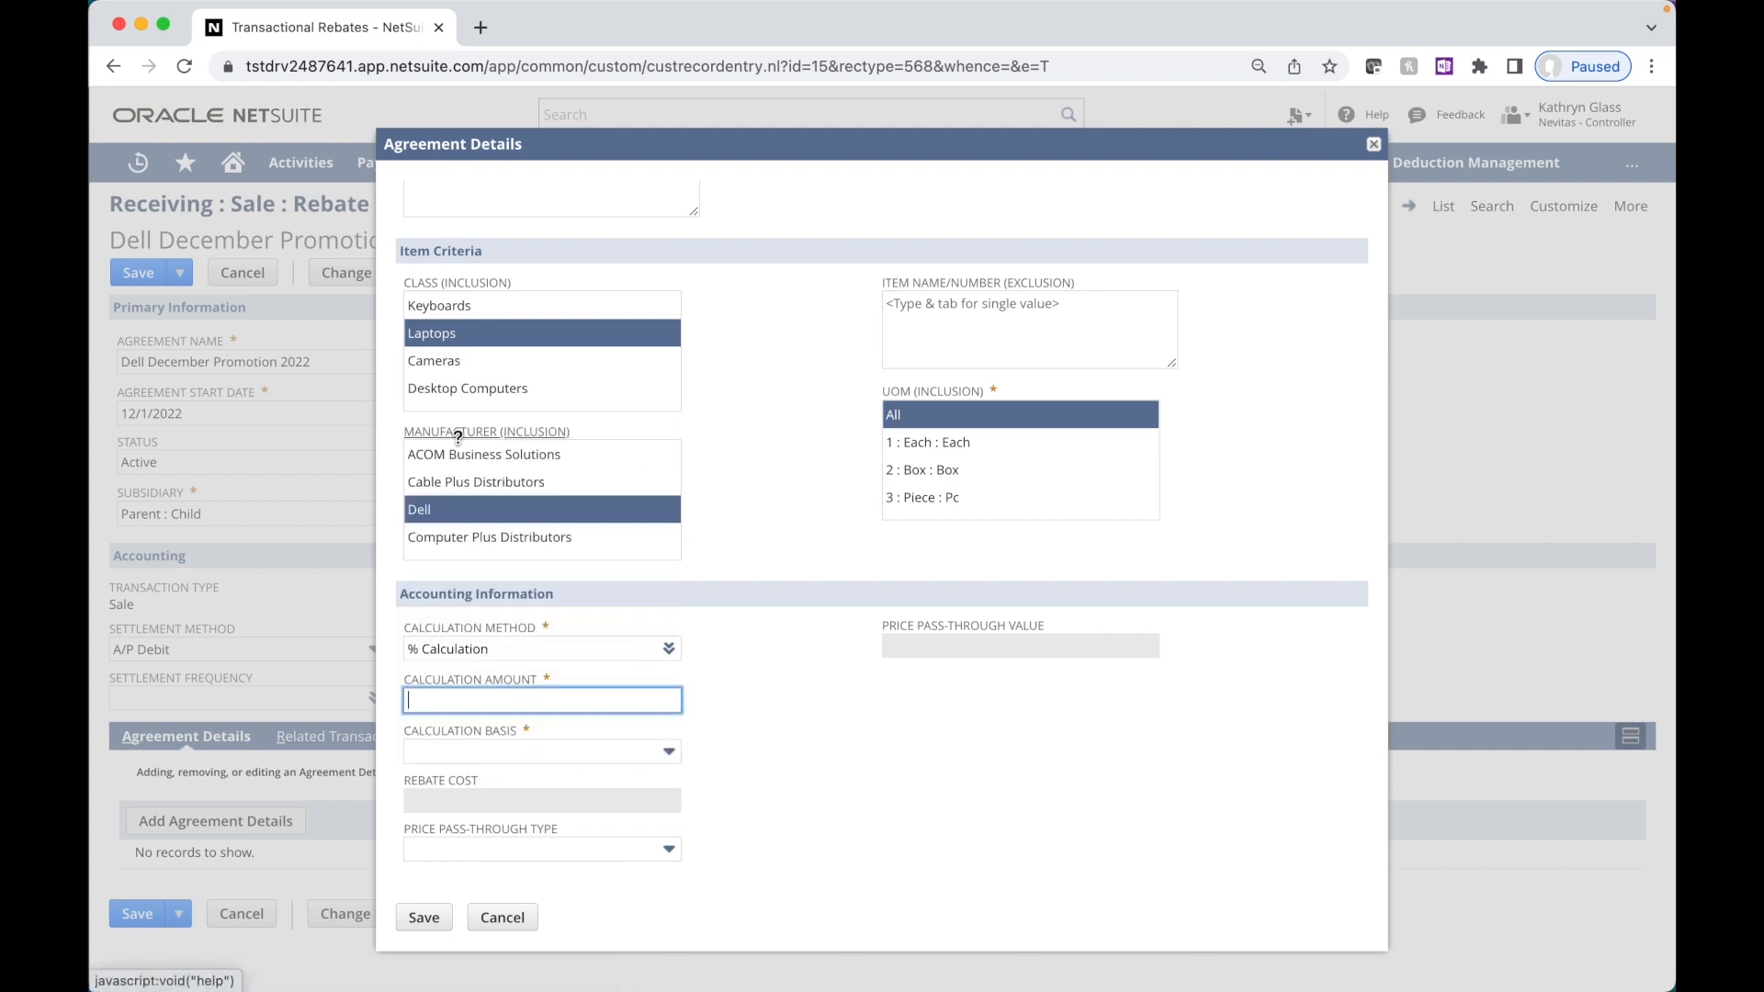
{"action": "type", "text": "20"}
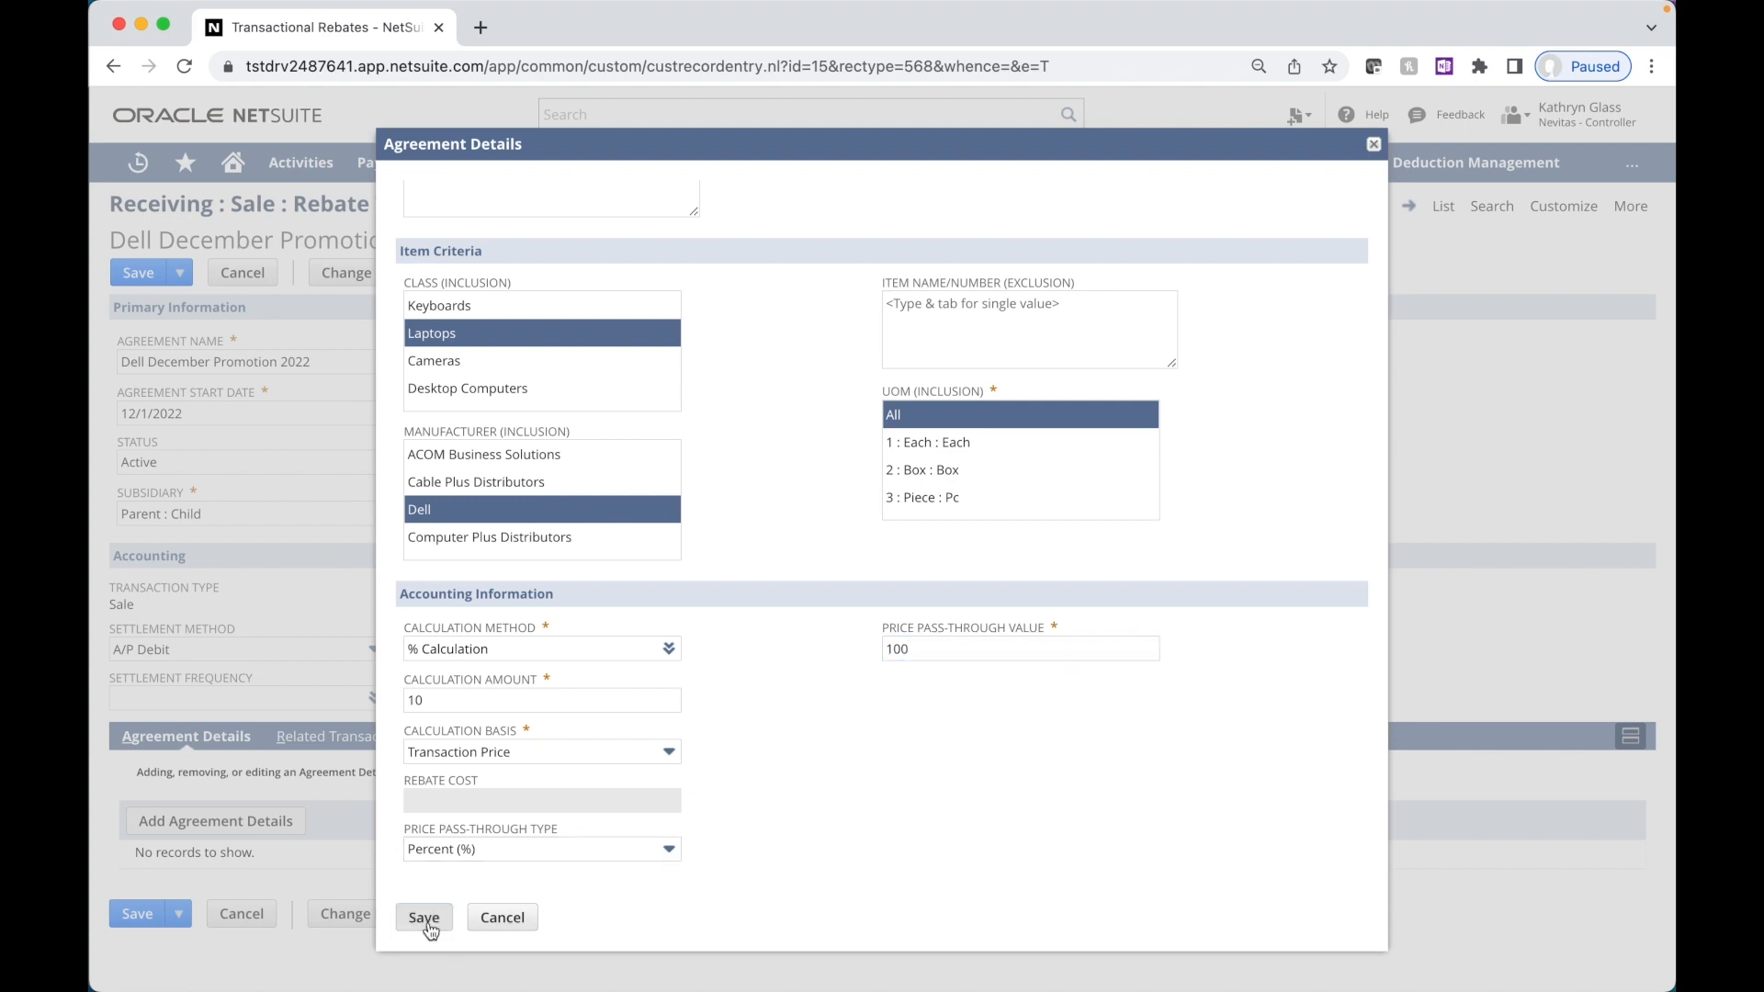
{"action": "left_click", "coordinate": [424, 917]}
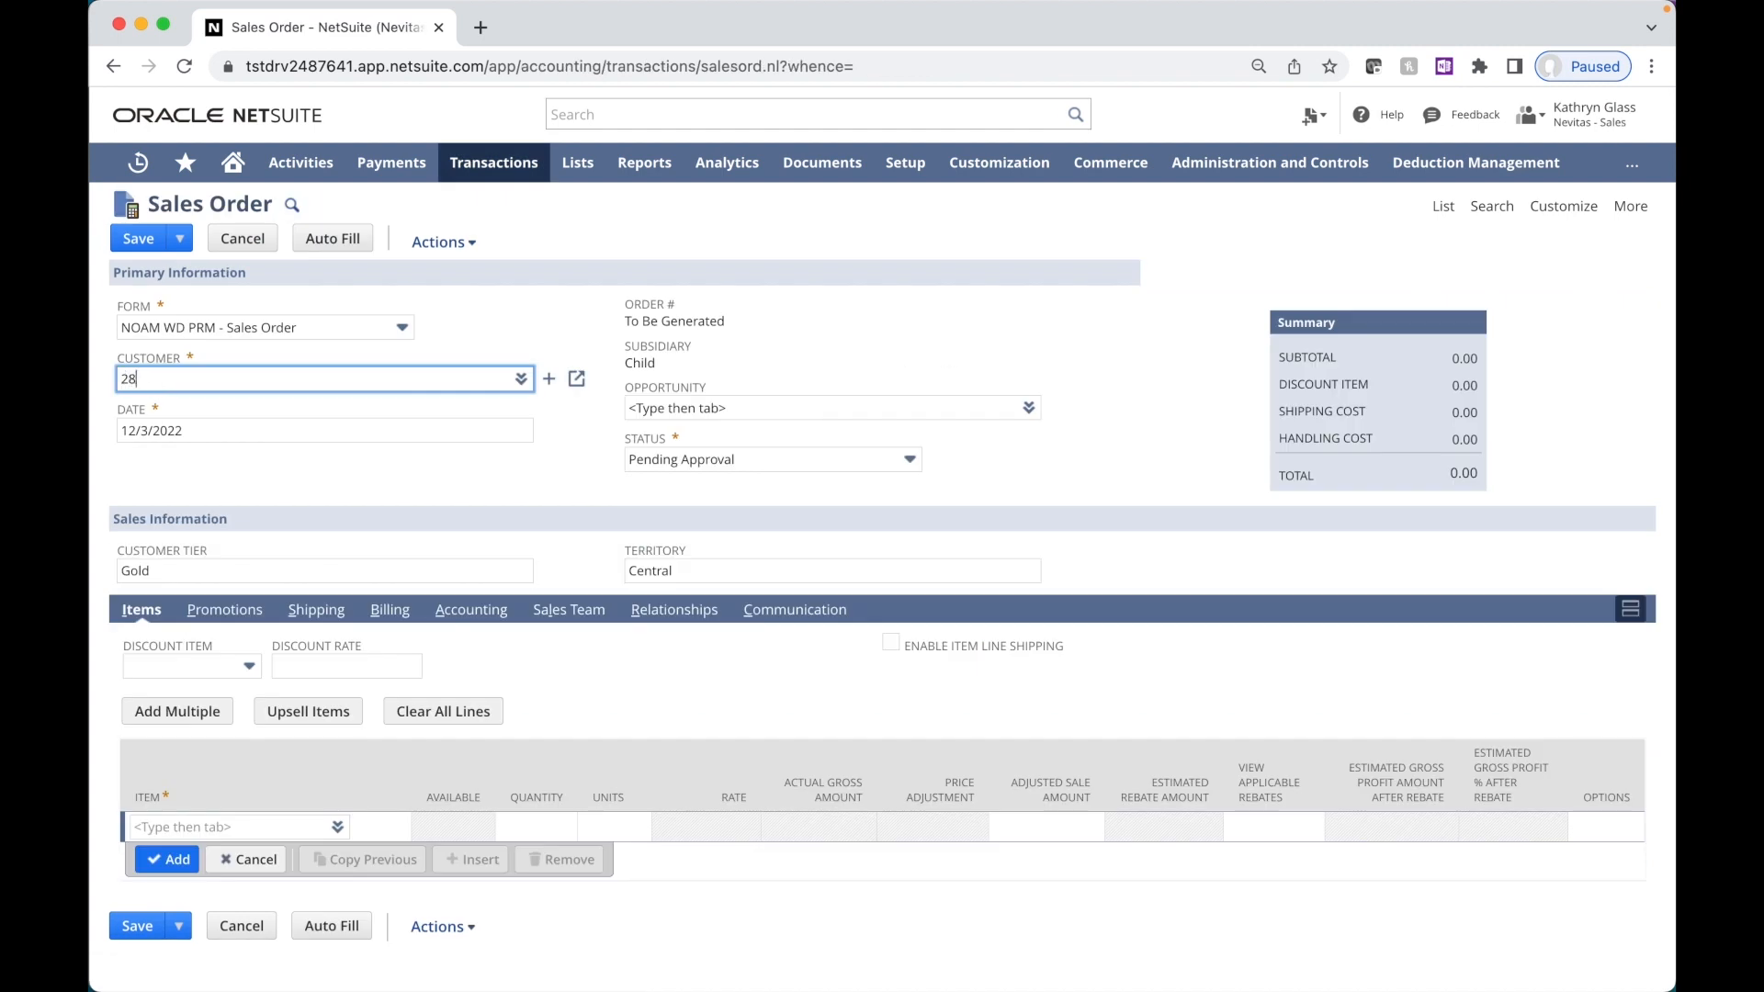
Step: Start a sales order for 284 Smith Supplies with a Dell Latitude 9420.3 Laptop line
{"action": "type", "text": "4"}
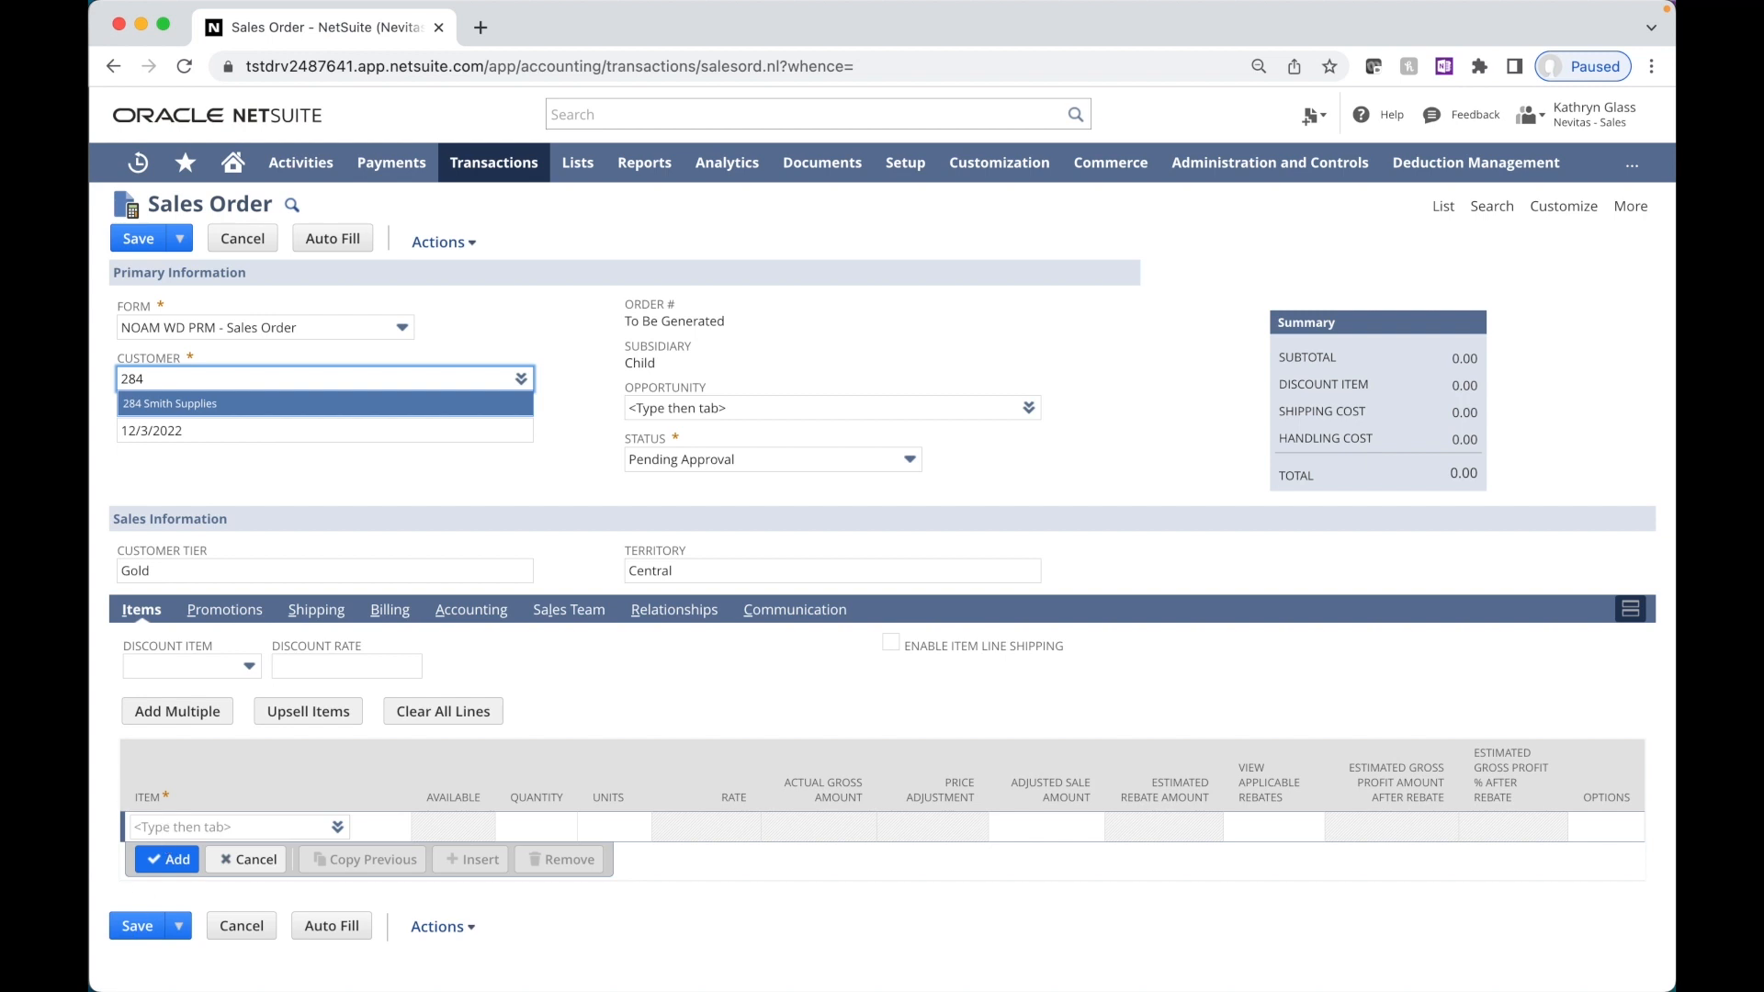
{"action": "type", "text": "dell"}
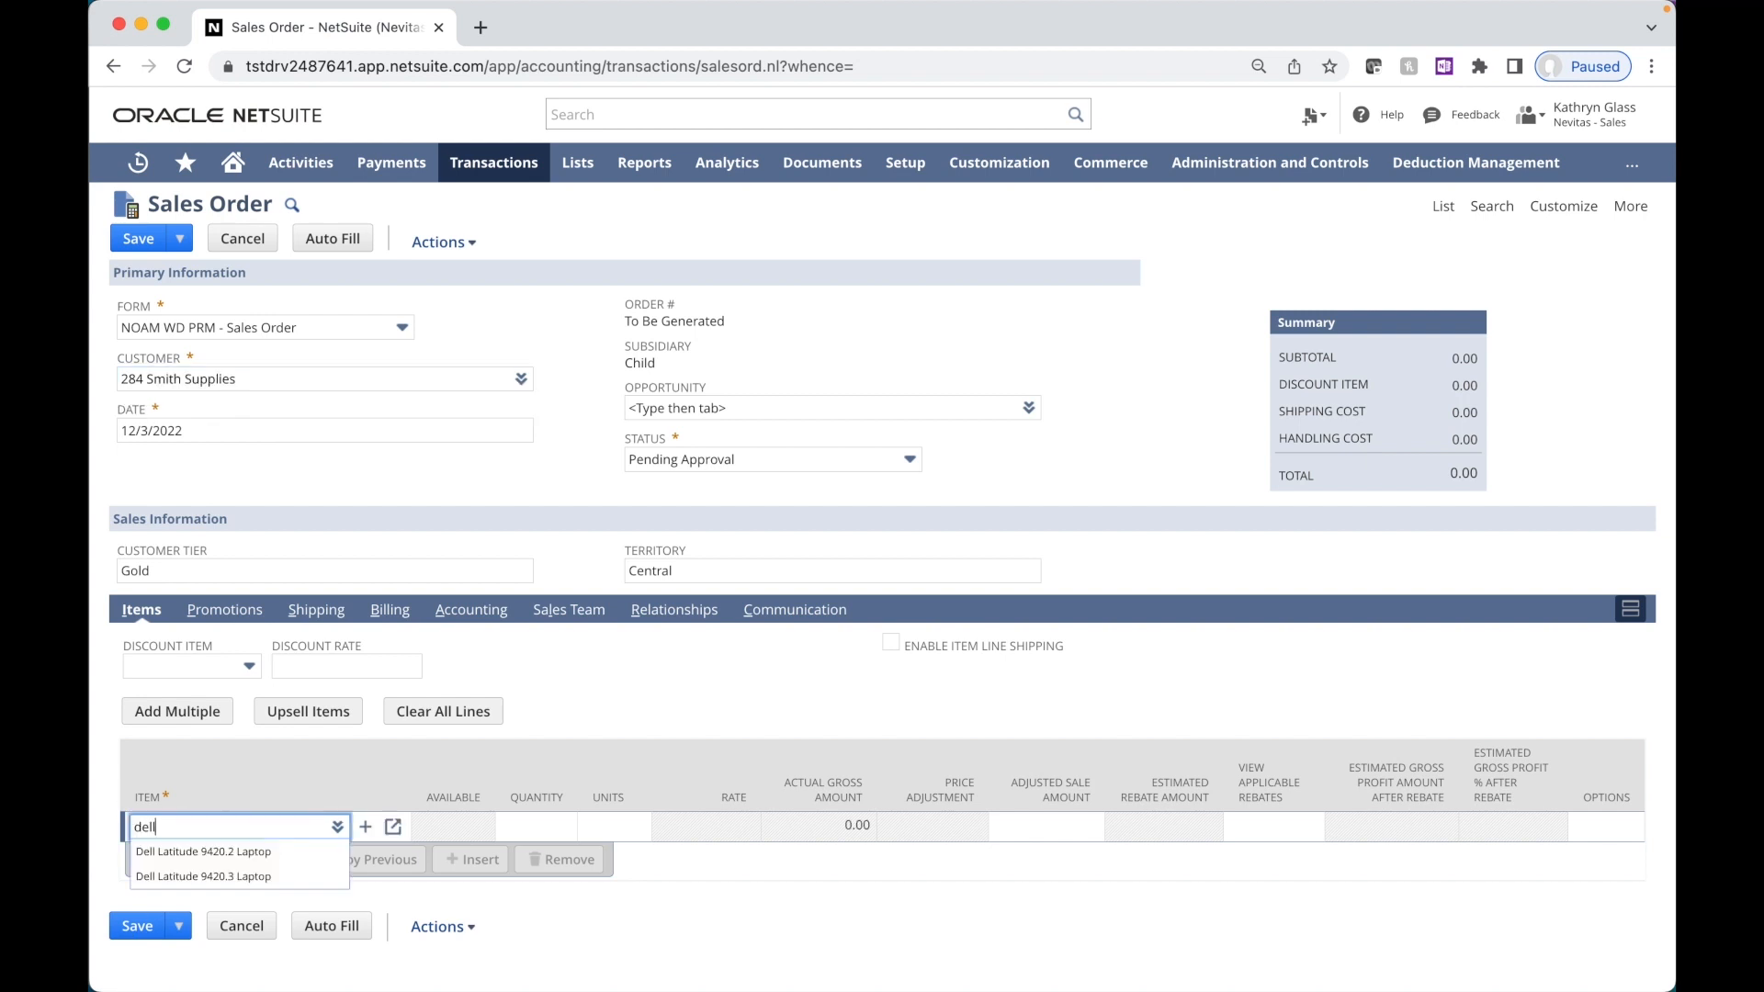
{"action": "mouse_move", "coordinate": [204, 876]}
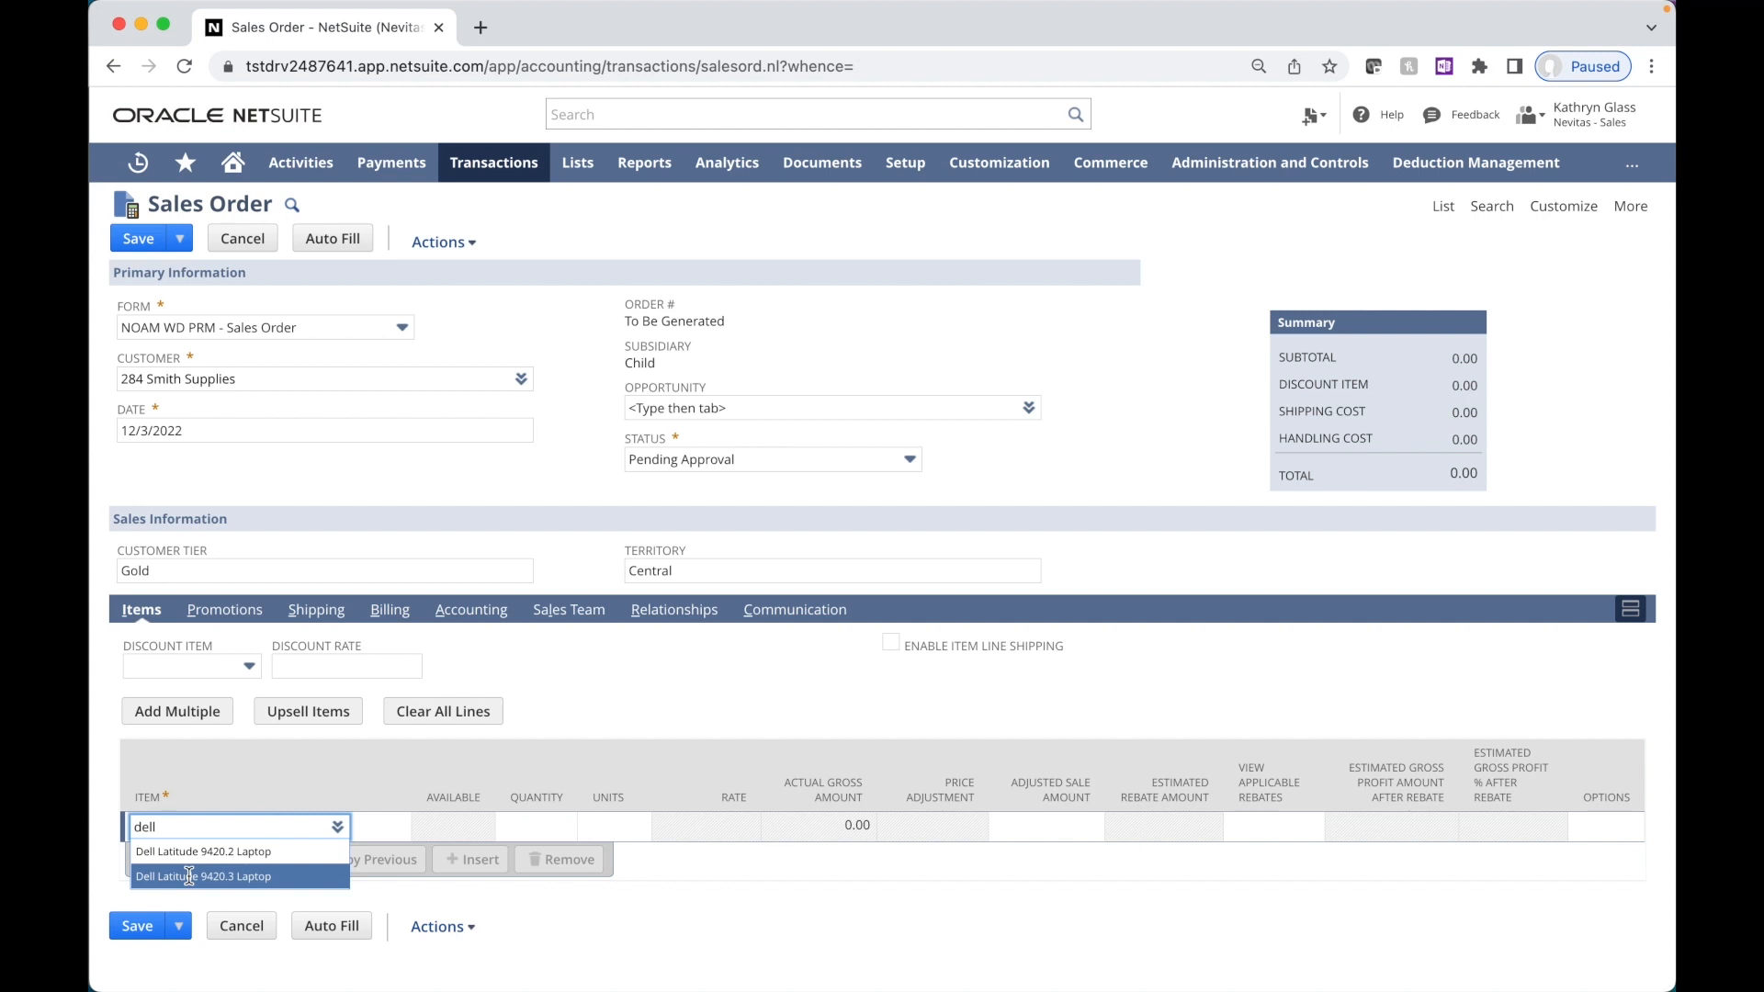
{"action": "left_click", "coordinate": [204, 877]}
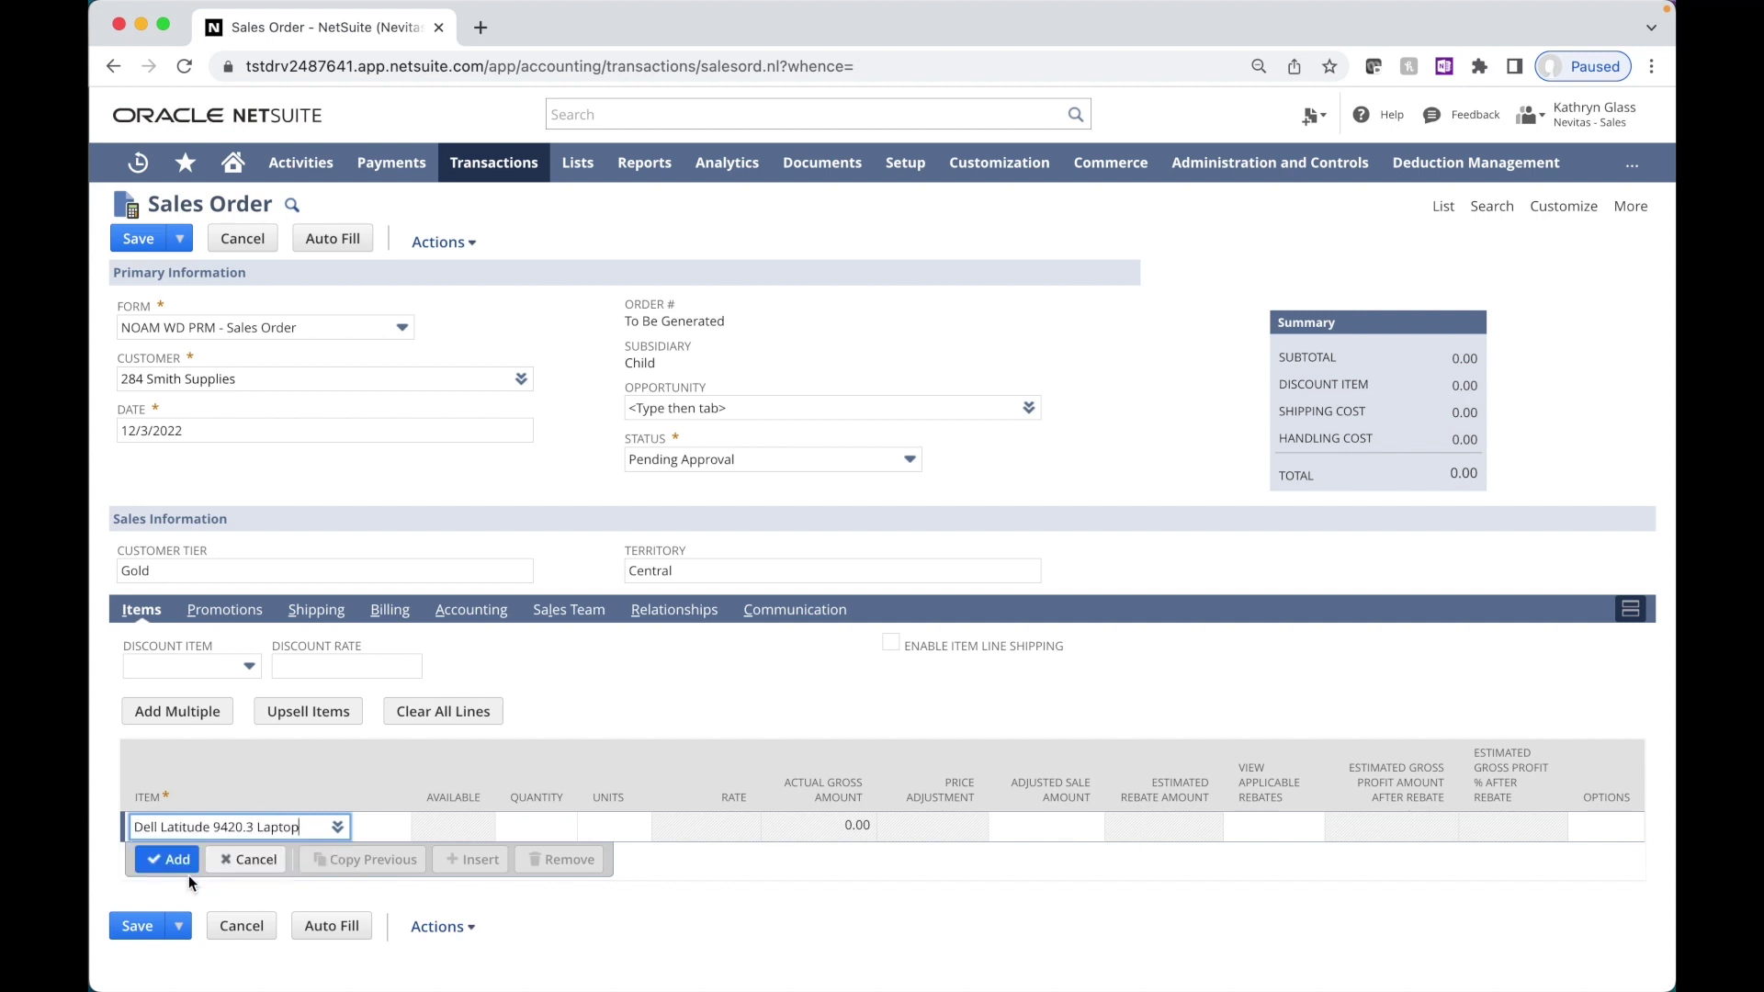
{"action": "mouse_move", "coordinate": [673, 847]}
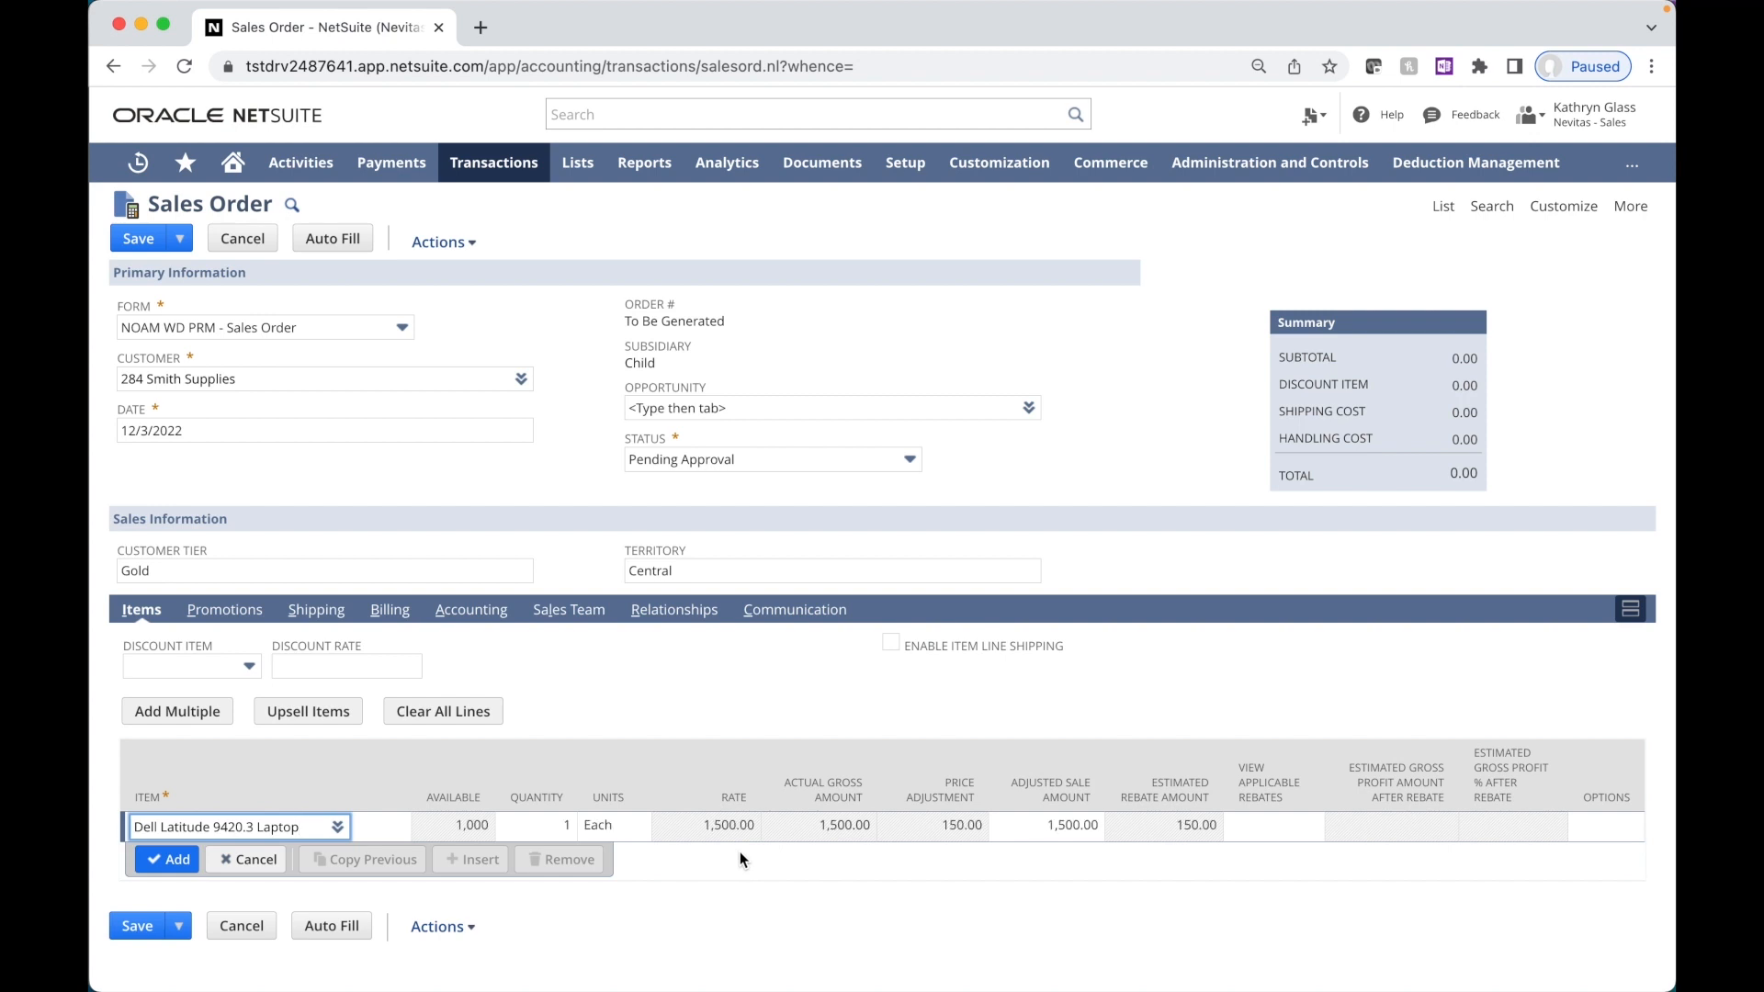
{"action": "mouse_move", "coordinate": [962, 825]}
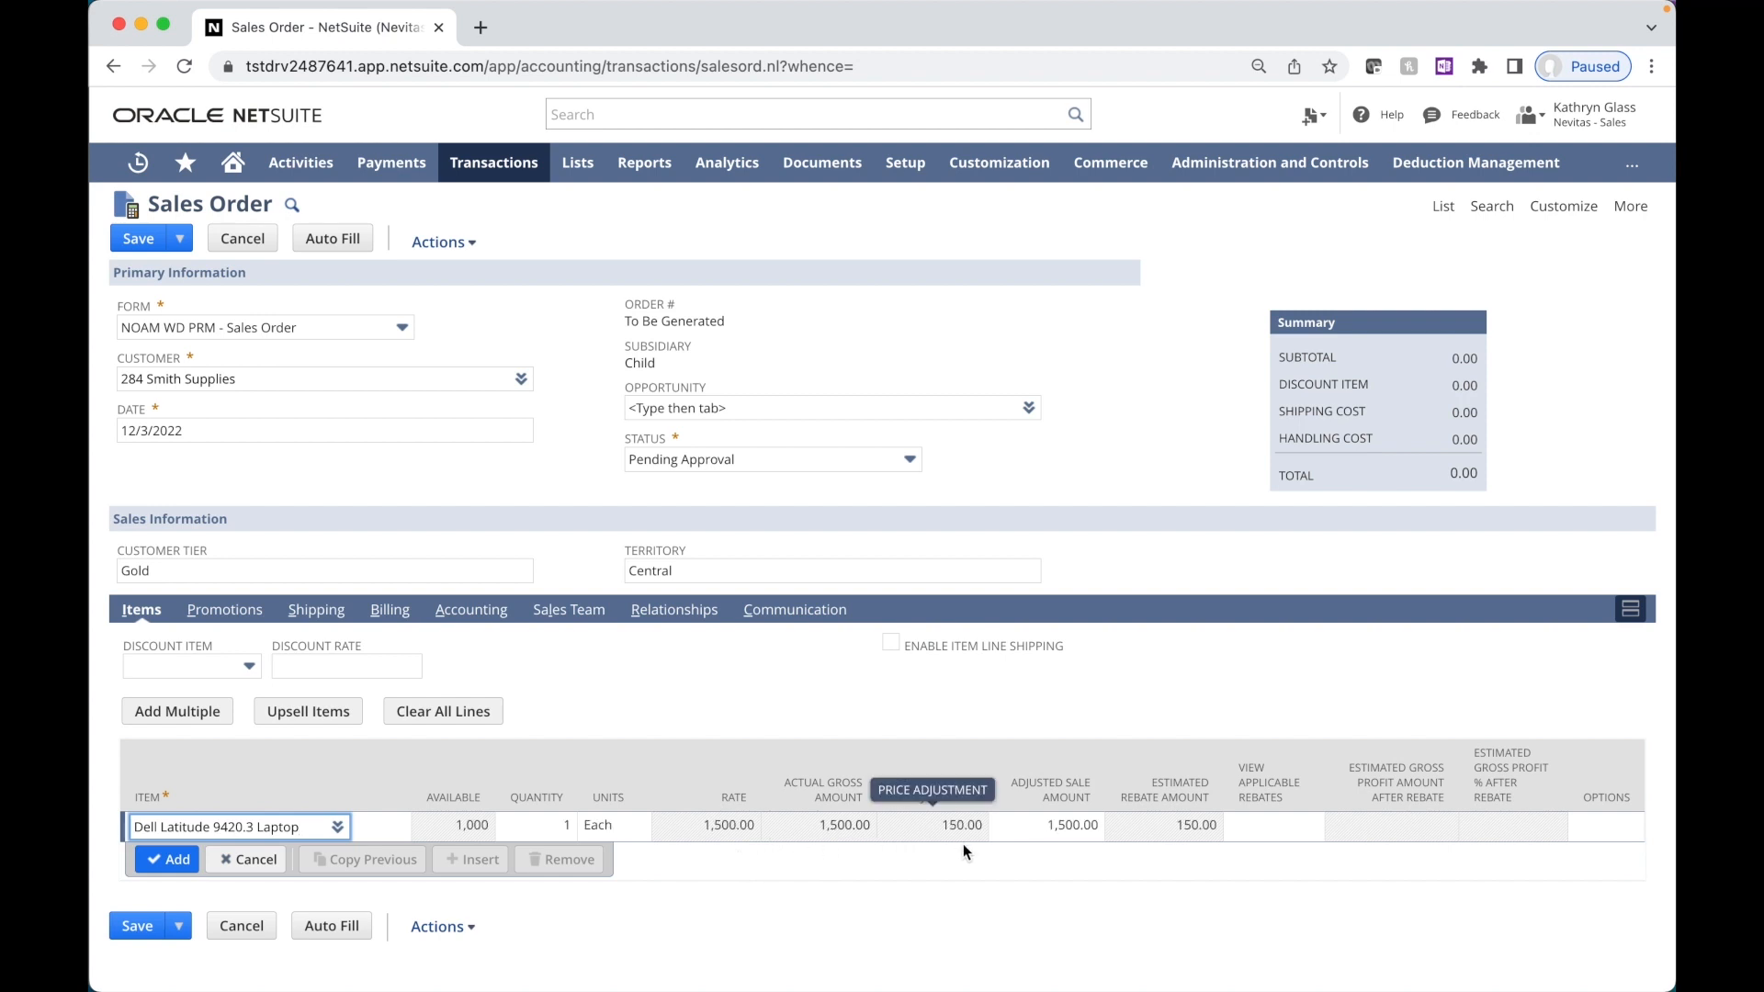
{"action": "mouse_move", "coordinate": [971, 851]}
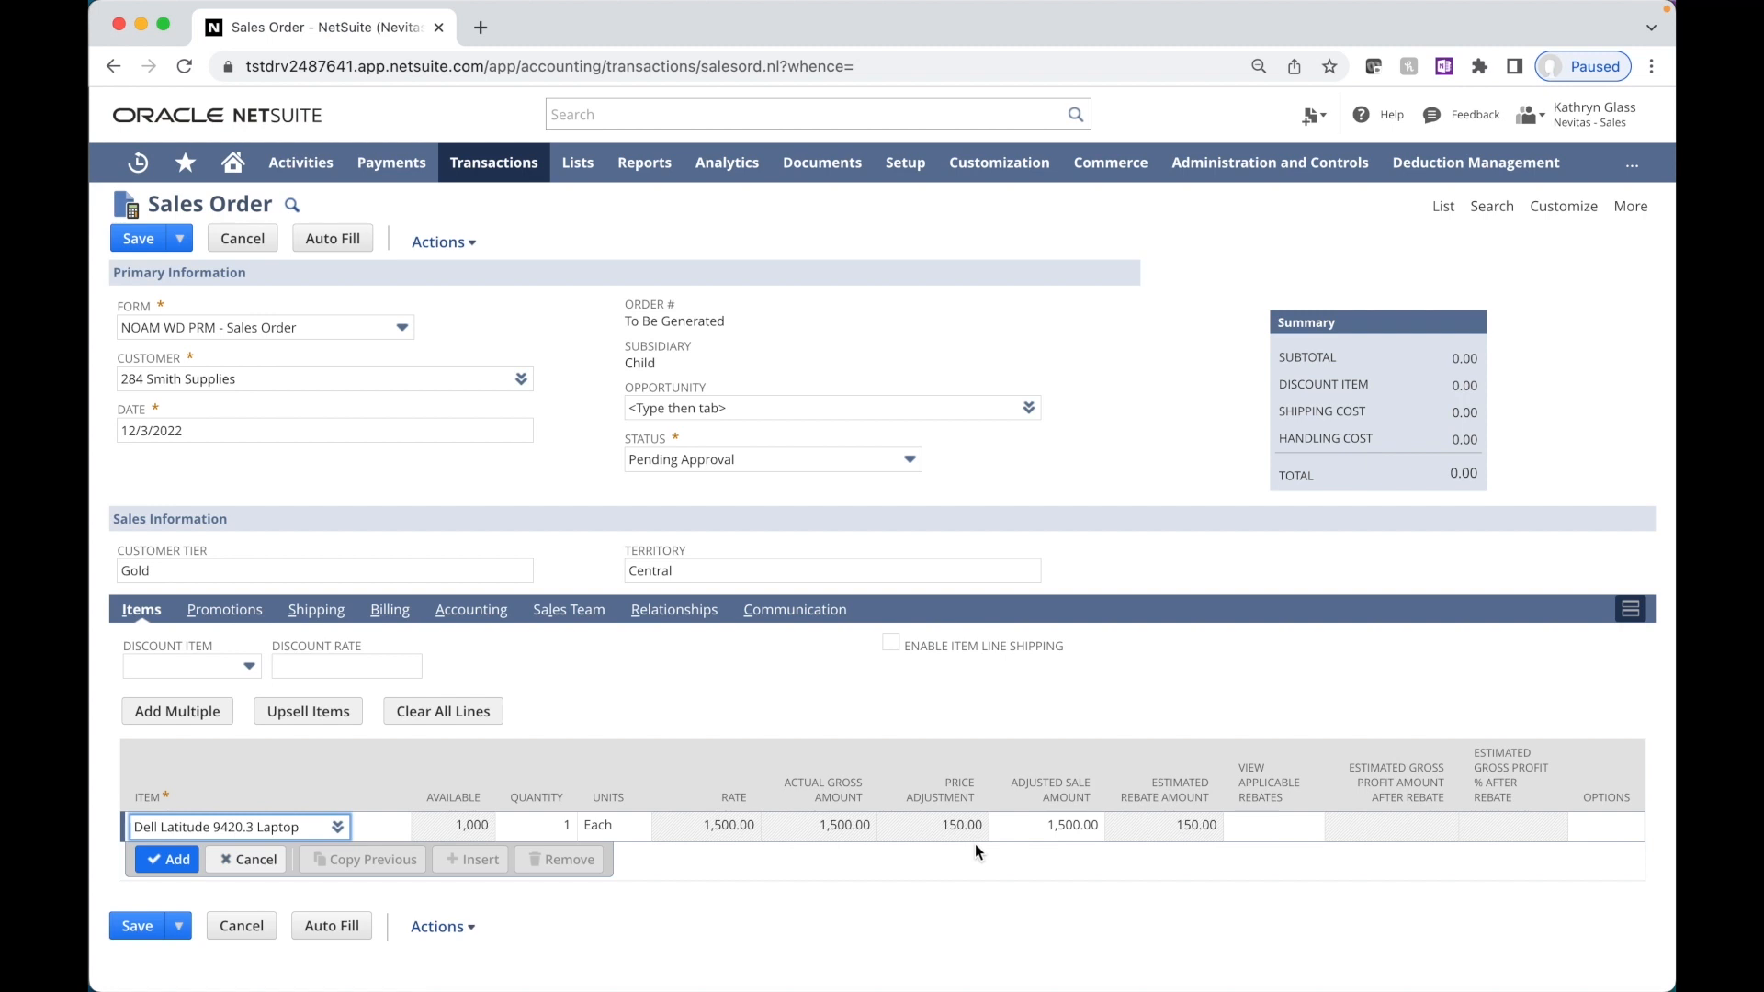
{"action": "mouse_move", "coordinate": [1195, 855]}
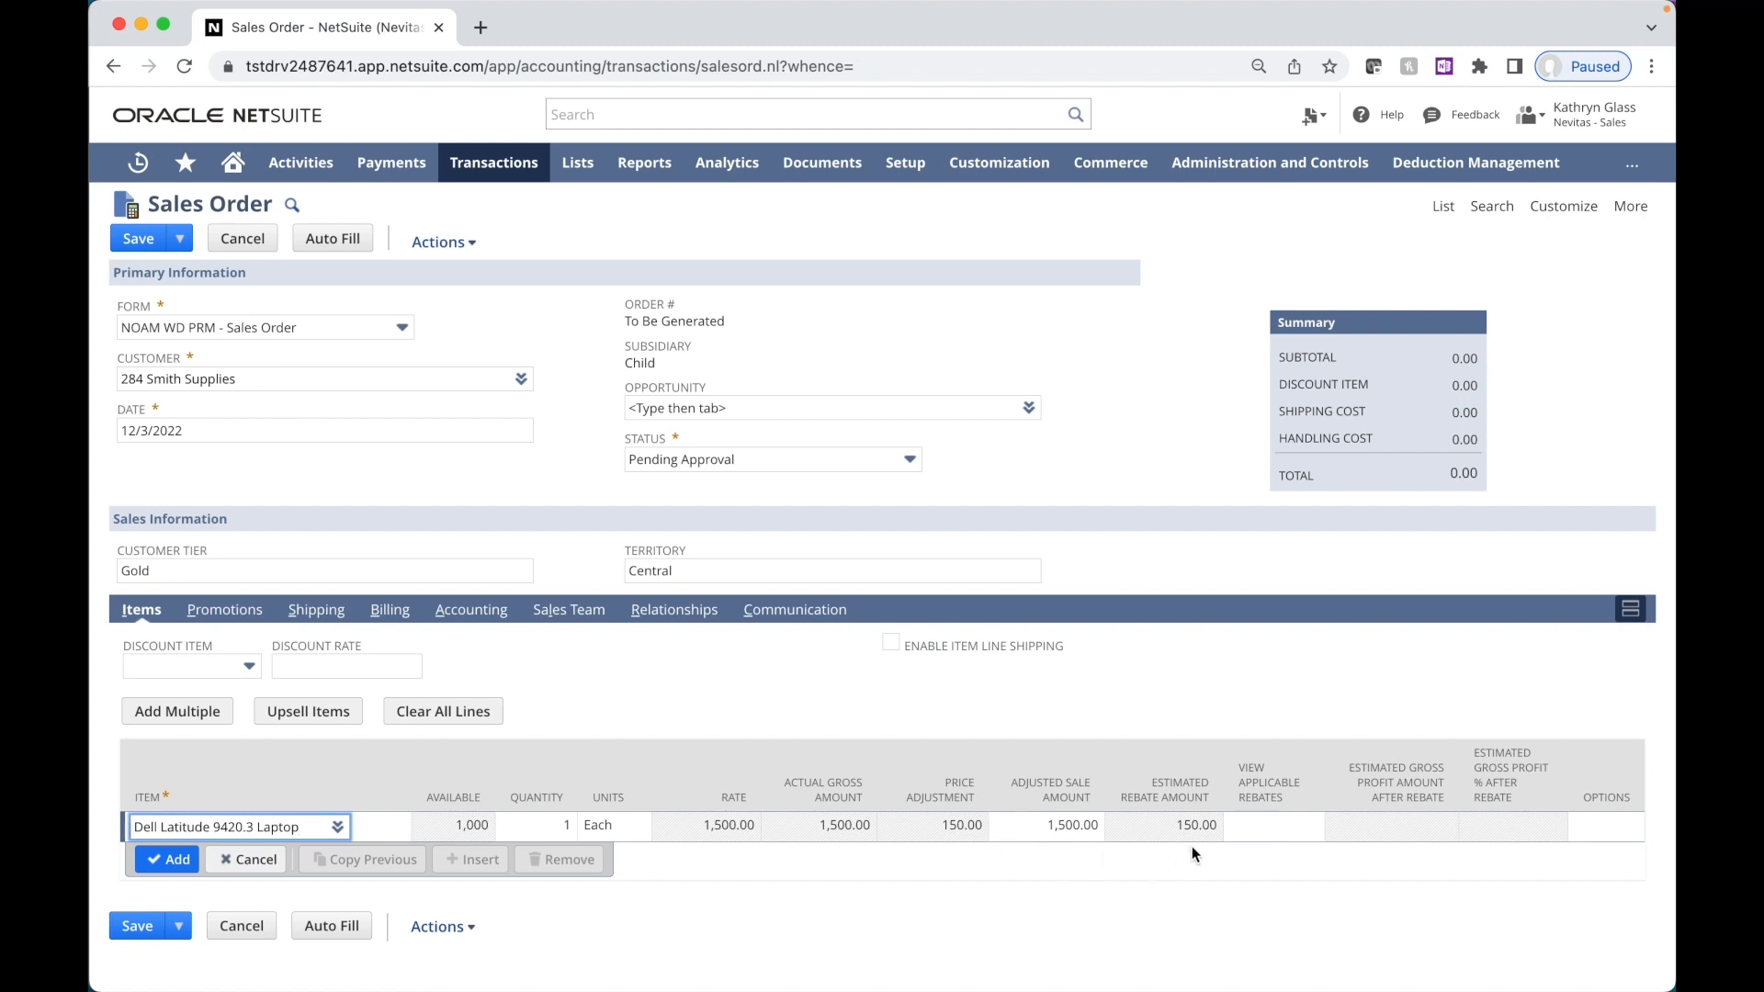
{"action": "mouse_move", "coordinate": [1252, 825]}
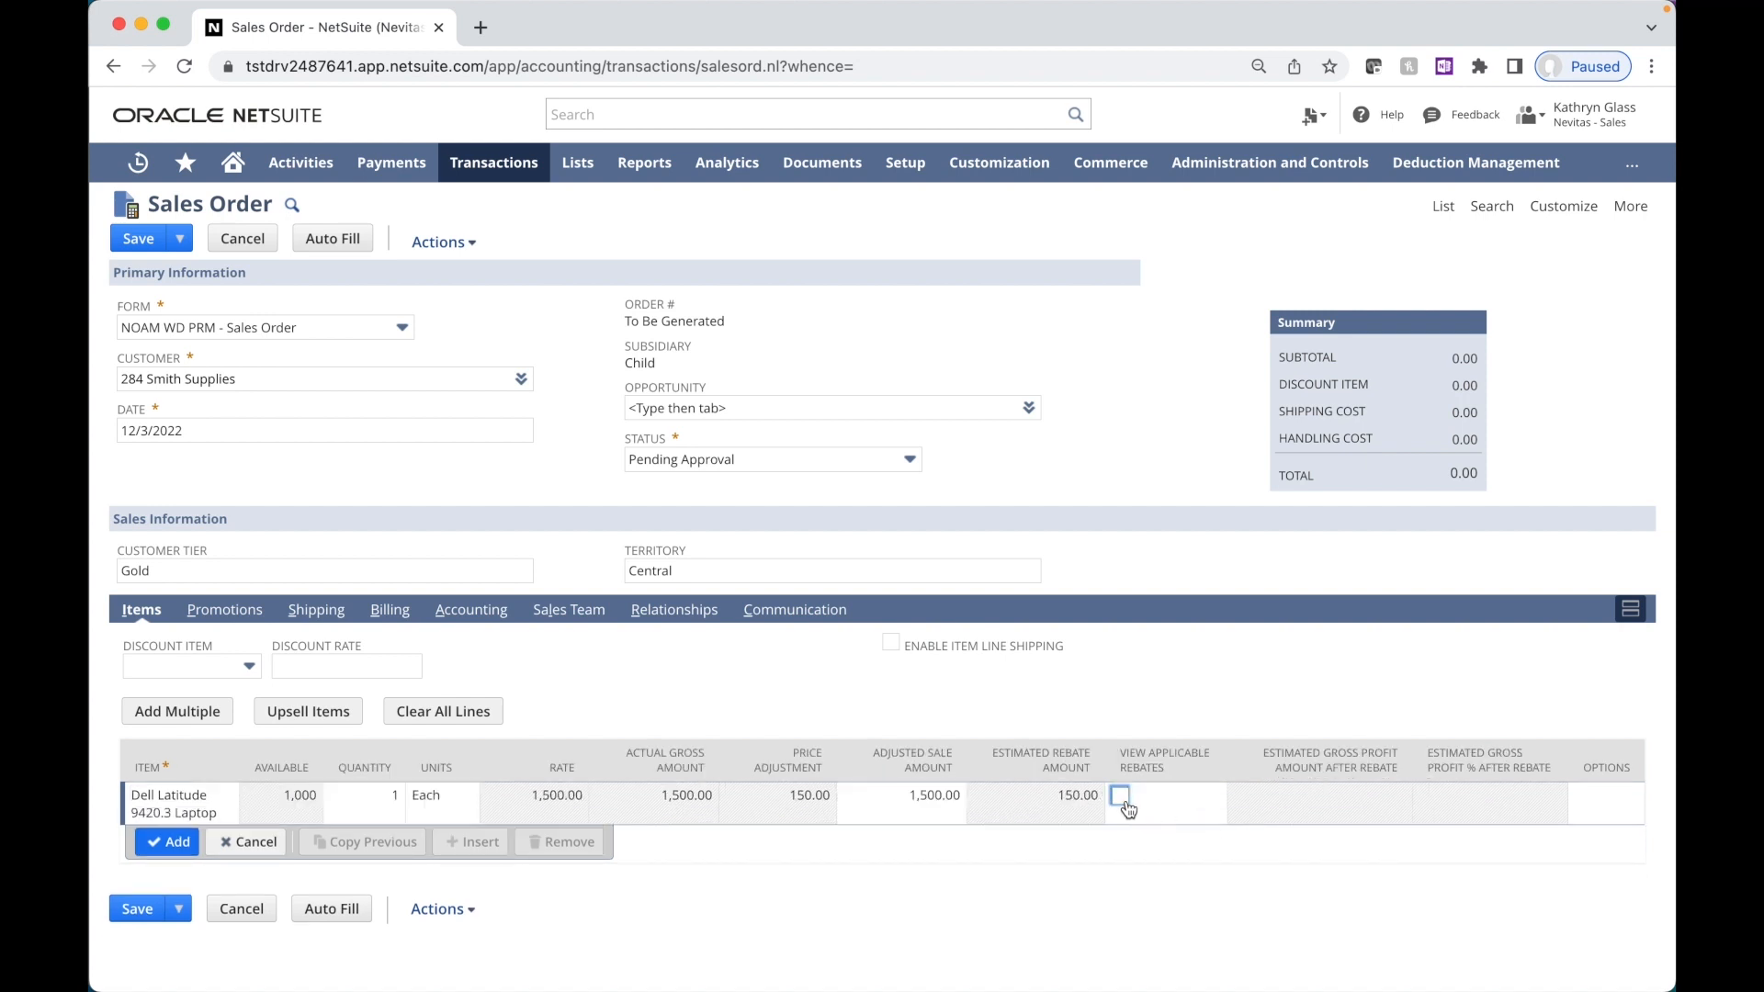
Step: Show applicable rebates for the laptop line, with Dell December Promotion 2022 applied at 150.00
{"action": "left_click", "coordinate": [1122, 801]}
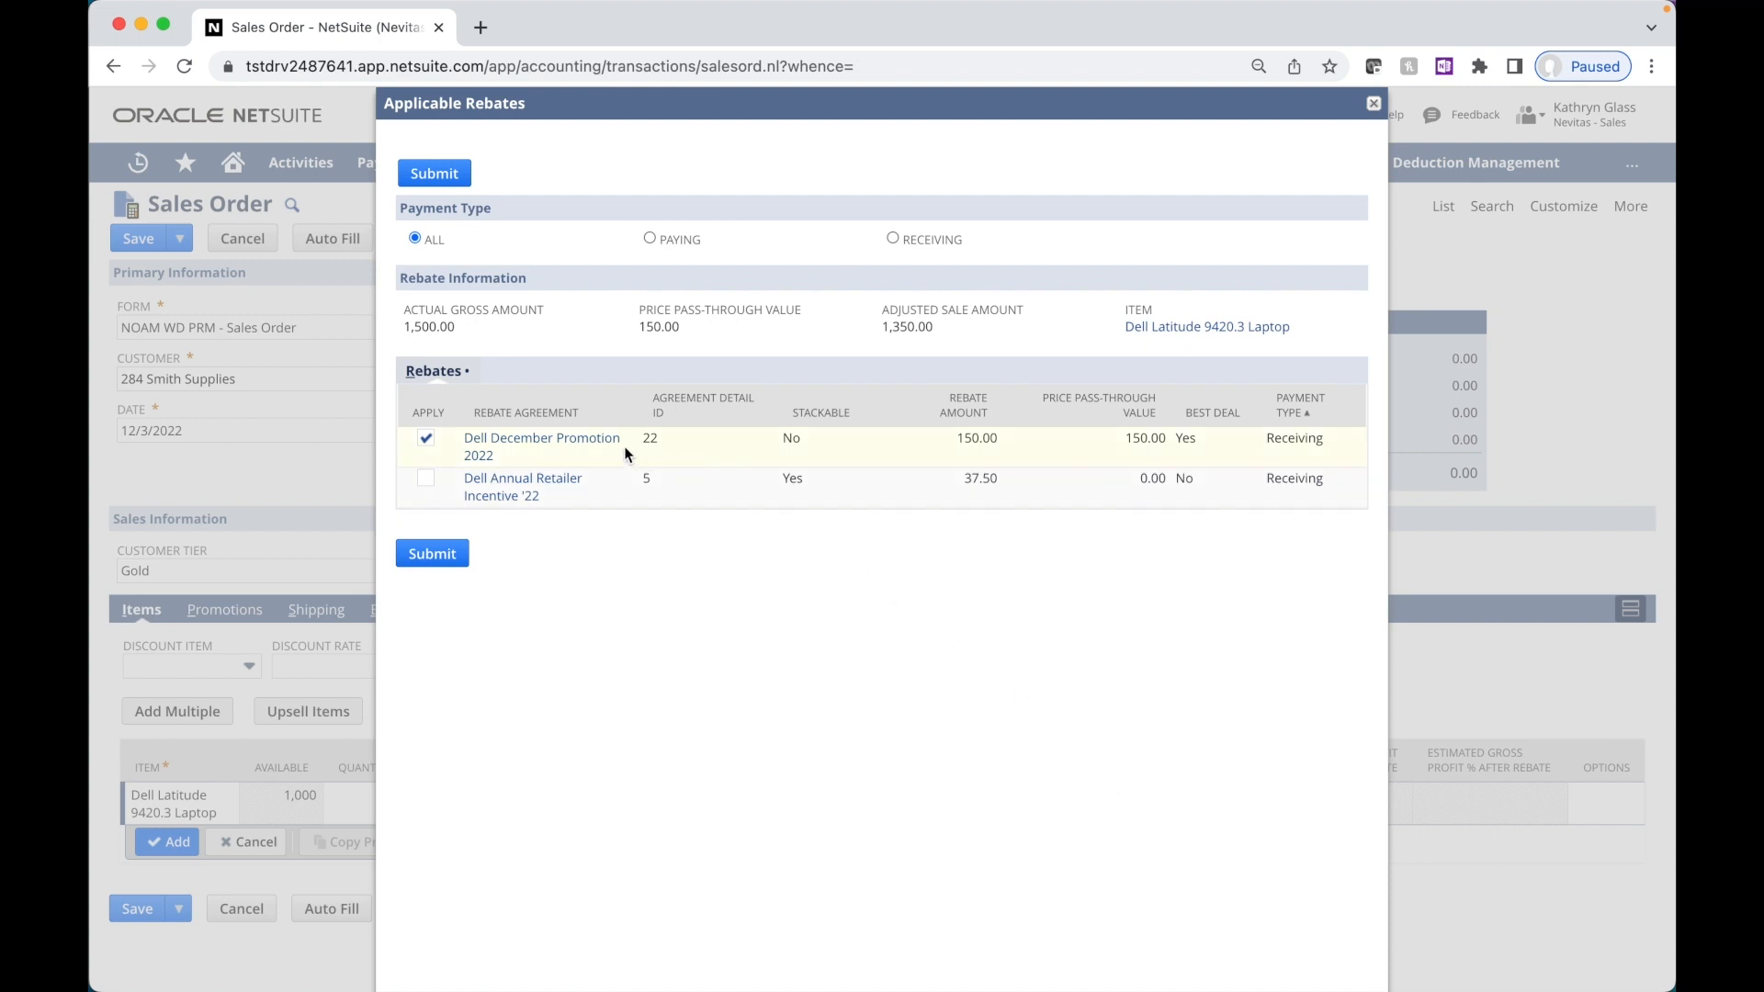
{"action": "mouse_move", "coordinate": [1207, 463]}
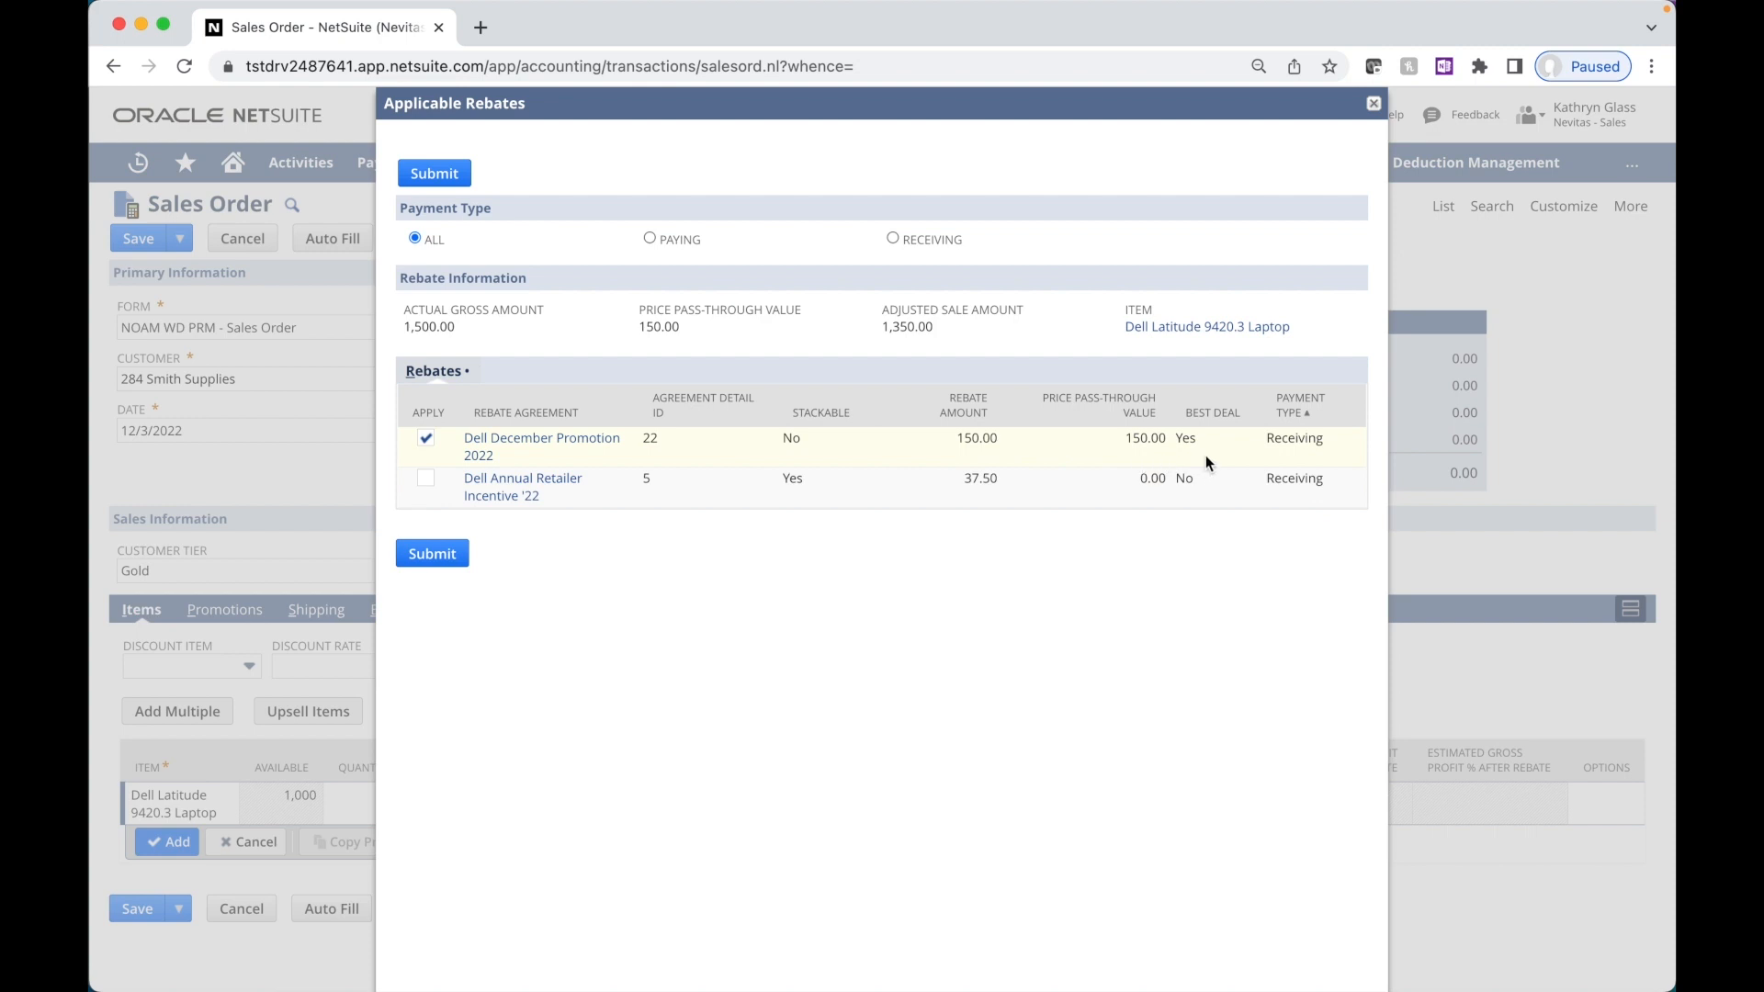
{"action": "mouse_move", "coordinate": [1208, 465]}
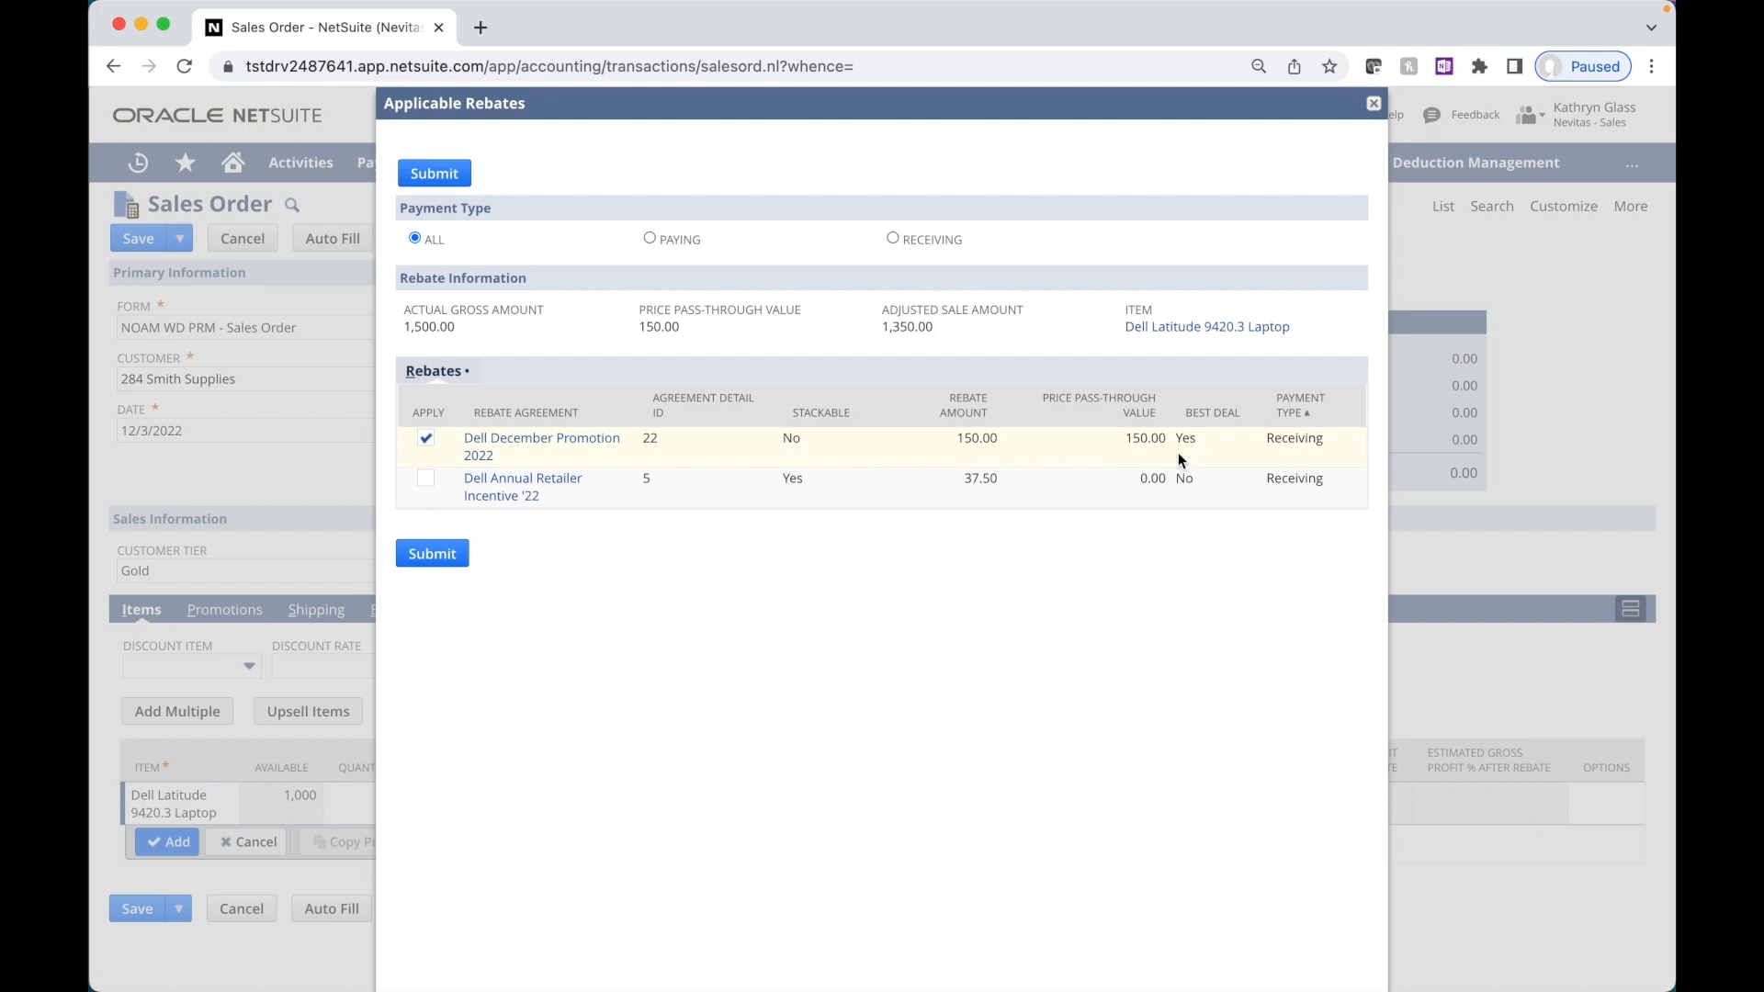
{"action": "mouse_move", "coordinate": [897, 461]}
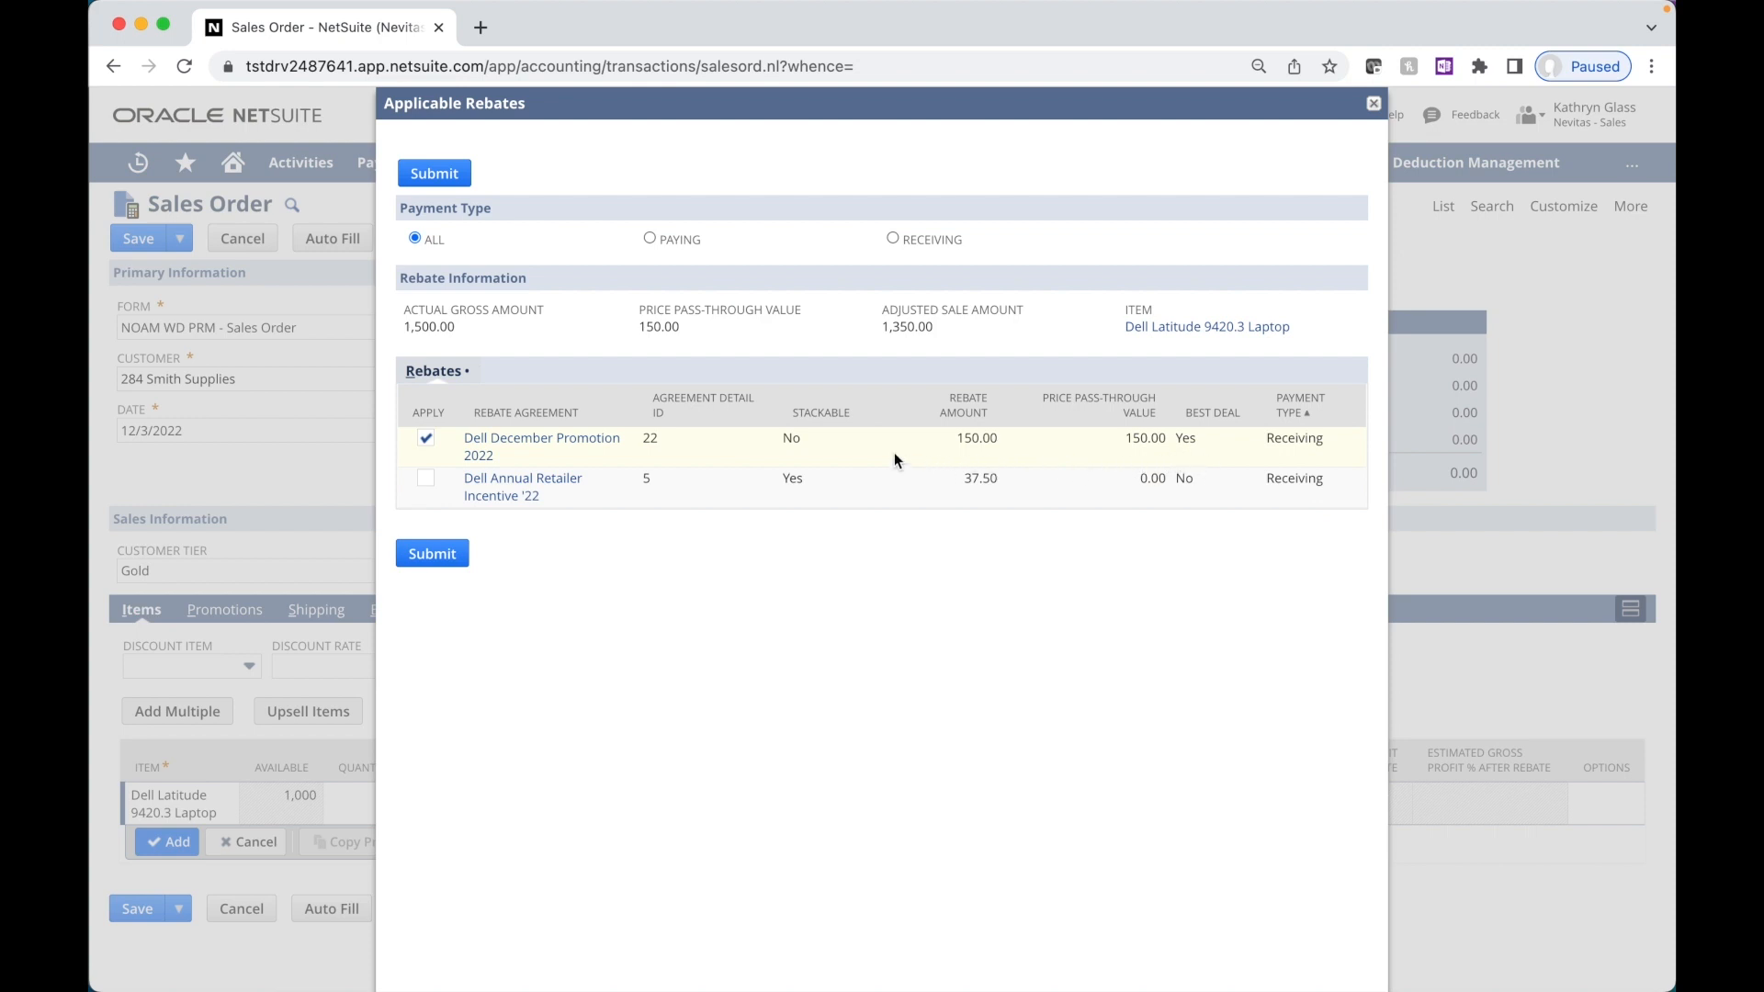
{"action": "mouse_move", "coordinate": [814, 447]}
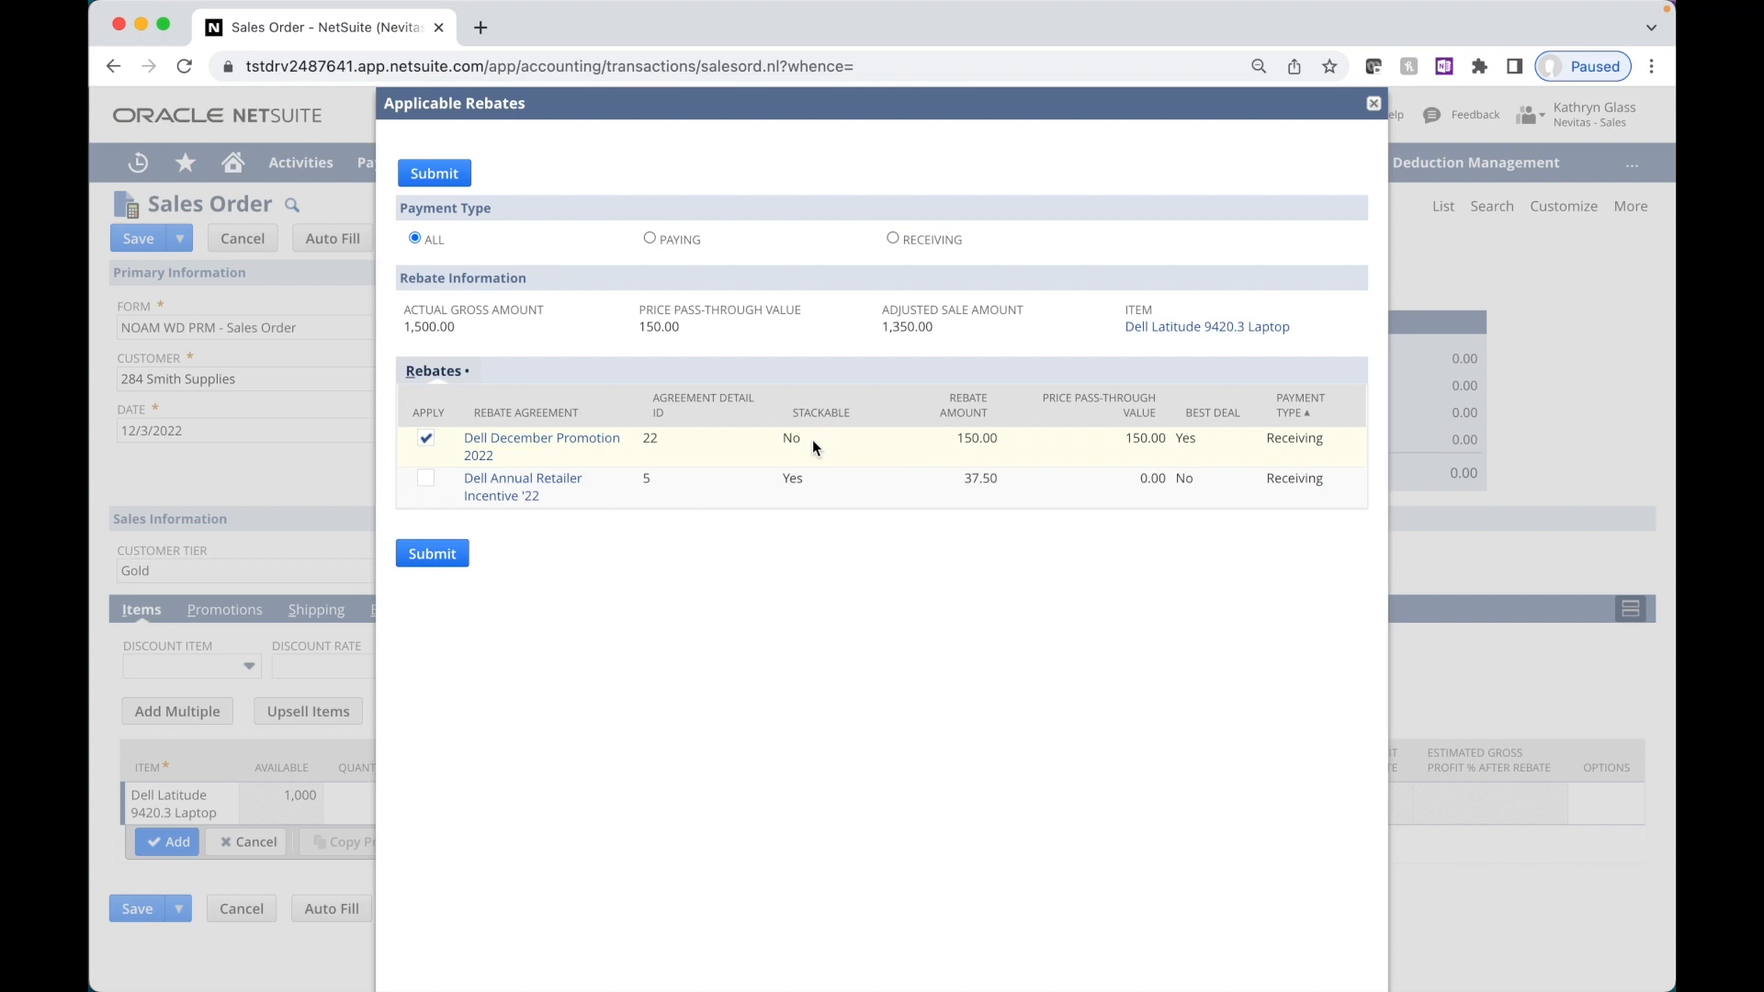